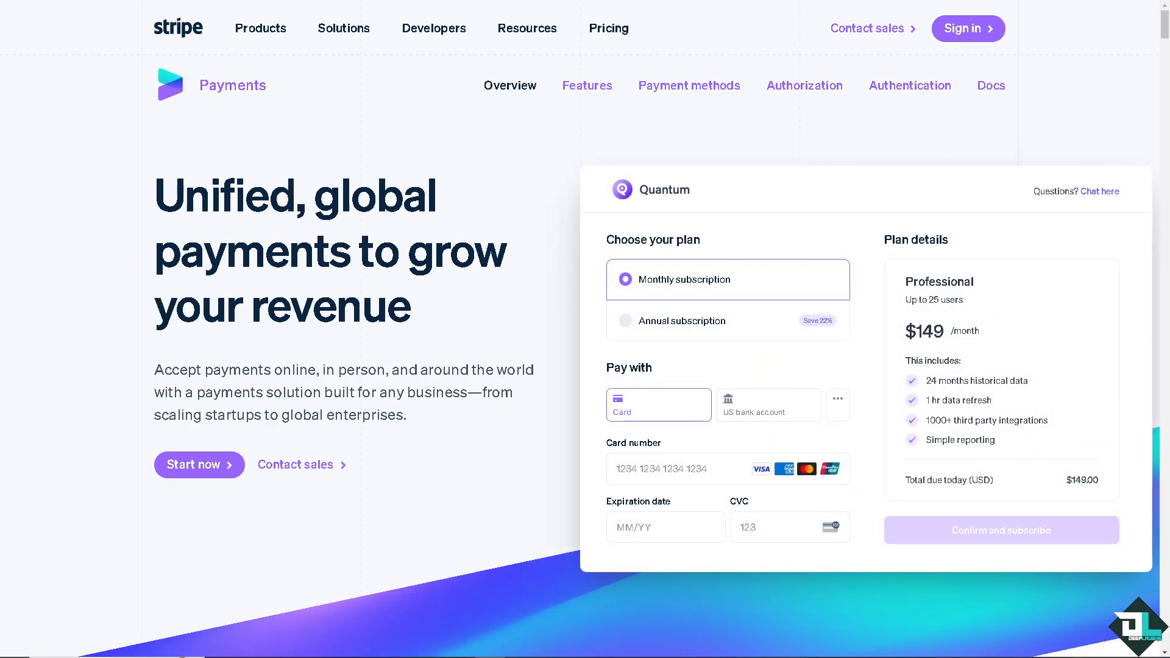
- Preview the annual subscription price in the checkout demo, then start Stripe sign-up
left_click(660, 320)
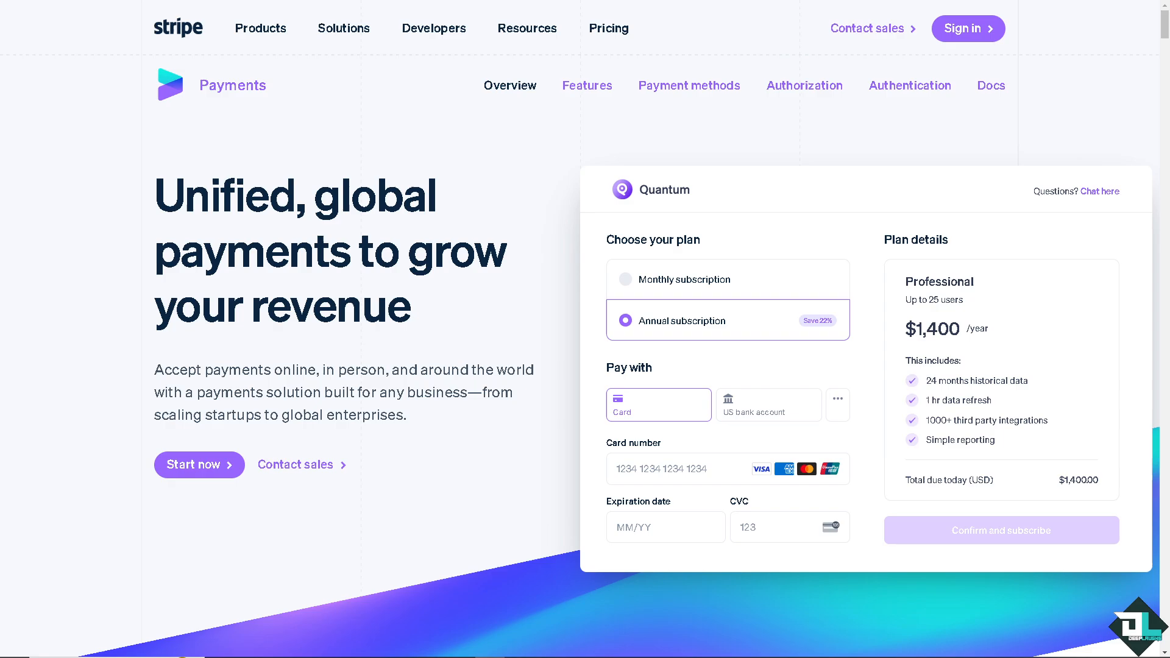
left_click(768, 405)
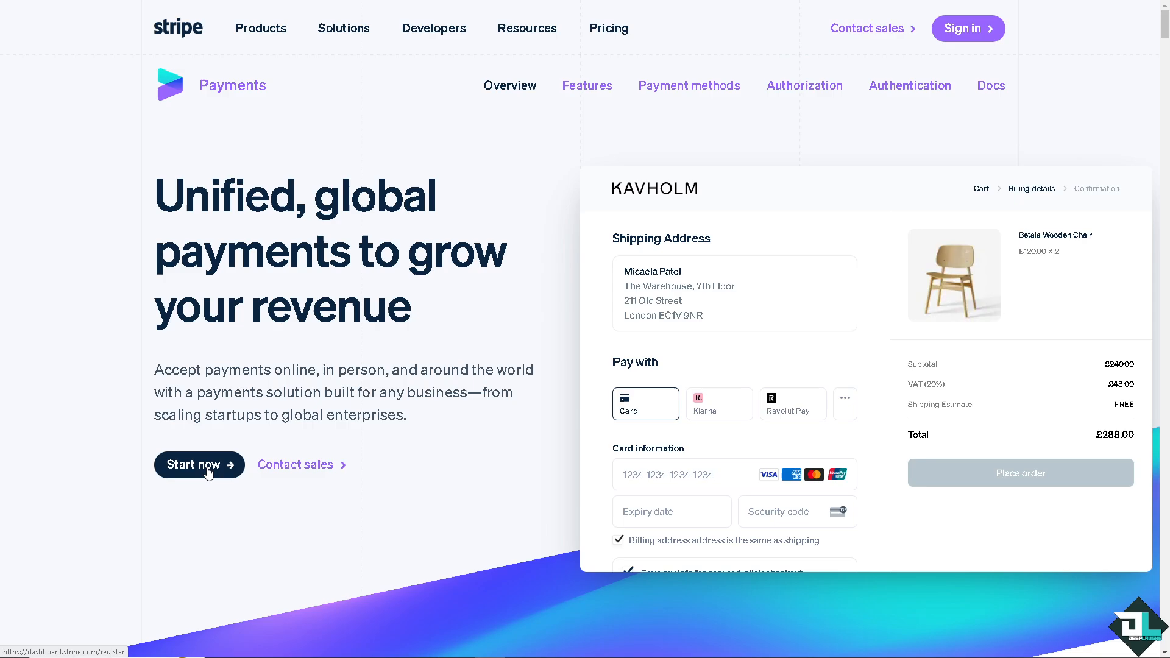
left_click(199, 465)
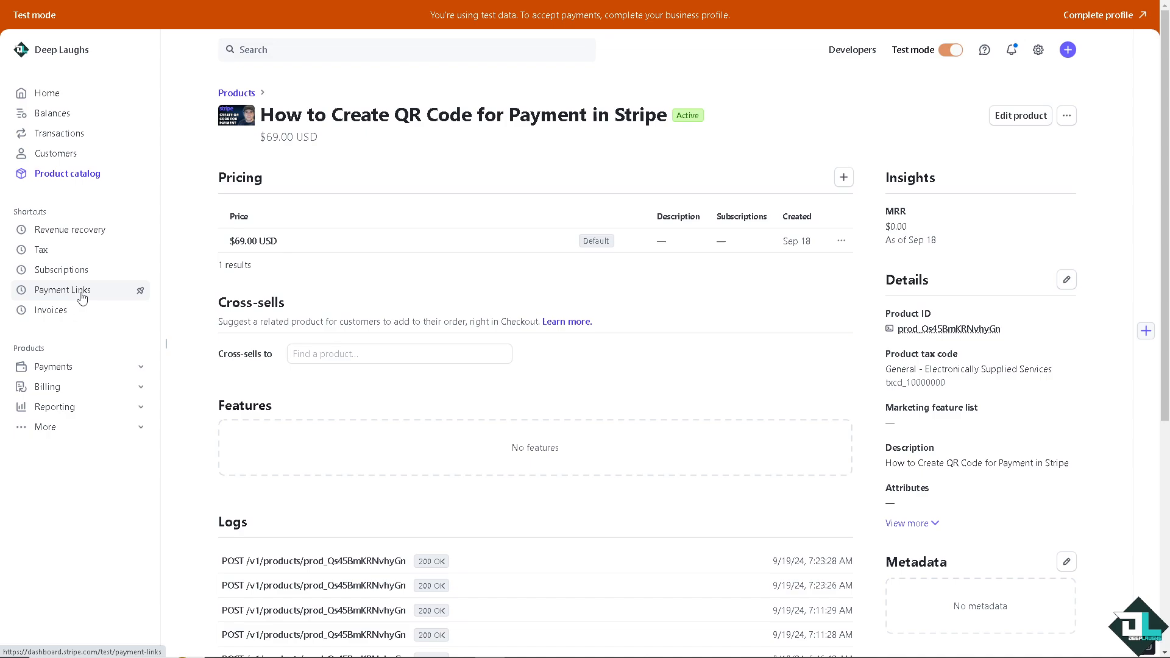
- Expand the Payments menu in the sidebar to reach Payment Links
left_click(52, 366)
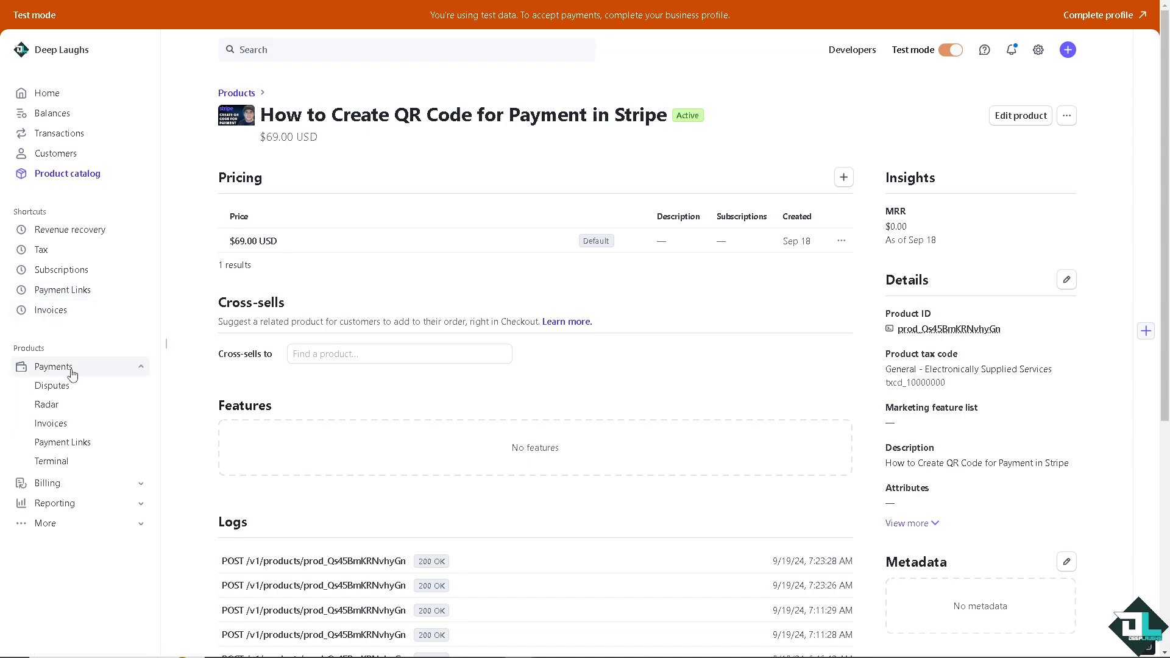
mouse_move(63, 441)
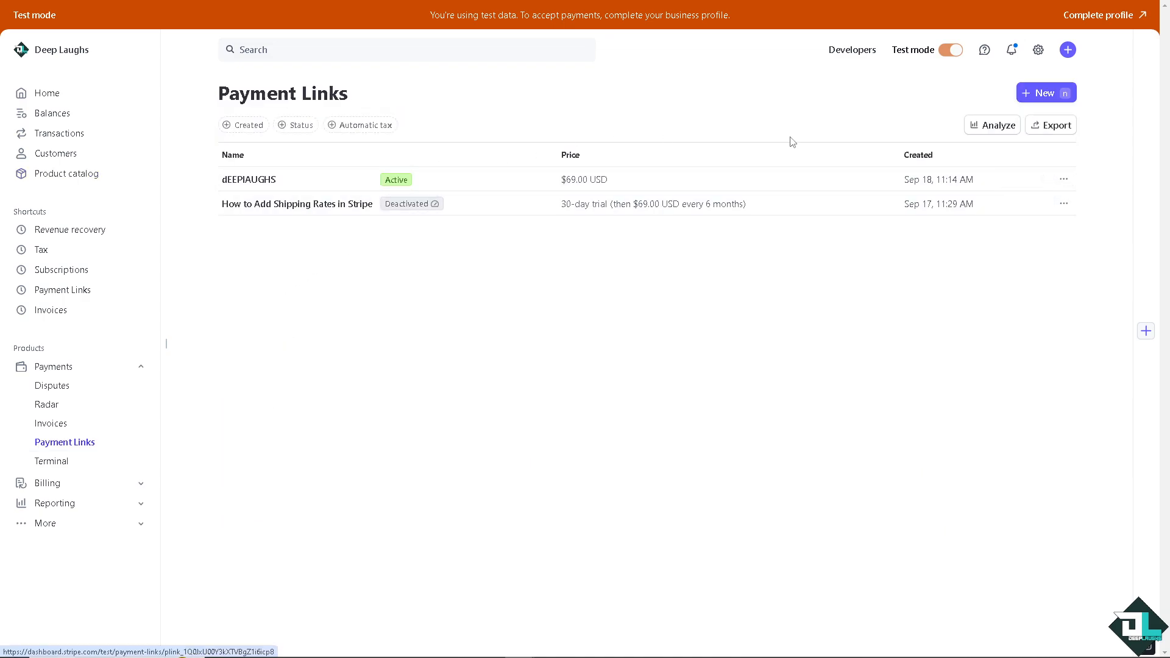
mouse_move(1048, 98)
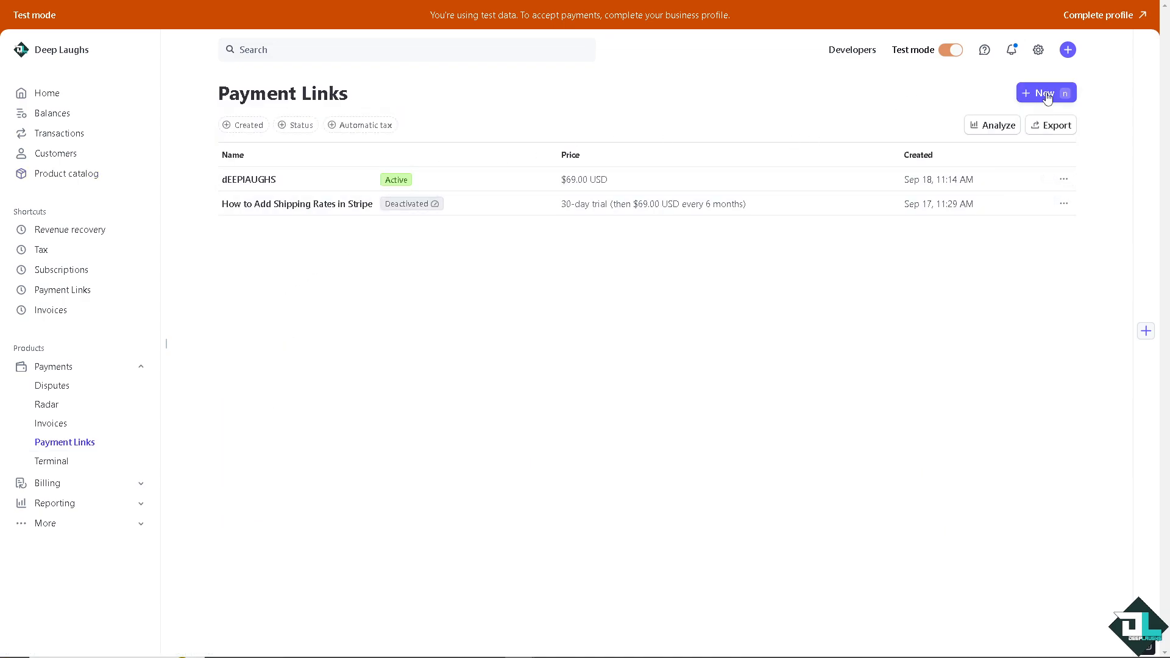
- Start a new payment link, keeping Products or subscriptions as the link type
left_click(1044, 93)
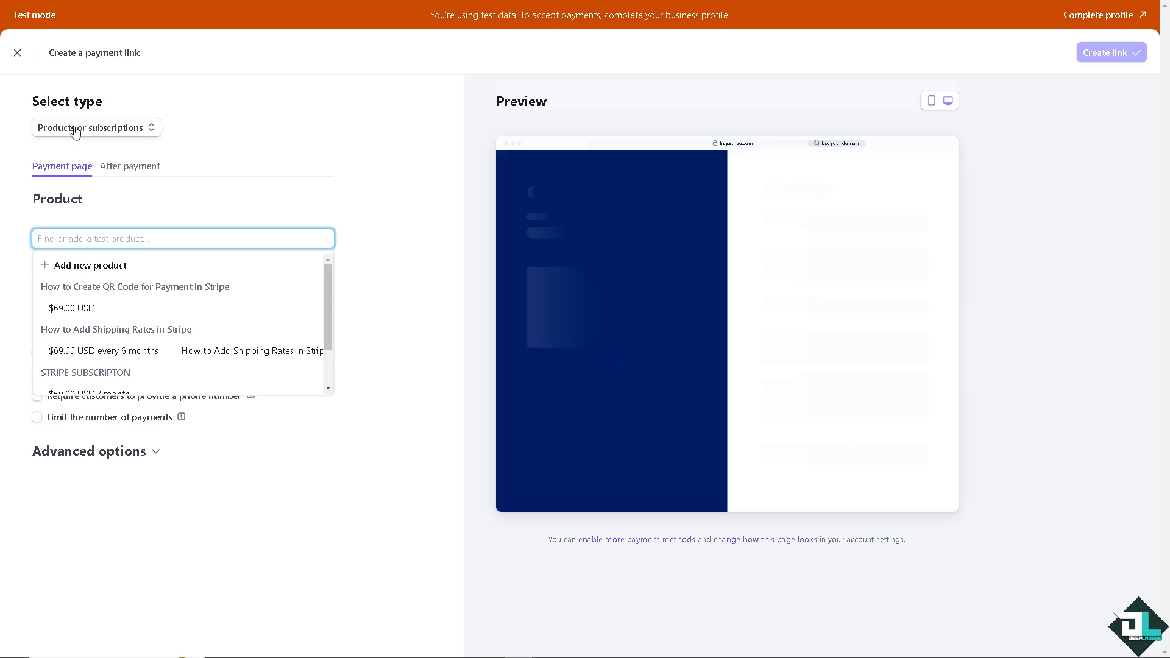
left_click(95, 127)
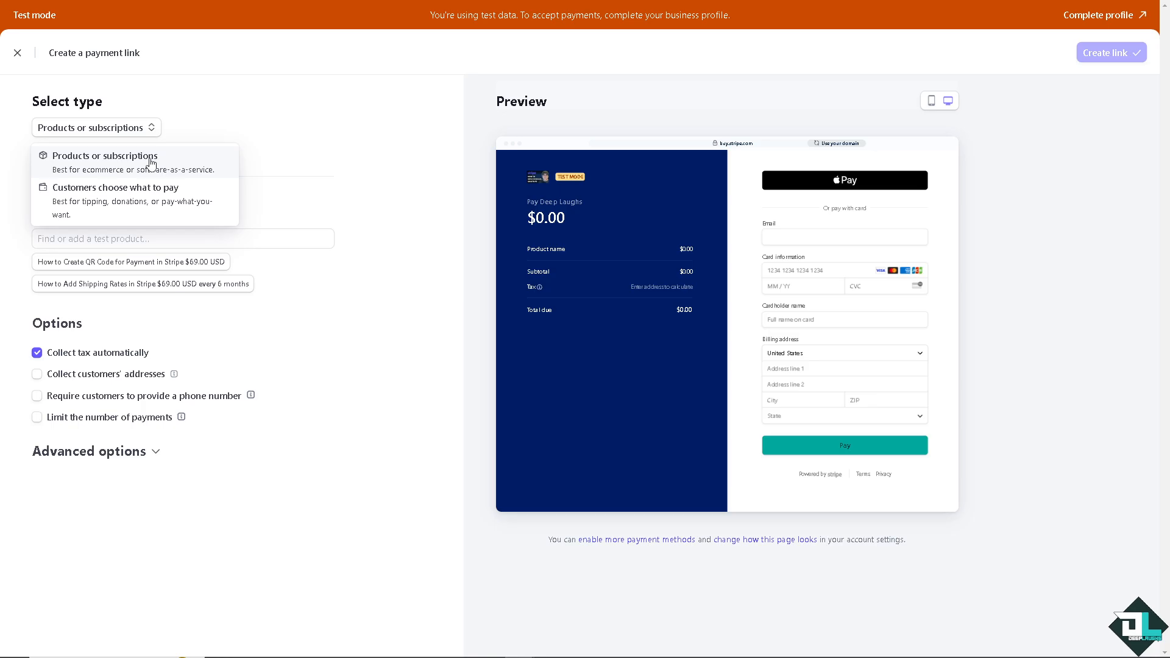
left_click(105, 154)
type("How to Create QR Code for Payment in Stripe")
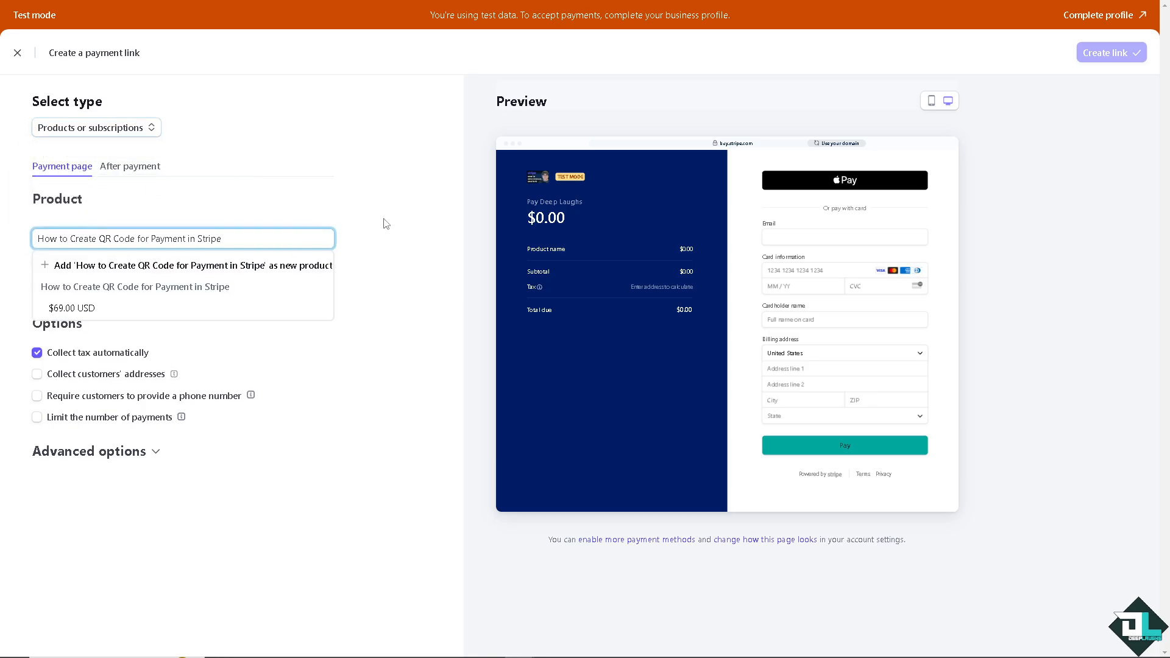
- Add a new product with description 'How to Create QR Code for Payment in Stripe' and a thumbnail image
left_click(183, 264)
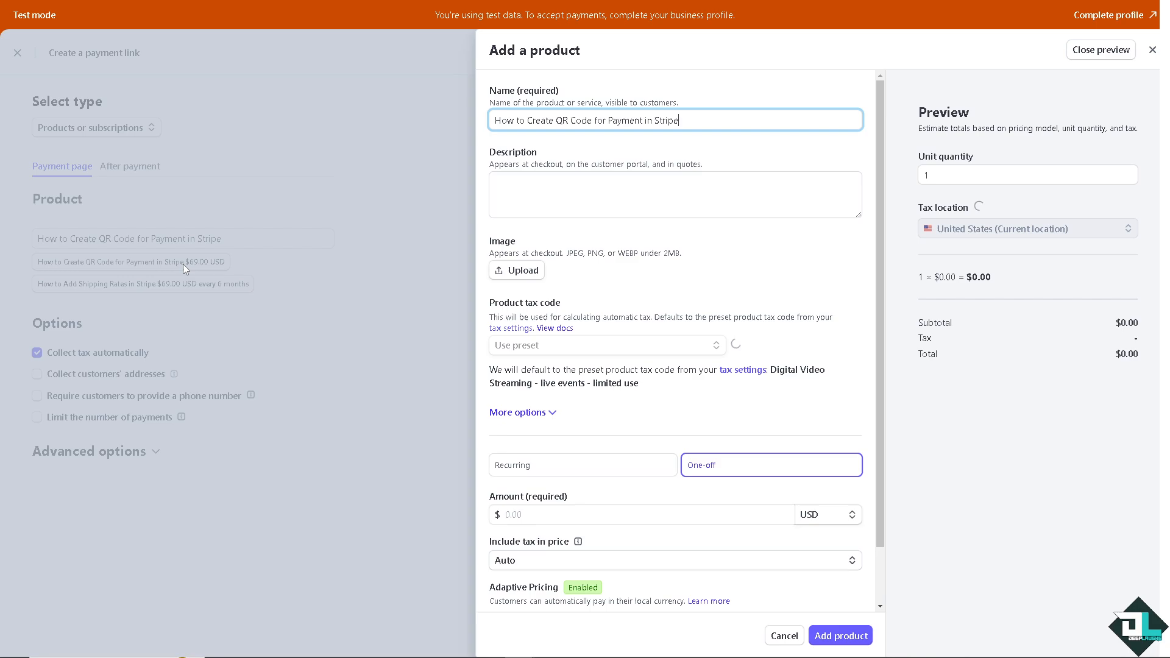
left_click(673, 195)
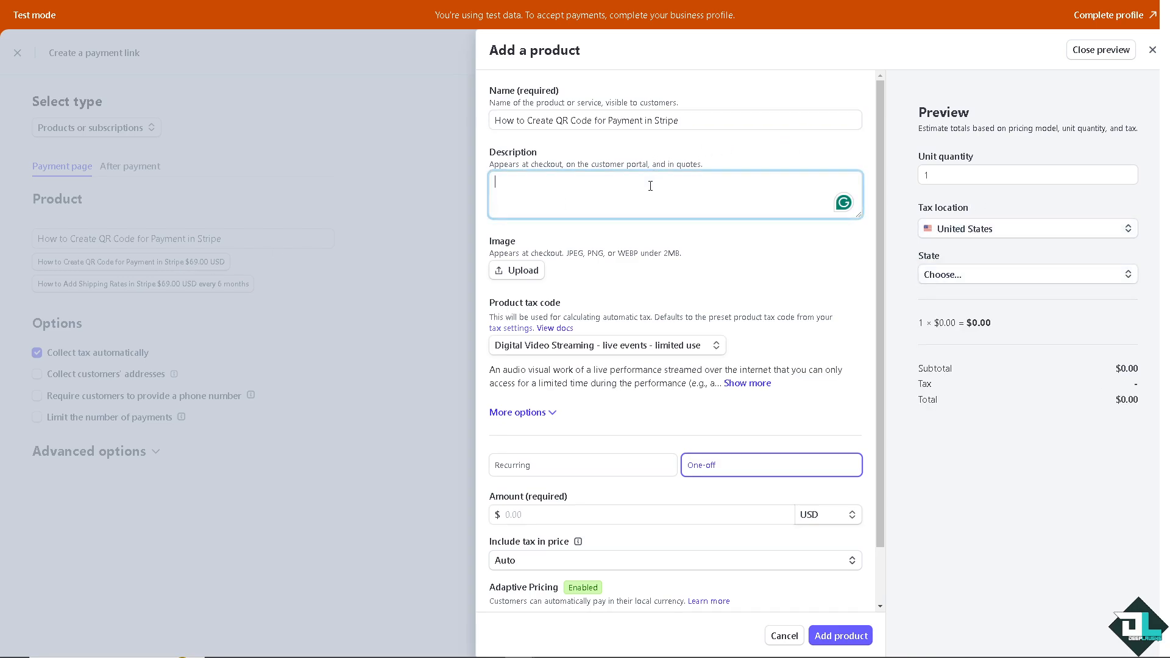
type("How to Create QR Code for Payment in Stripe")
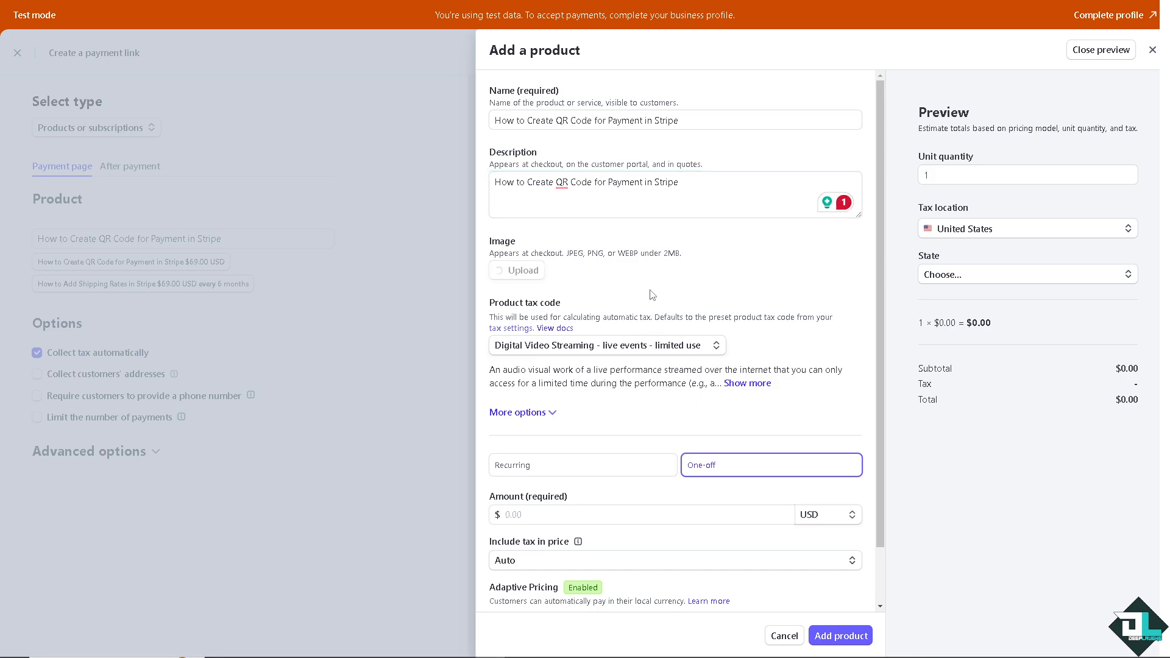
left_click(517, 270)
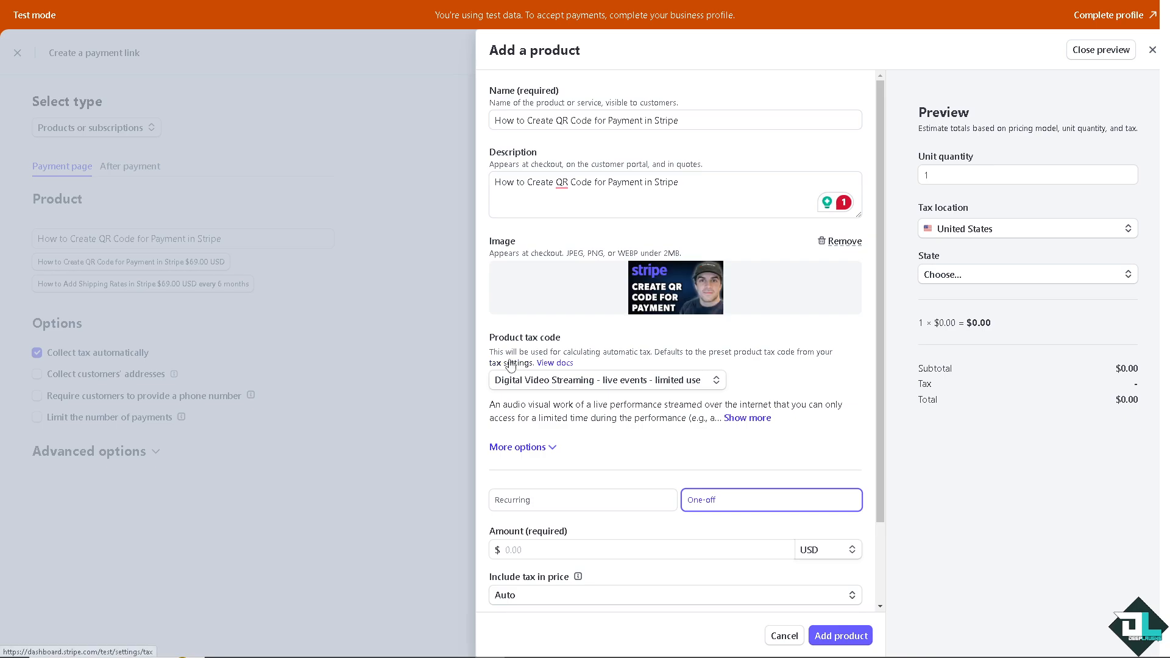
mouse_move(609, 353)
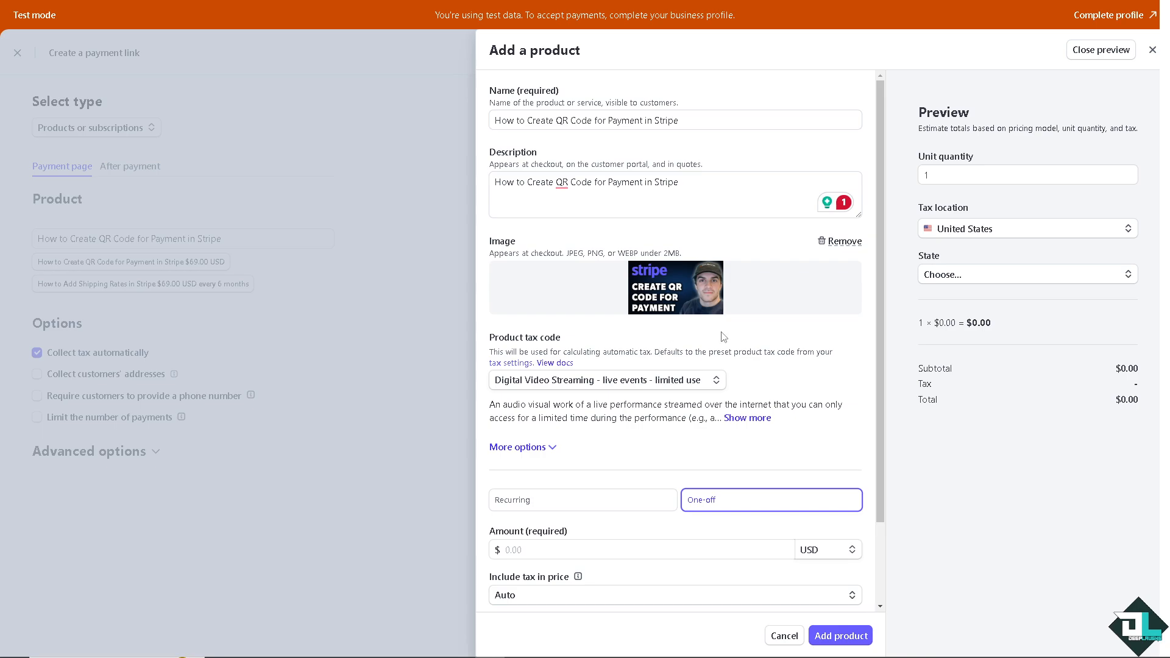
mouse_move(622, 470)
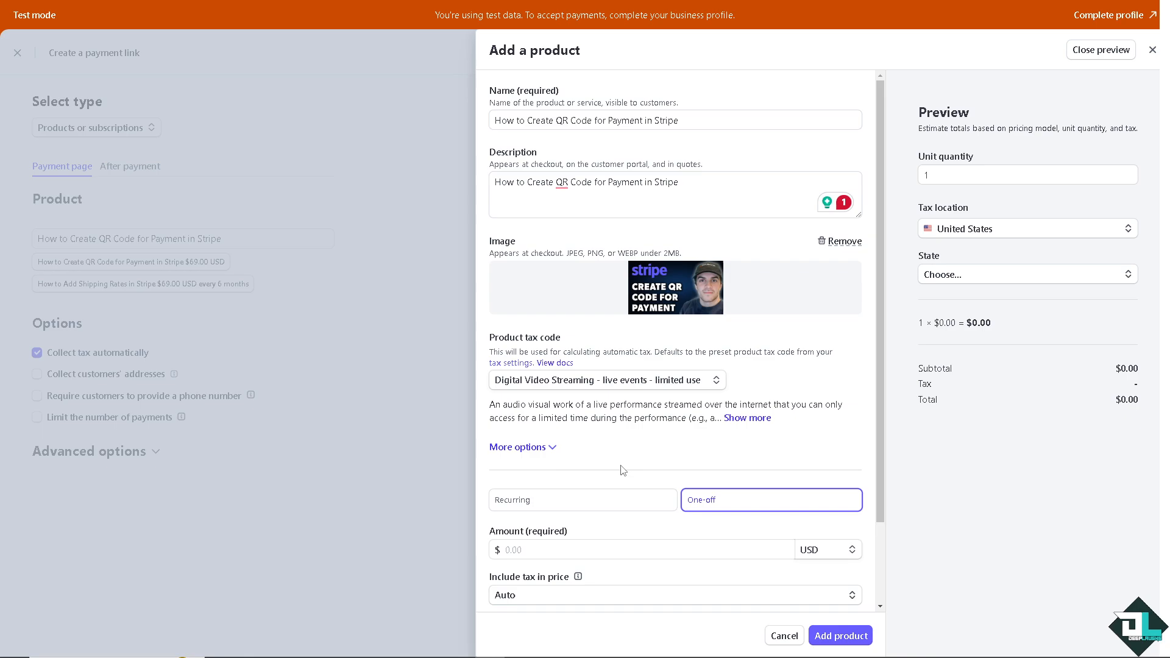
- Fill statement descriptor, unit label and metadata key QR CODE, value 69, with two marketing feature lines
left_click(518, 446)
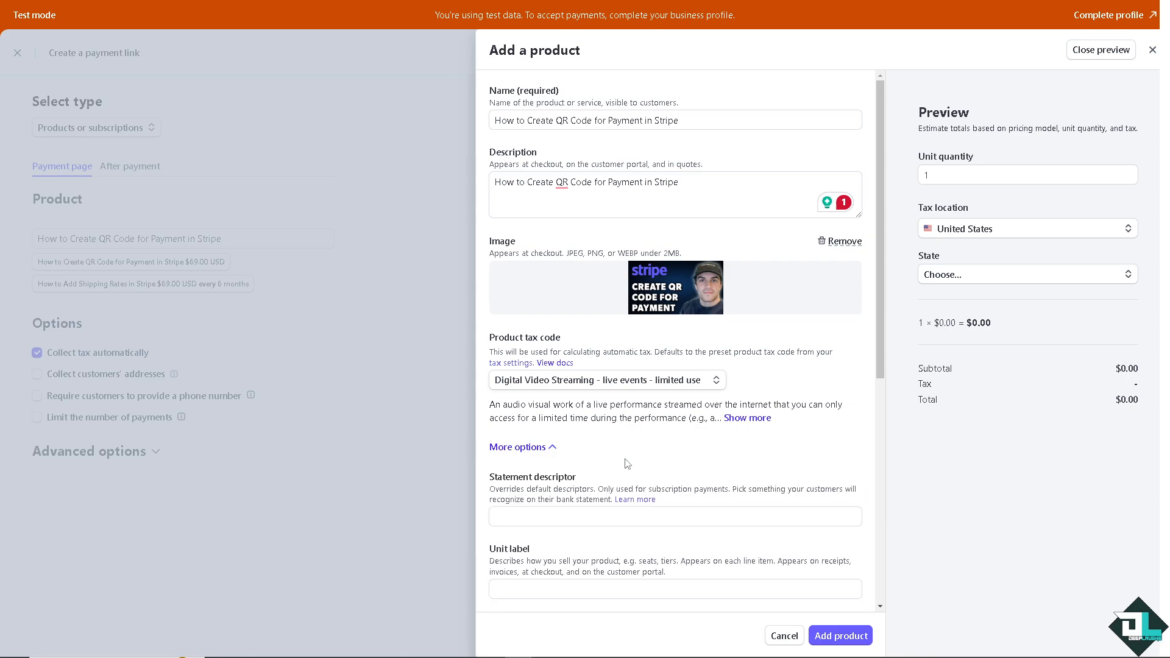
scroll("down", 3)
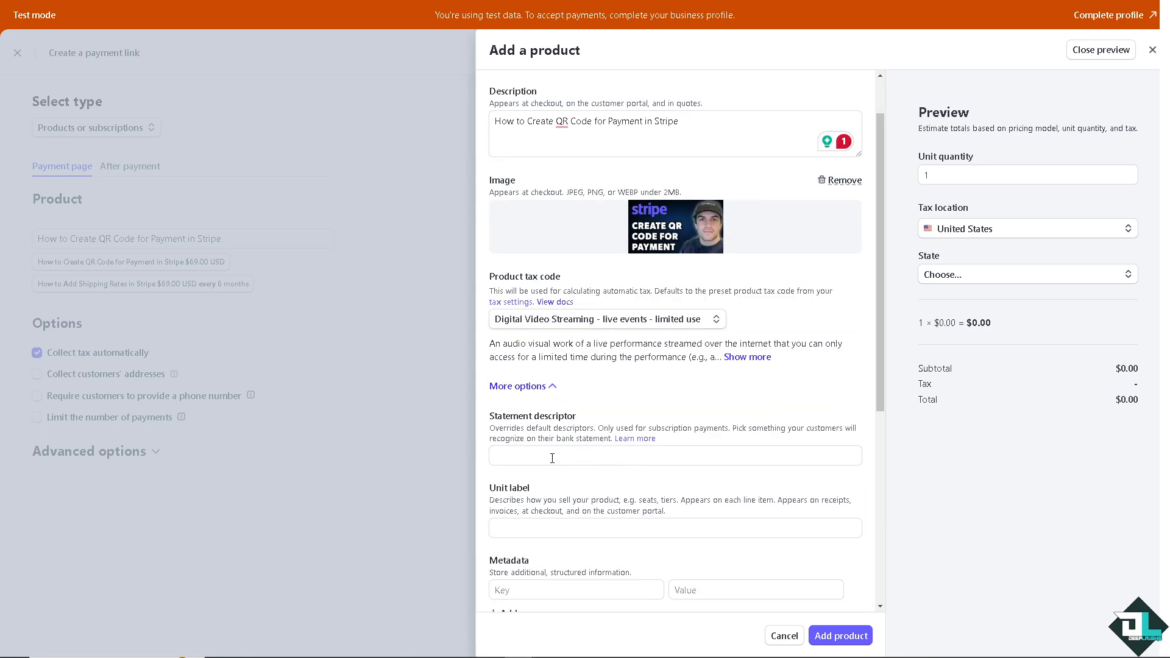
type("How to Create QR Code for Payment in Stripe")
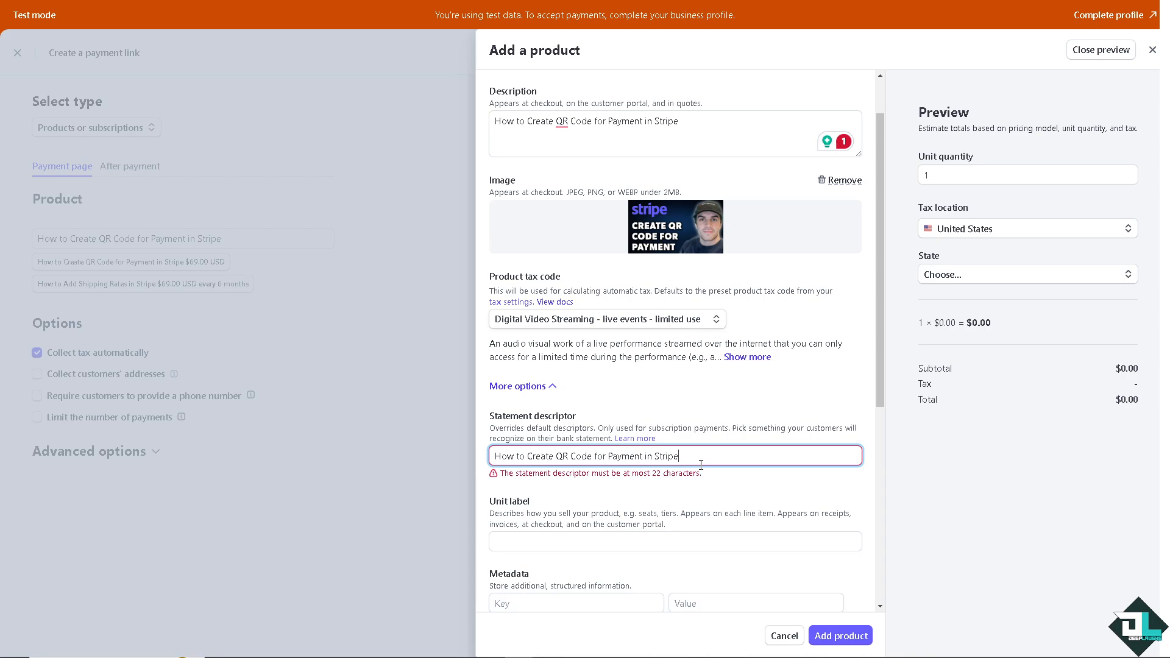
type("Q")
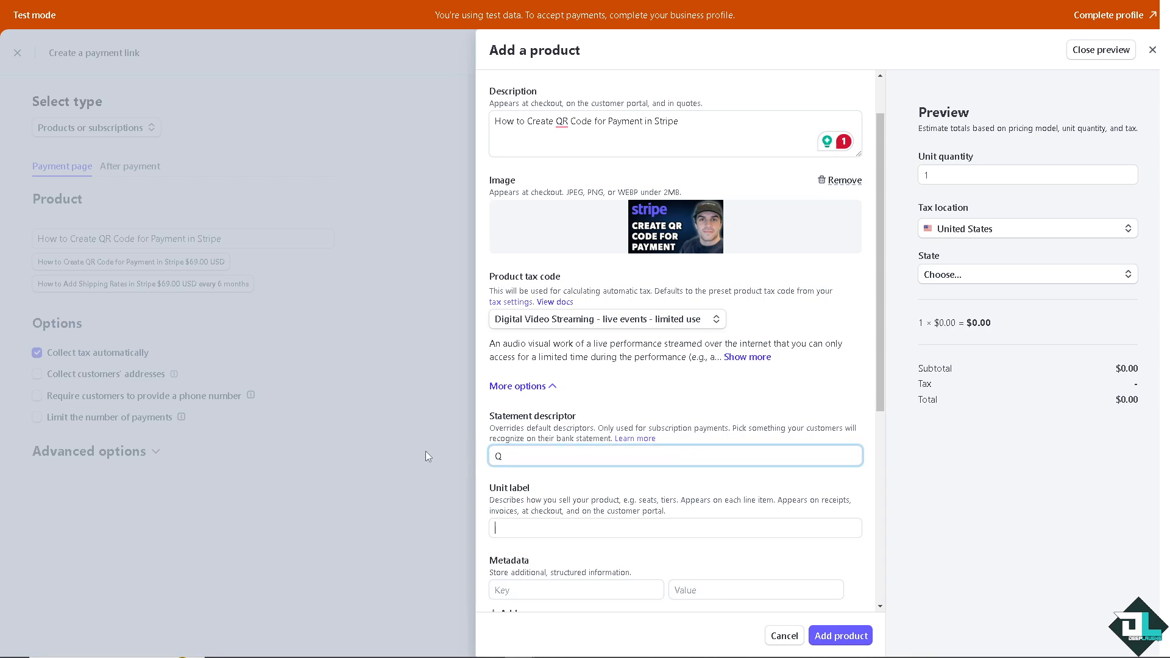
type("R")
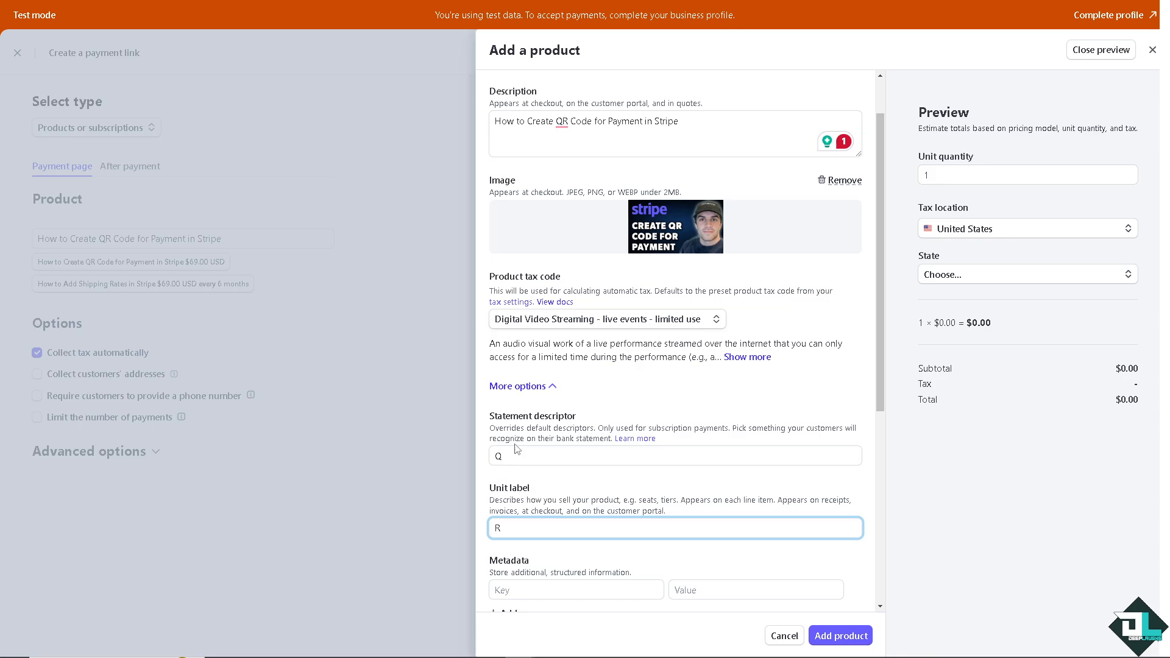
type("R CODE")
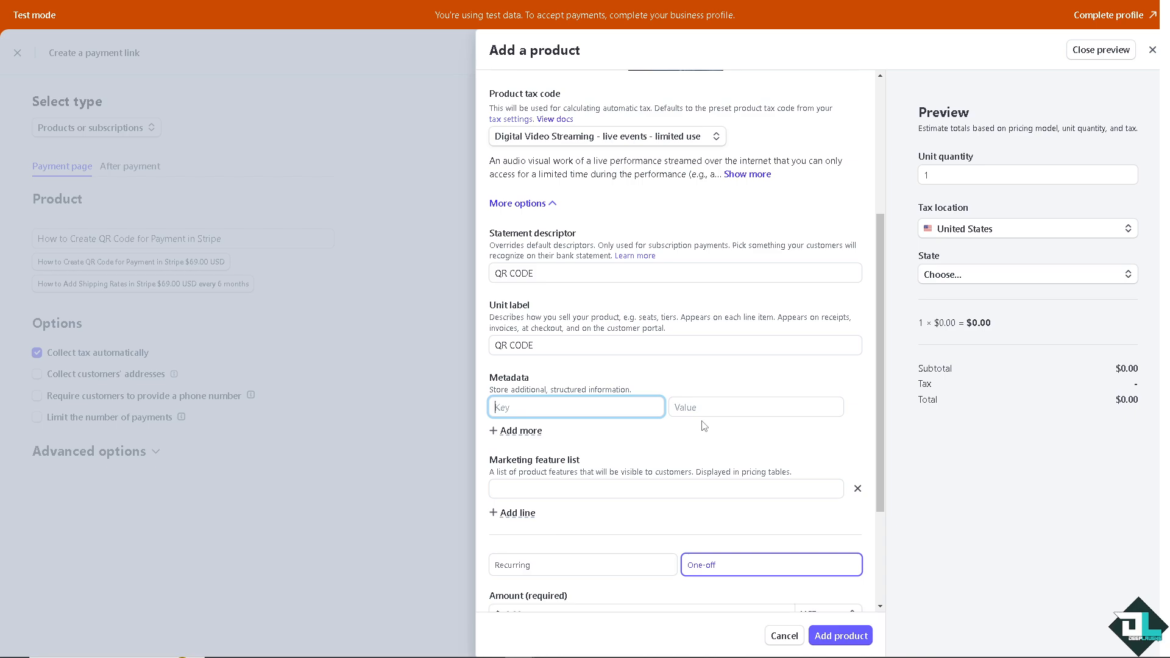
type("69")
type("QR CODE")
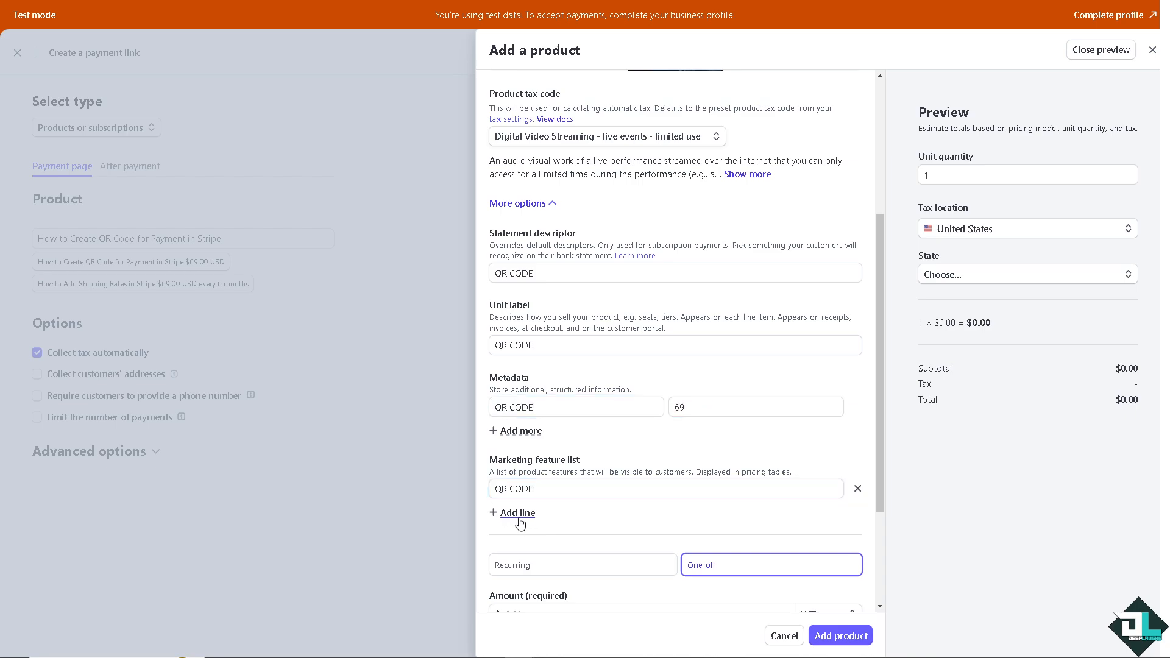
left_click(516, 513)
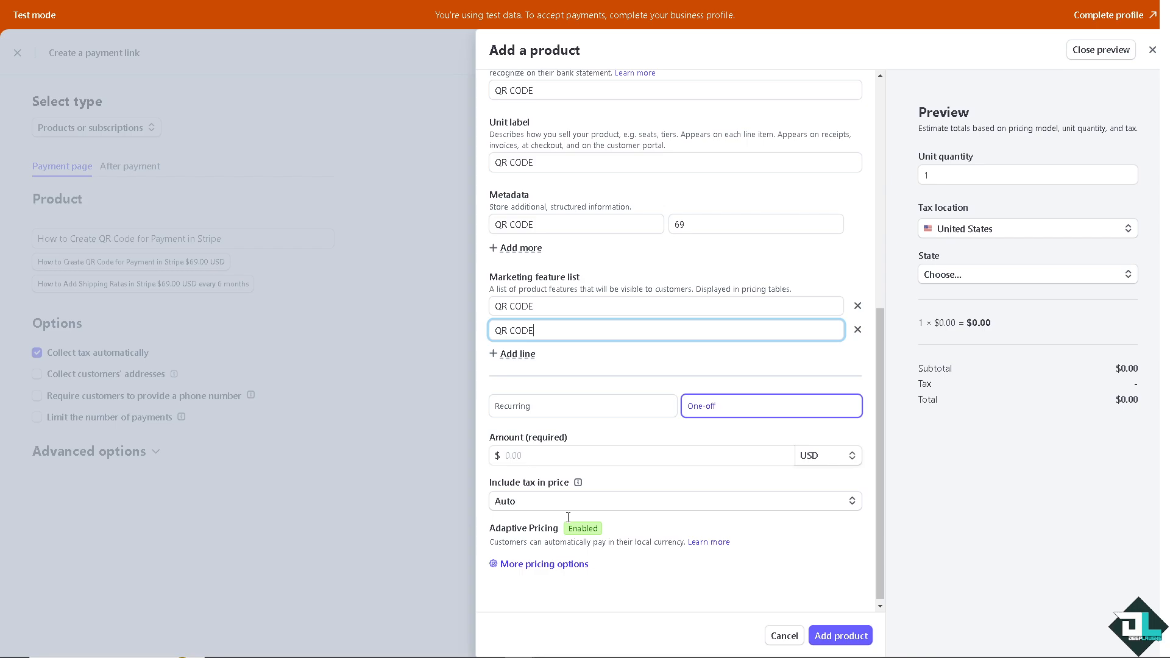
- Set a one-off amount of 69.00 USD and bring up the detailed price settings
left_click(642, 455)
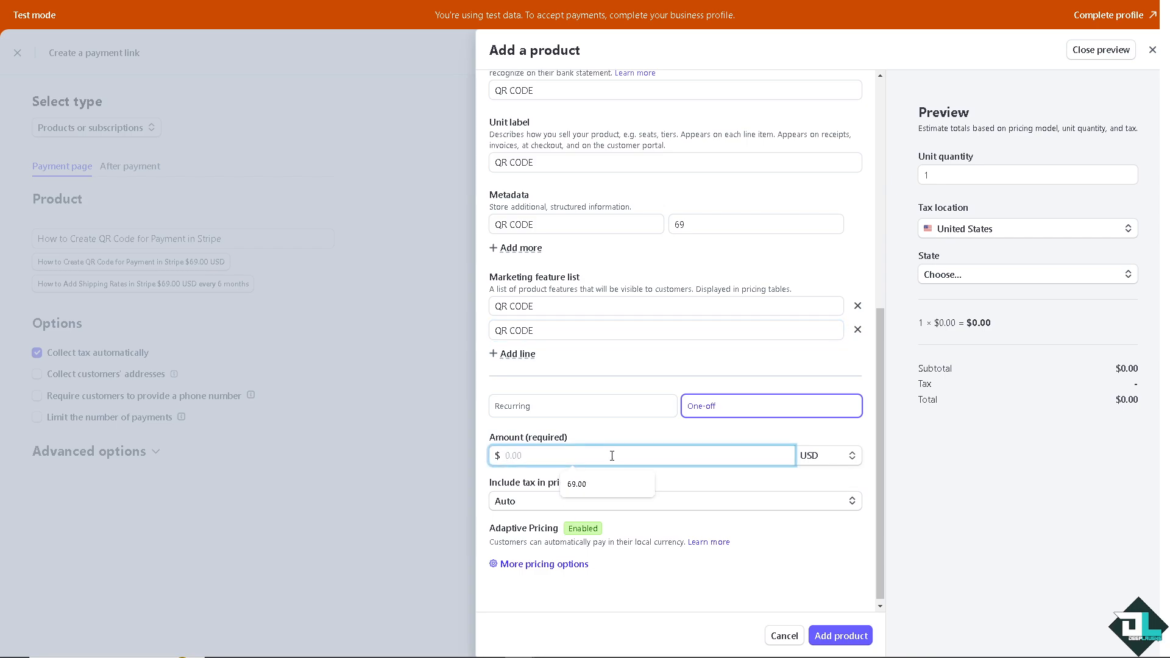
left_click(576, 484)
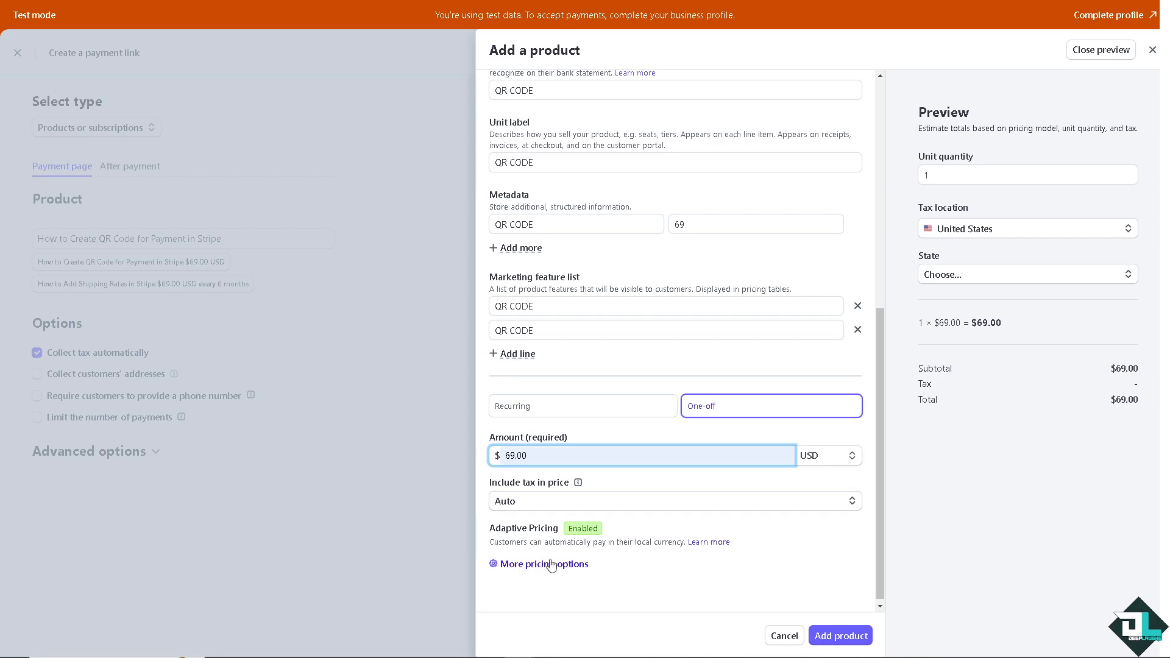
left_click(544, 563)
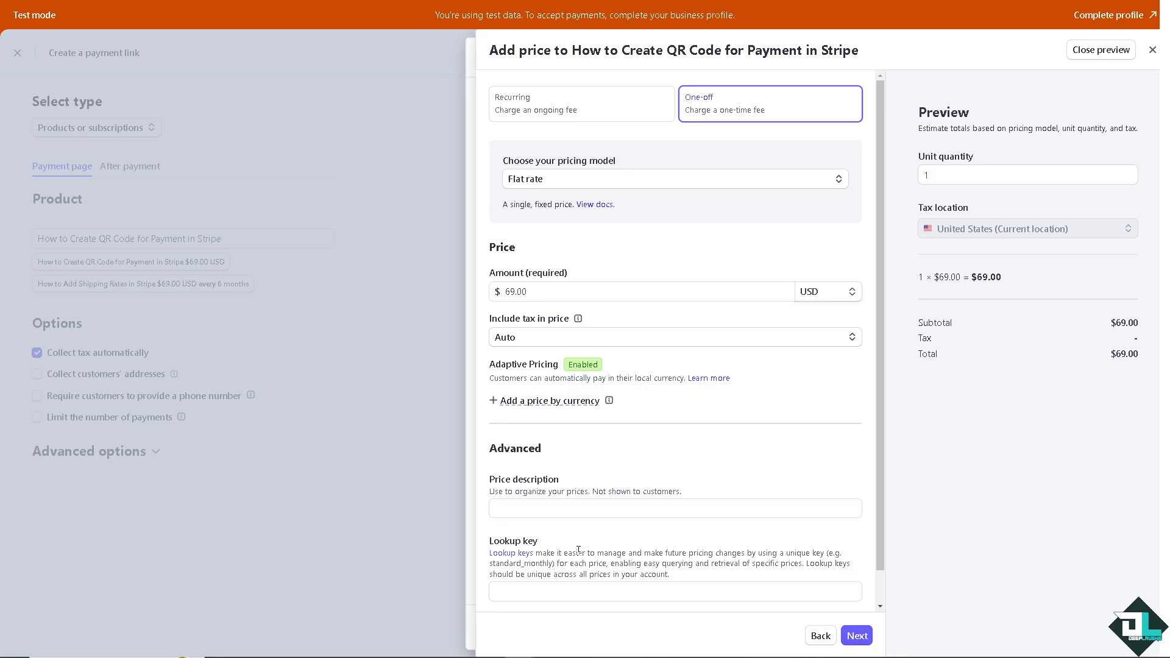
- Try a recurring charge and its pricing models, then keep the one-off flat rate $69.00
left_click(1026, 228)
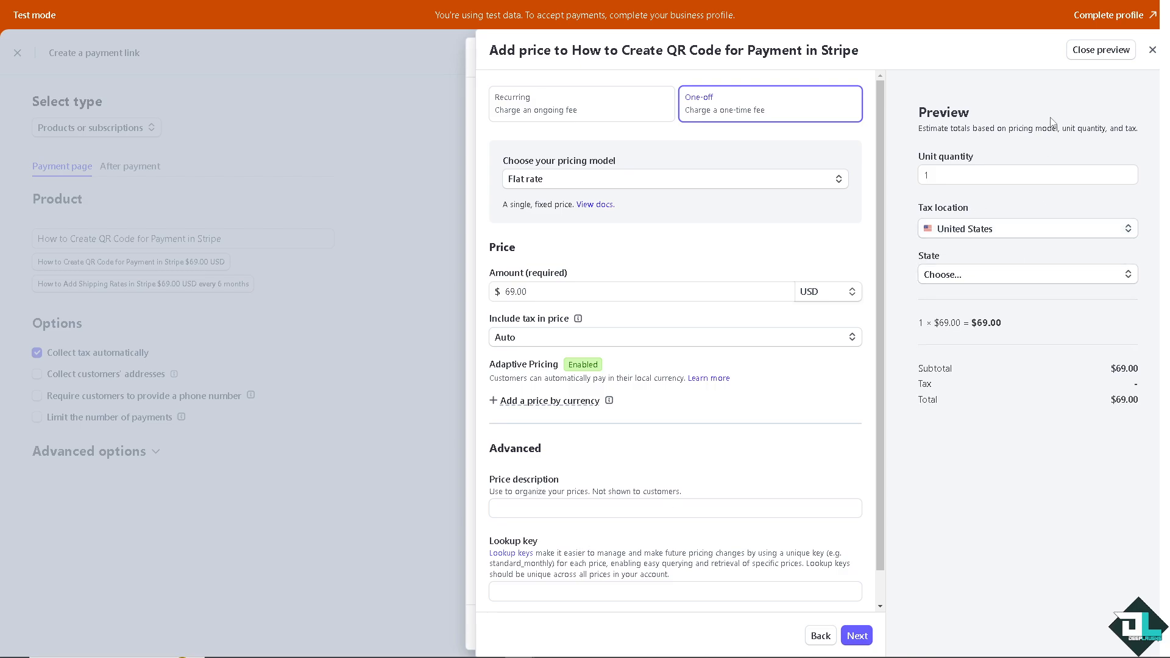
mouse_move(937, 195)
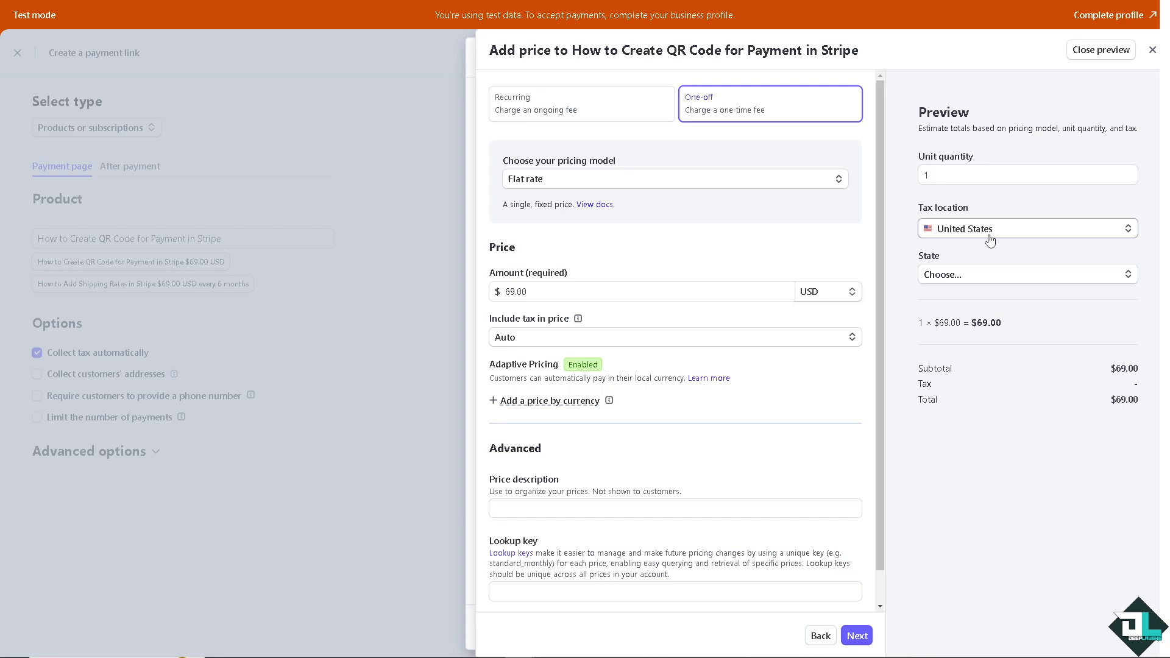
left_click(1026, 274)
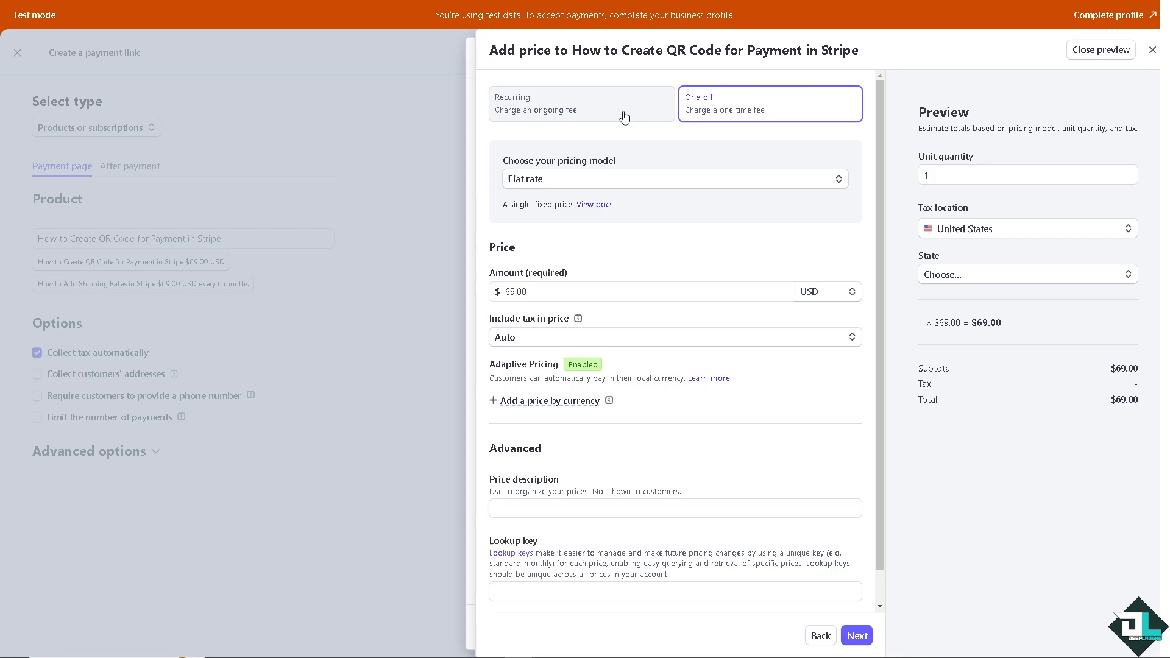
mouse_move(598, 117)
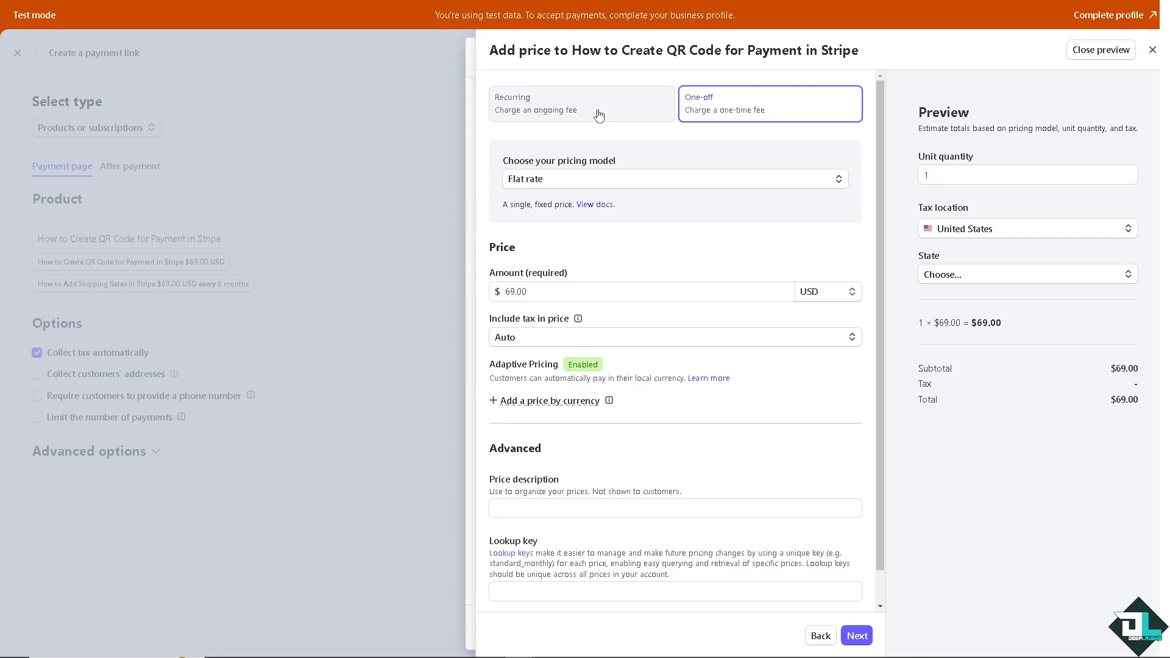
left_click(580, 103)
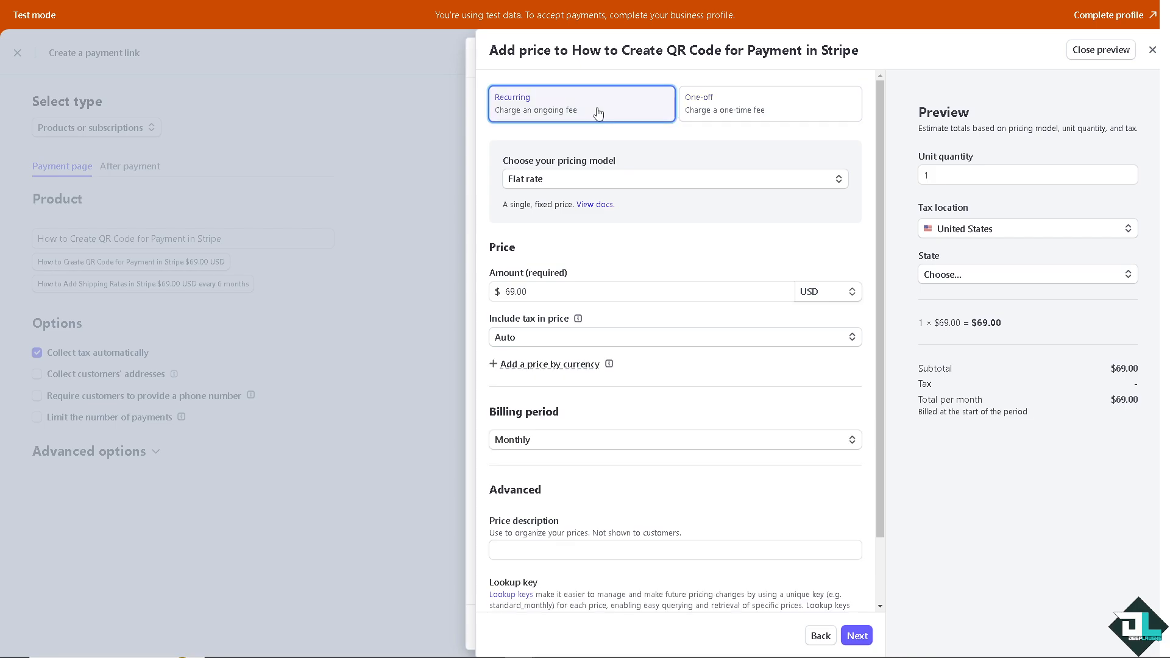
left_click(673, 178)
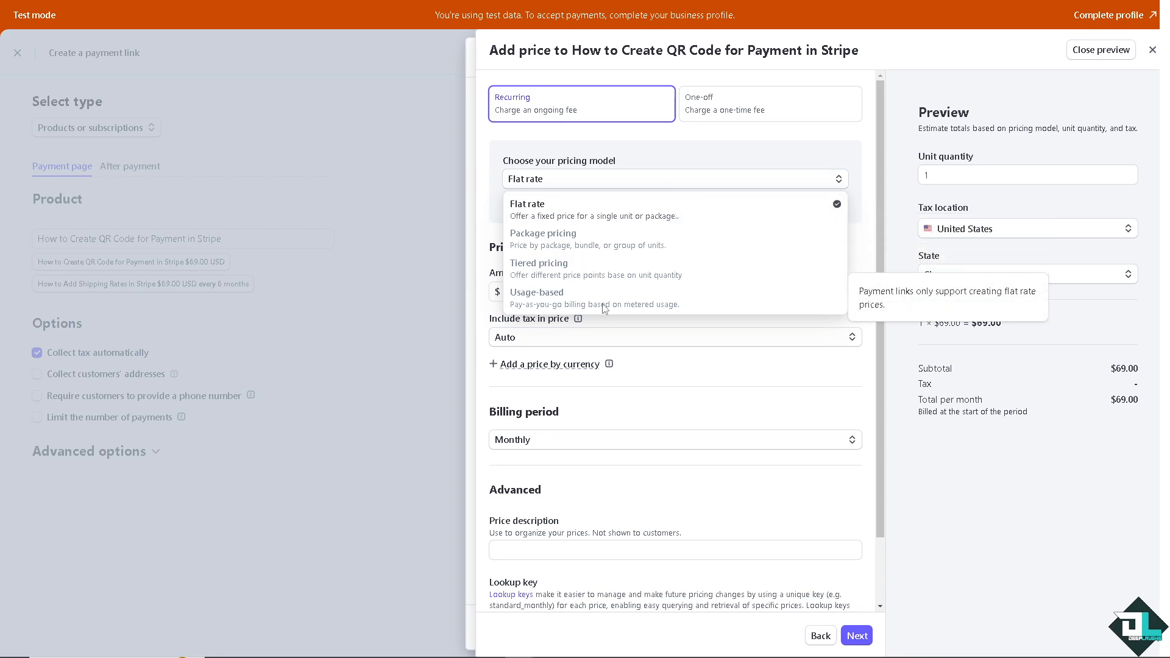
mouse_move(618, 299)
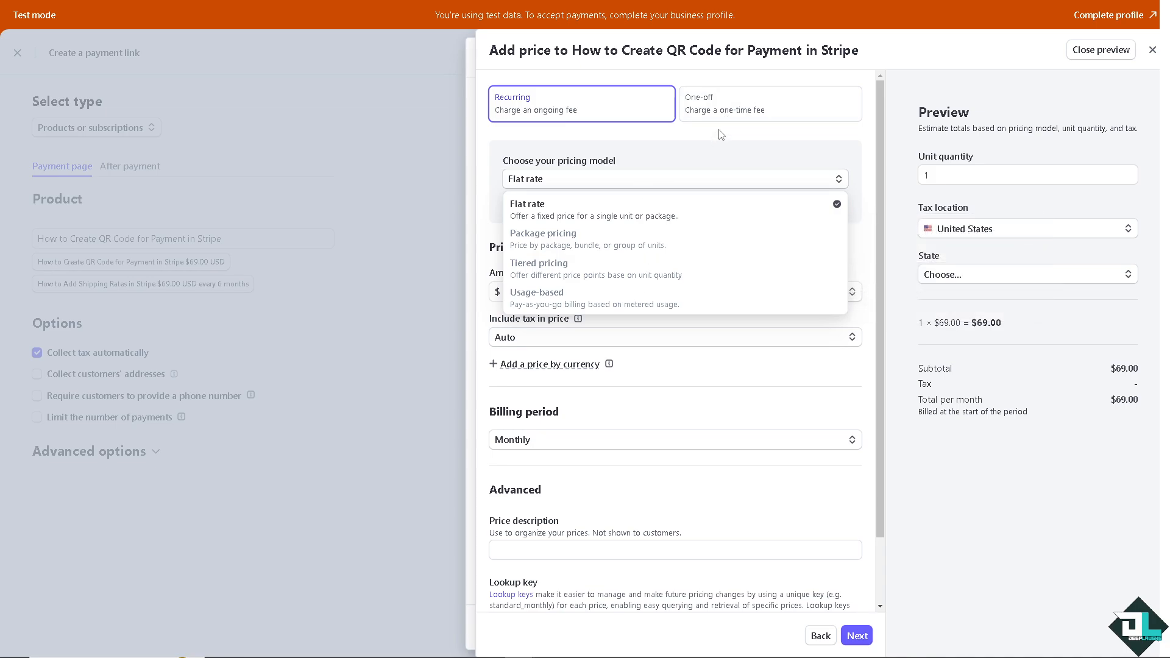
left_click(769, 104)
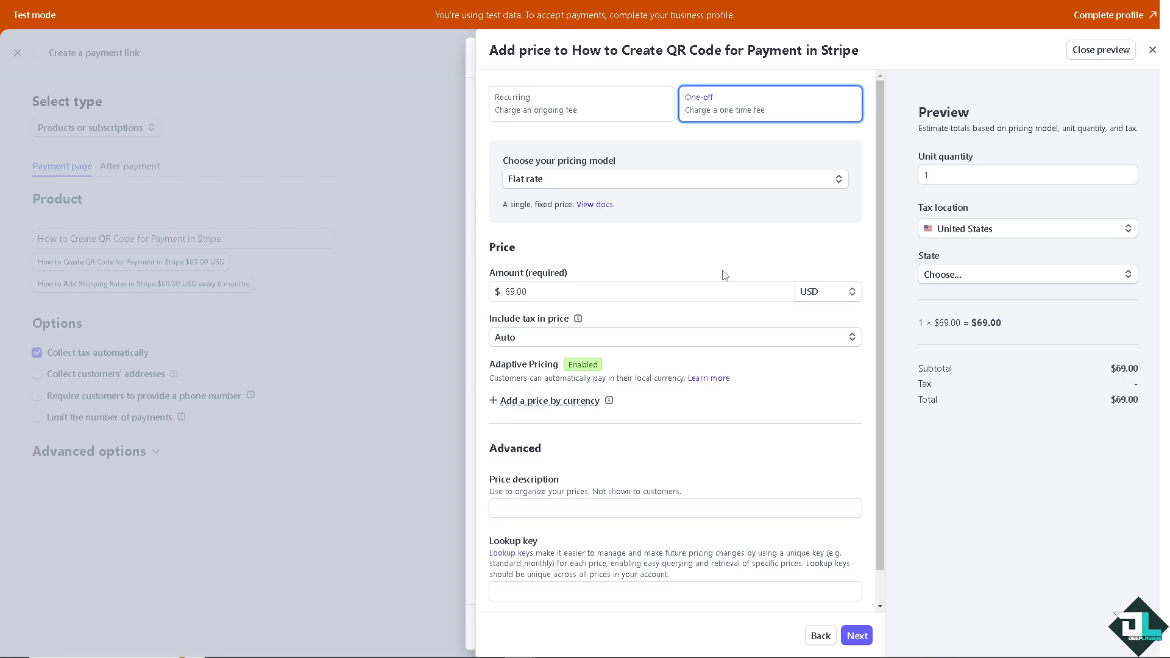
mouse_move(817, 508)
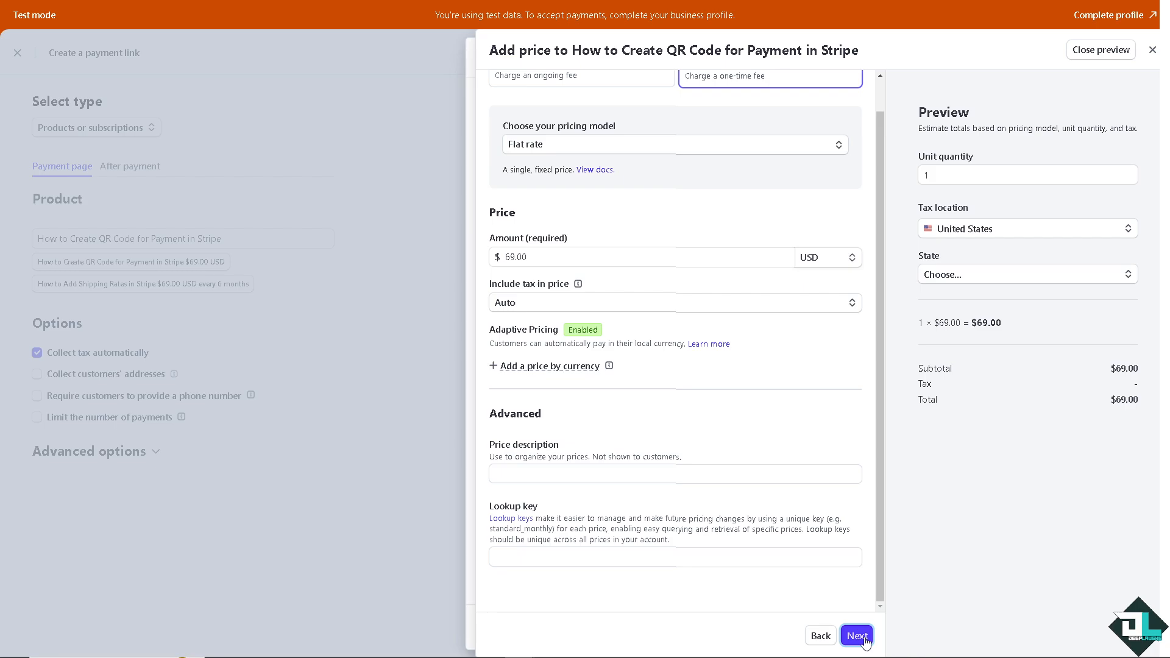
- Save the $69.00 price and add the product to the payment link
left_click(855, 635)
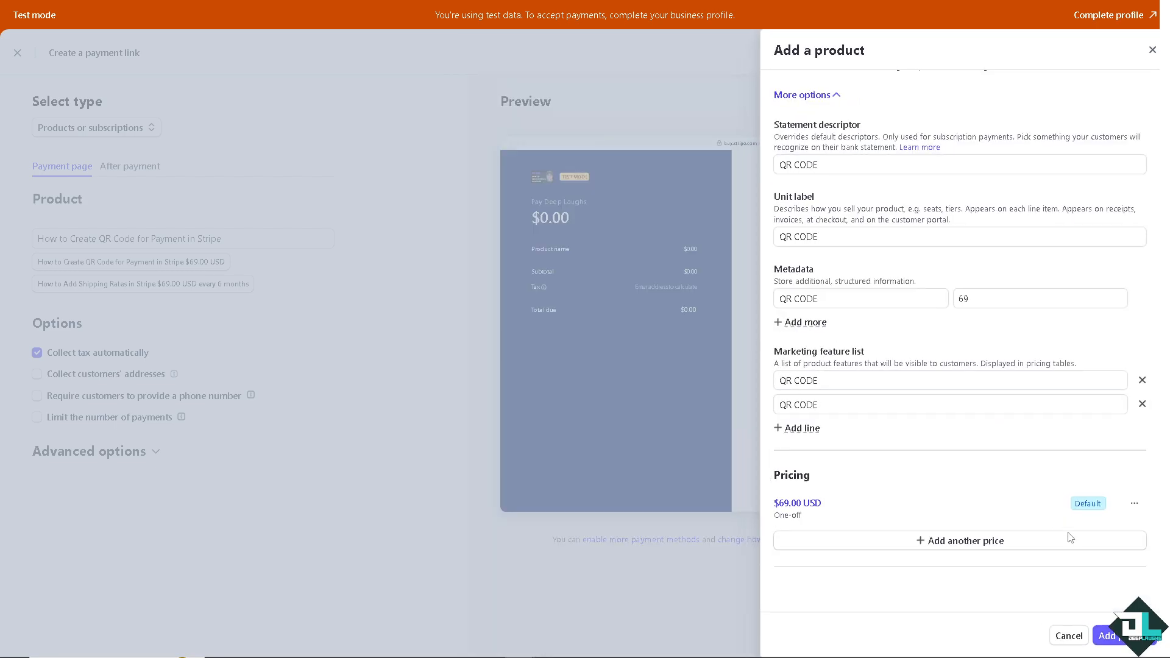
left_click(1108, 635)
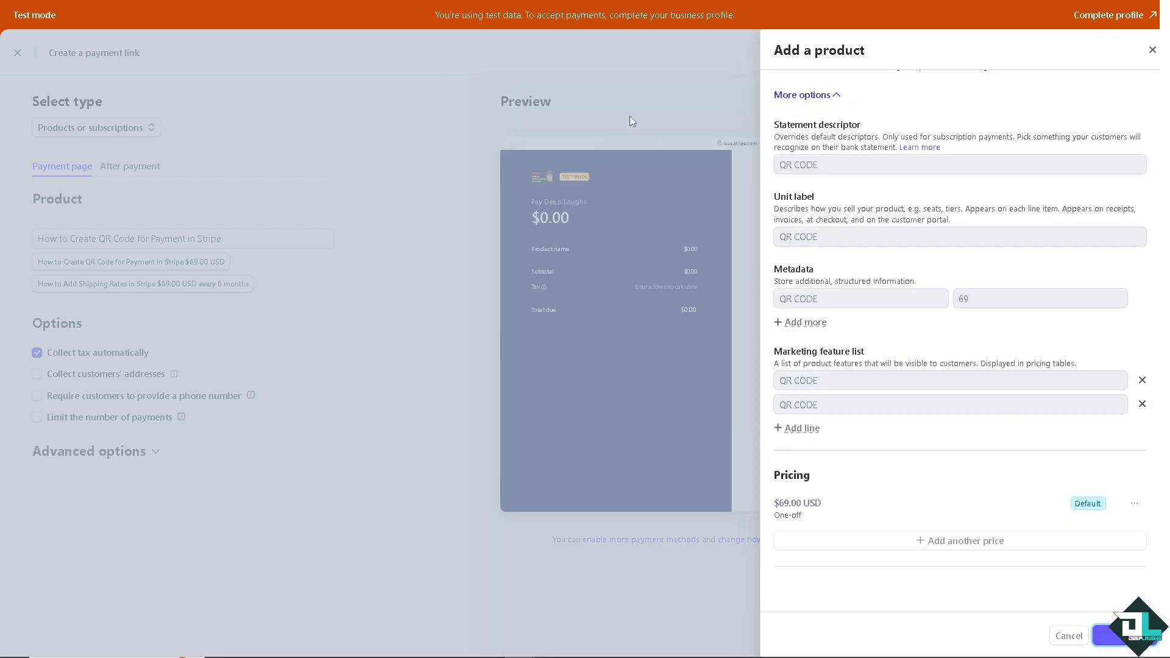
left_click(1107, 635)
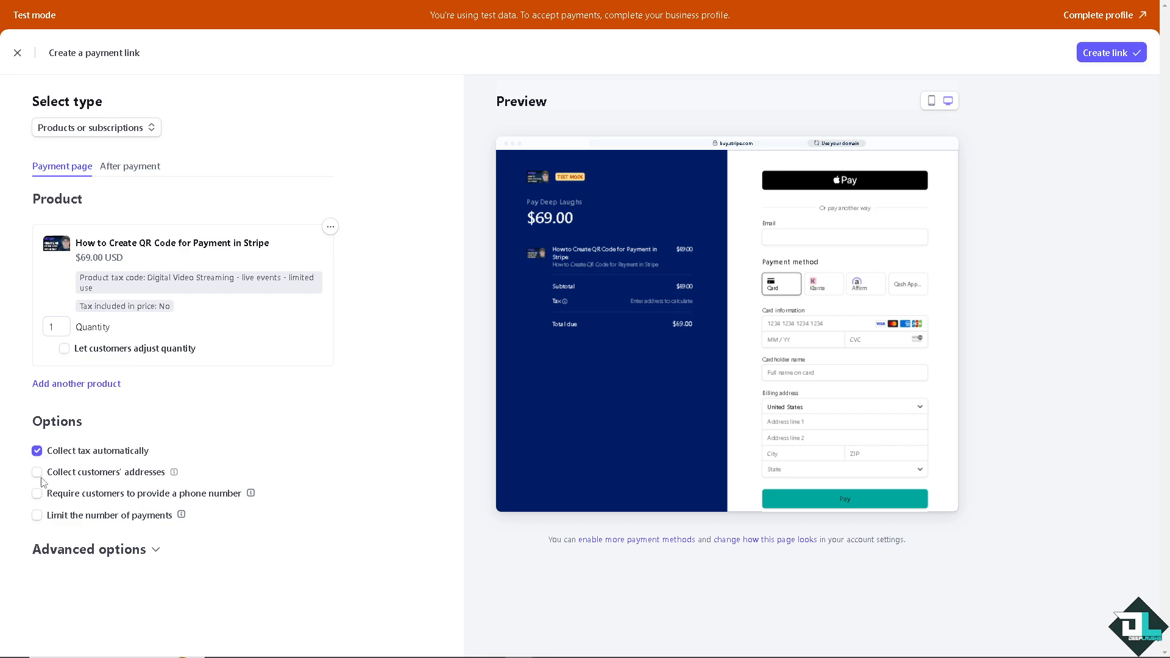
- Collect billing addresses, require phone numbers and limit the link to 1 payment
left_click(36, 472)
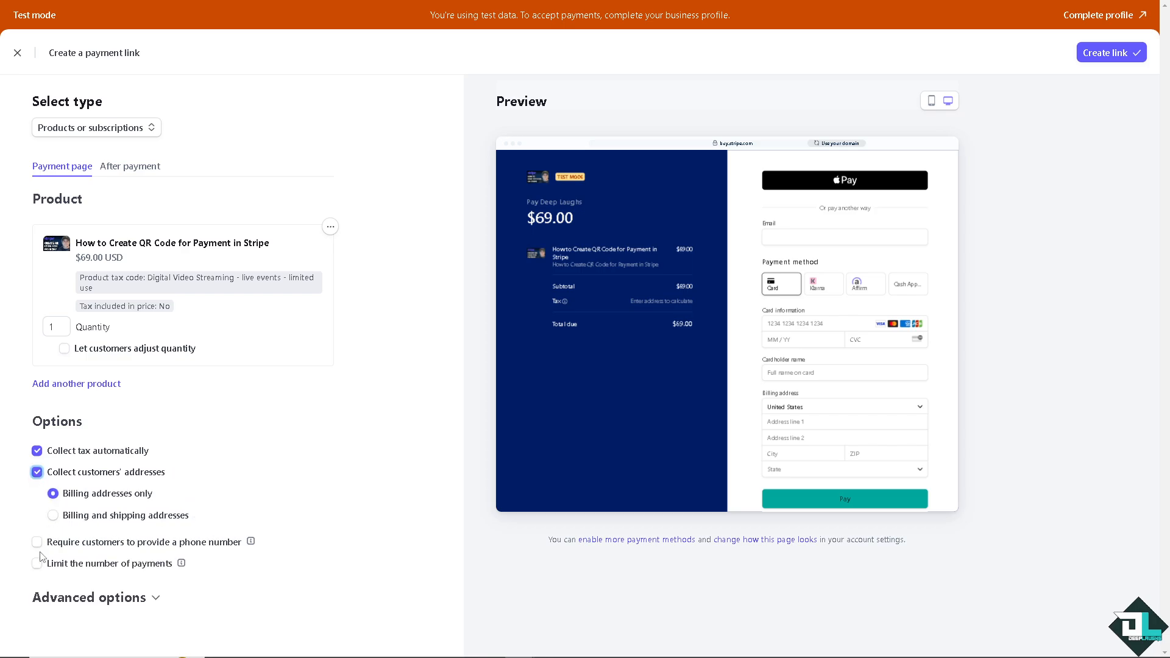
left_click(37, 541)
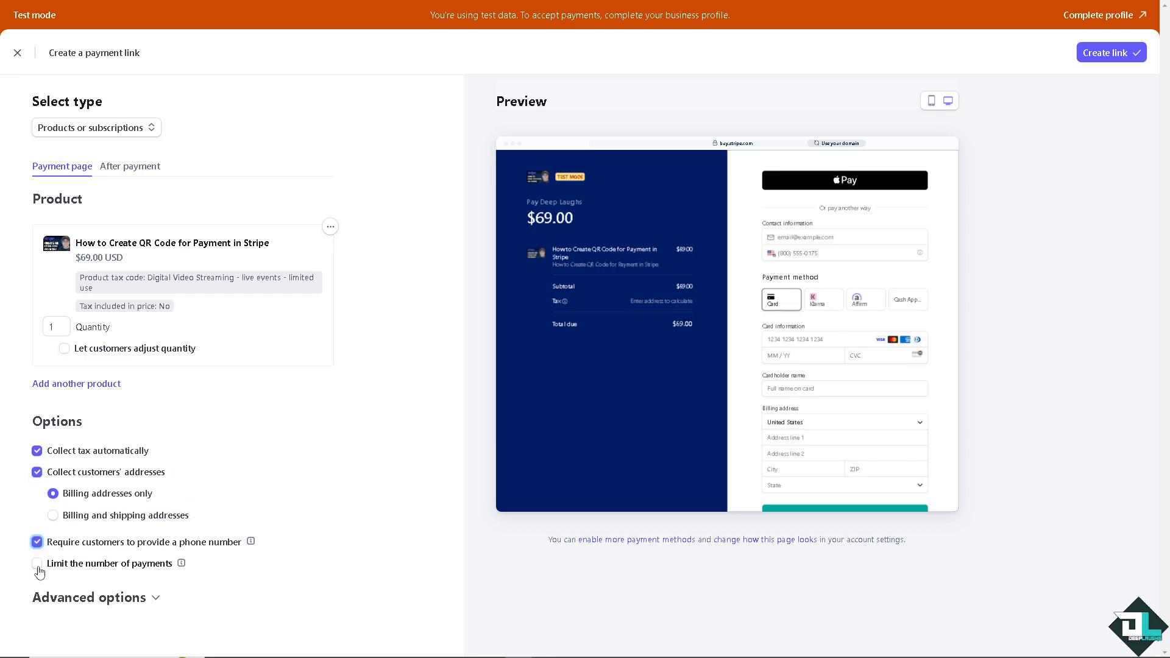
left_click(37, 563)
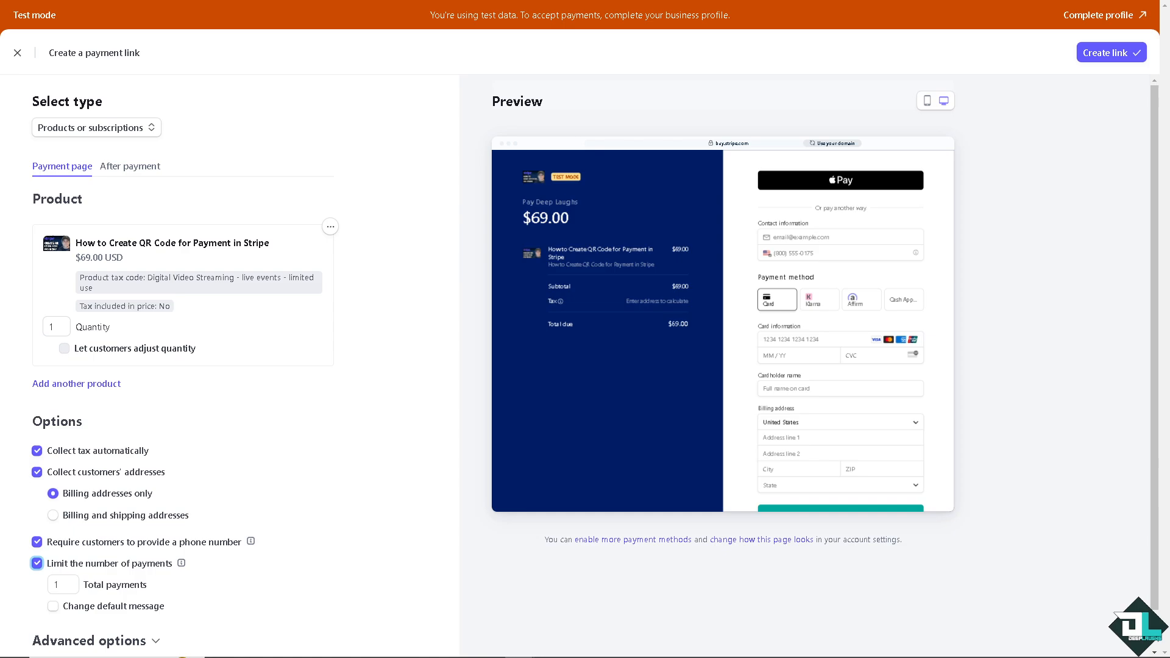
mouse_move(293, 410)
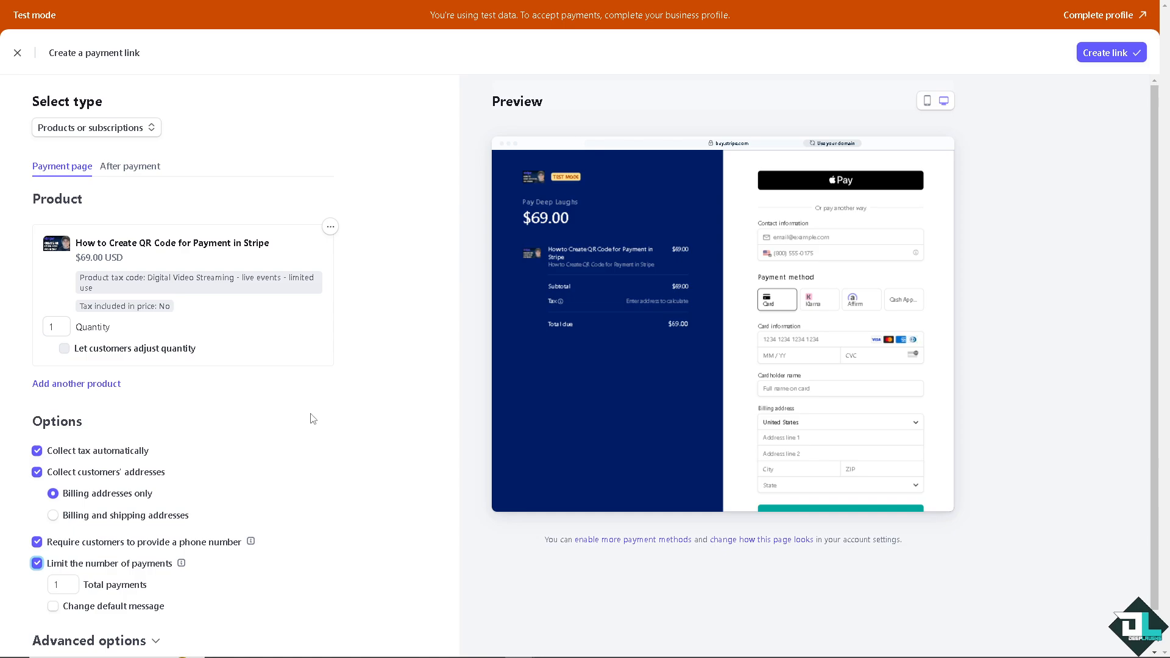
scroll("down", 3)
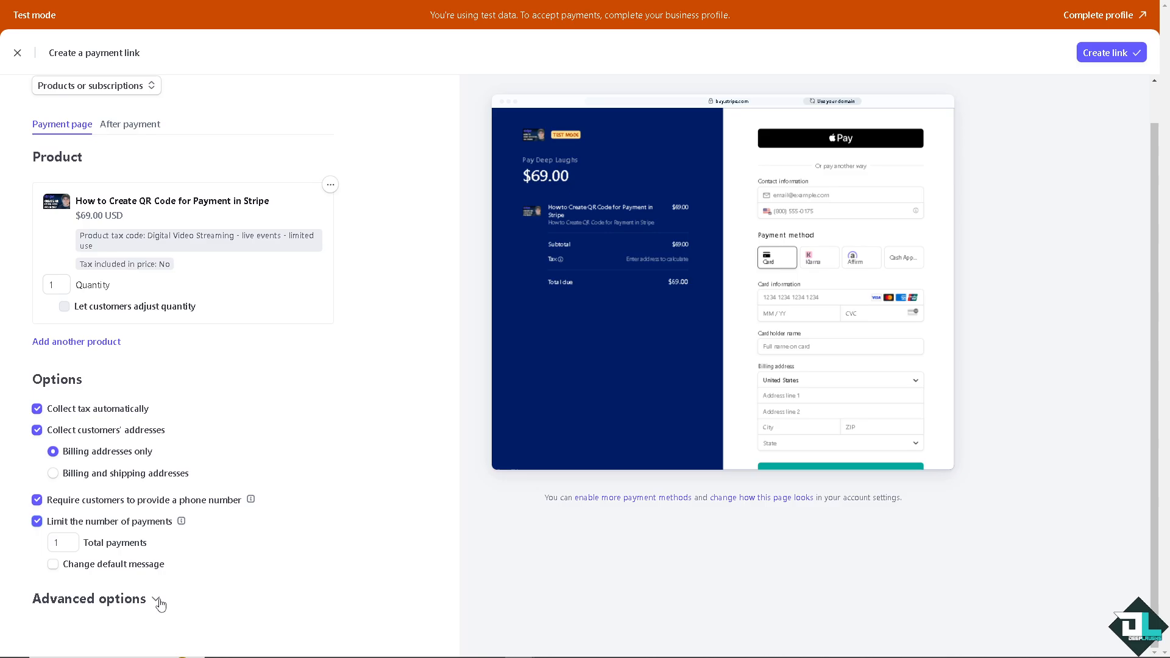
left_click(87, 598)
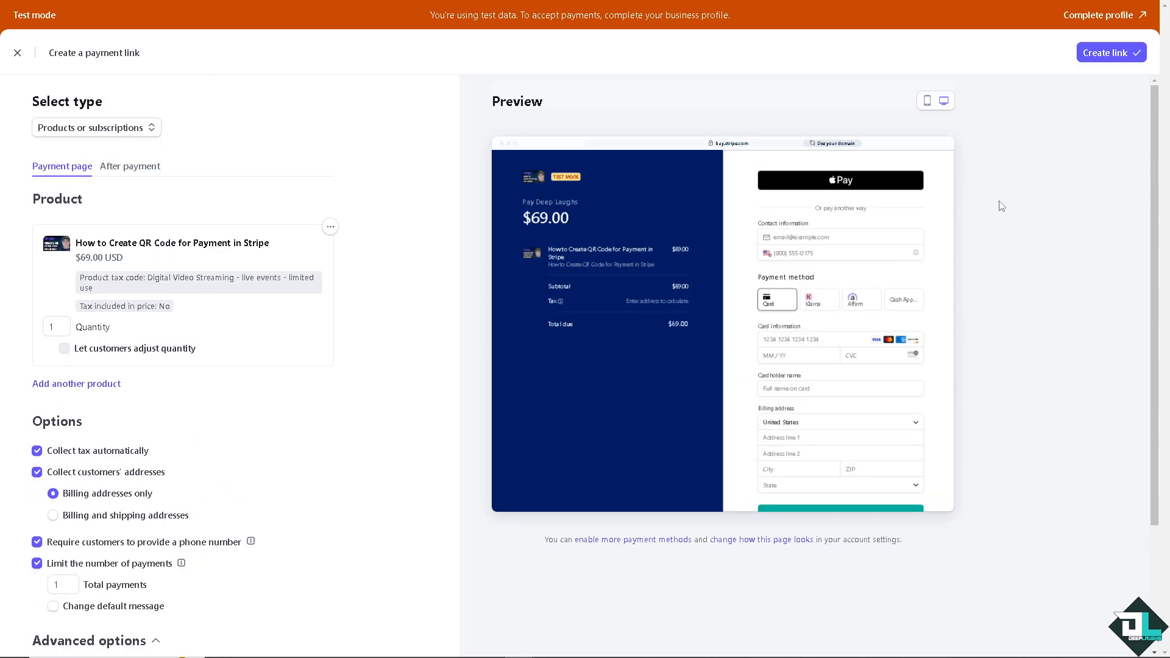
mouse_move(1068, 73)
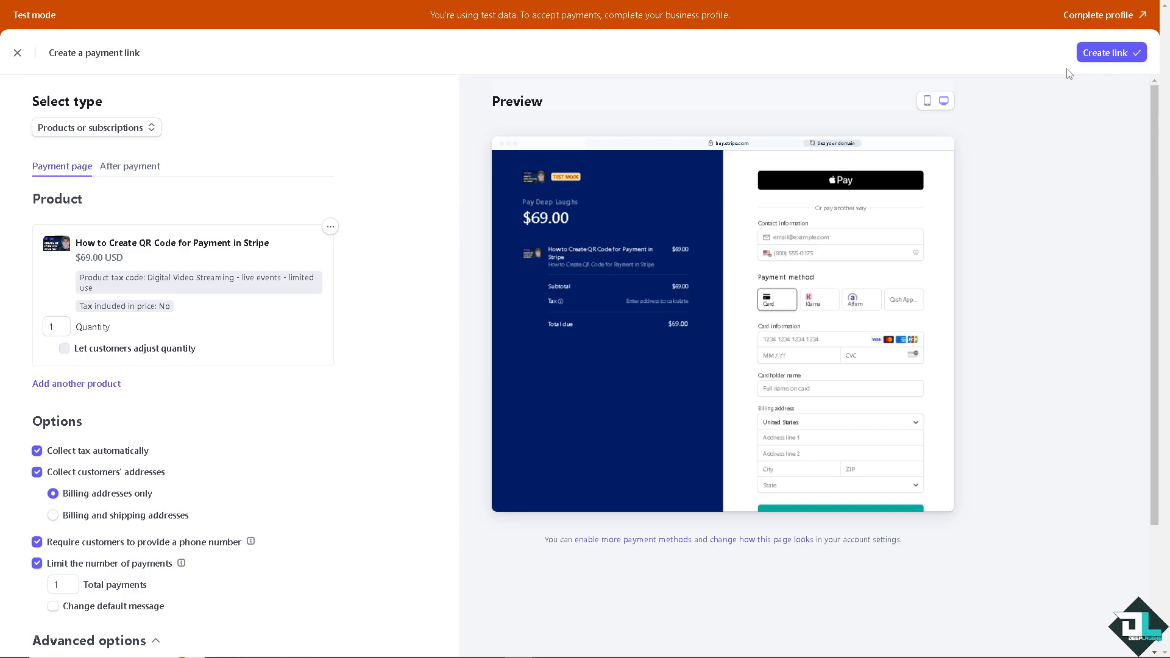
mouse_move(912, 131)
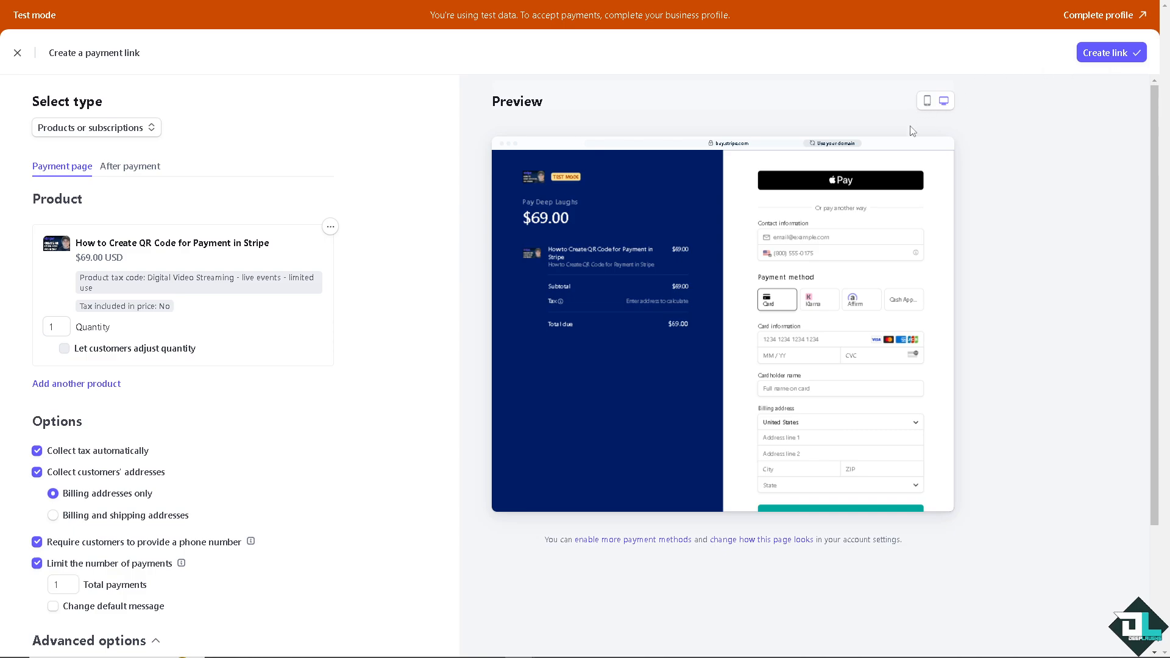
mouse_move(925, 101)
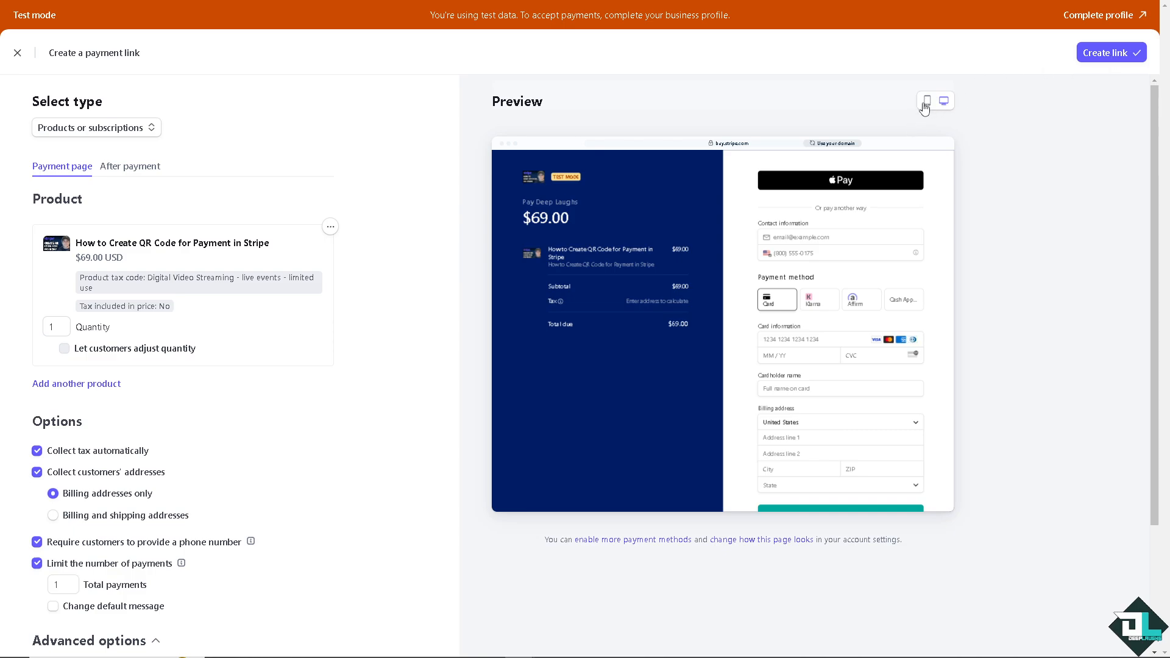
- Switch the checkout preview between mobile and desktop, ending on mobile
left_click(927, 101)
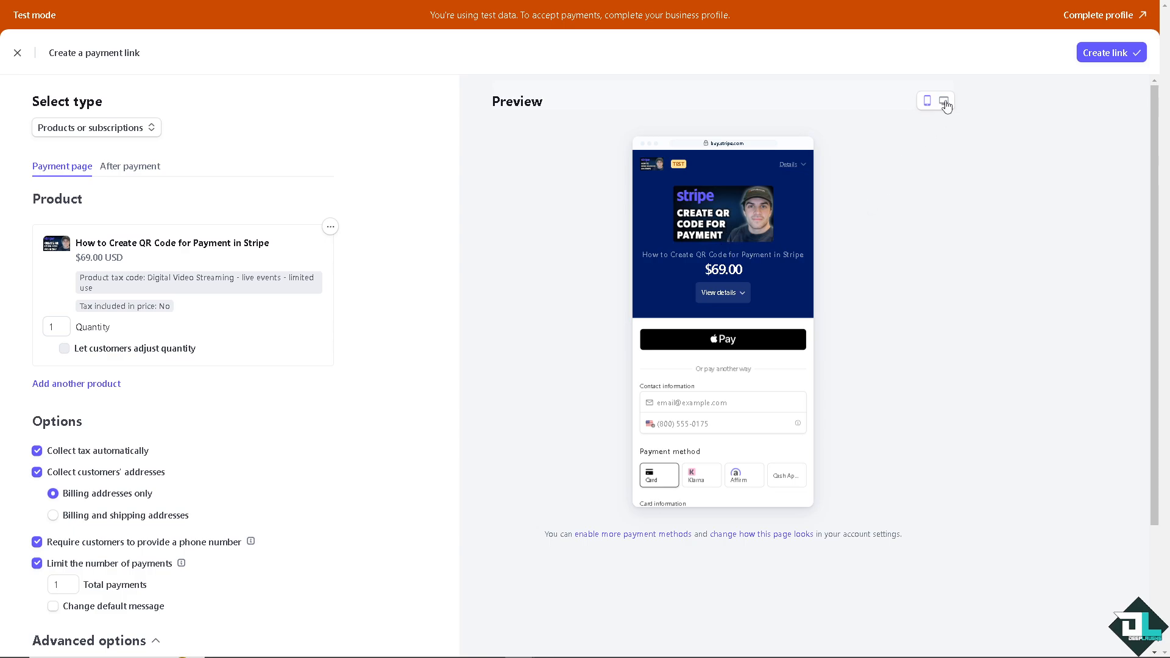
left_click(943, 101)
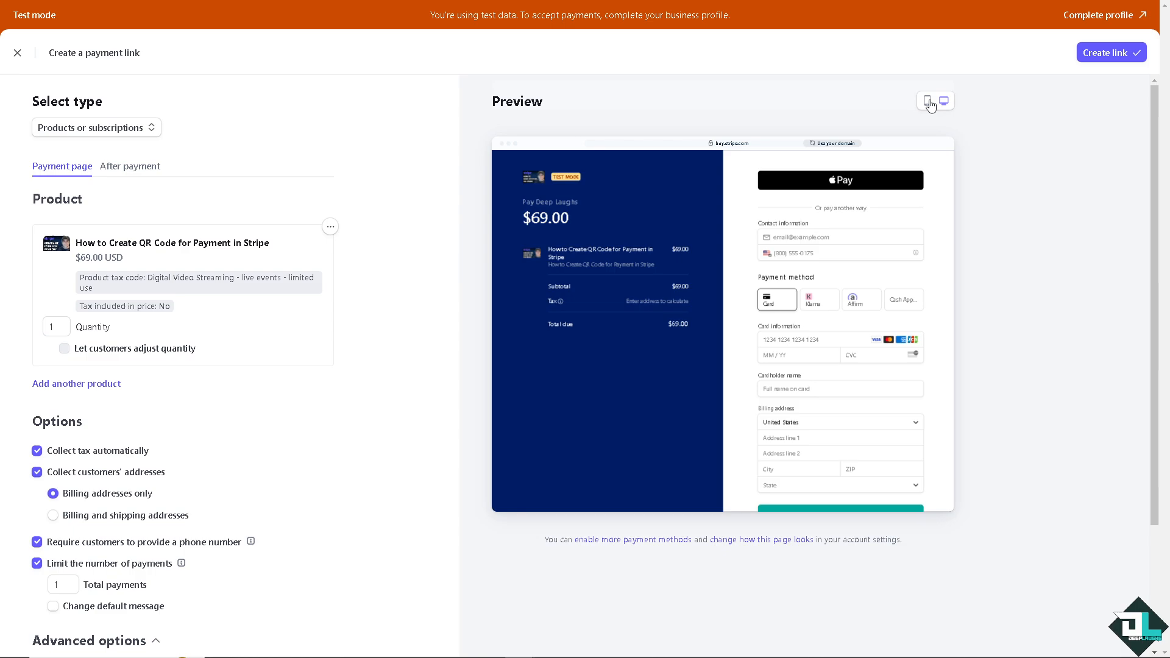
left_click(926, 102)
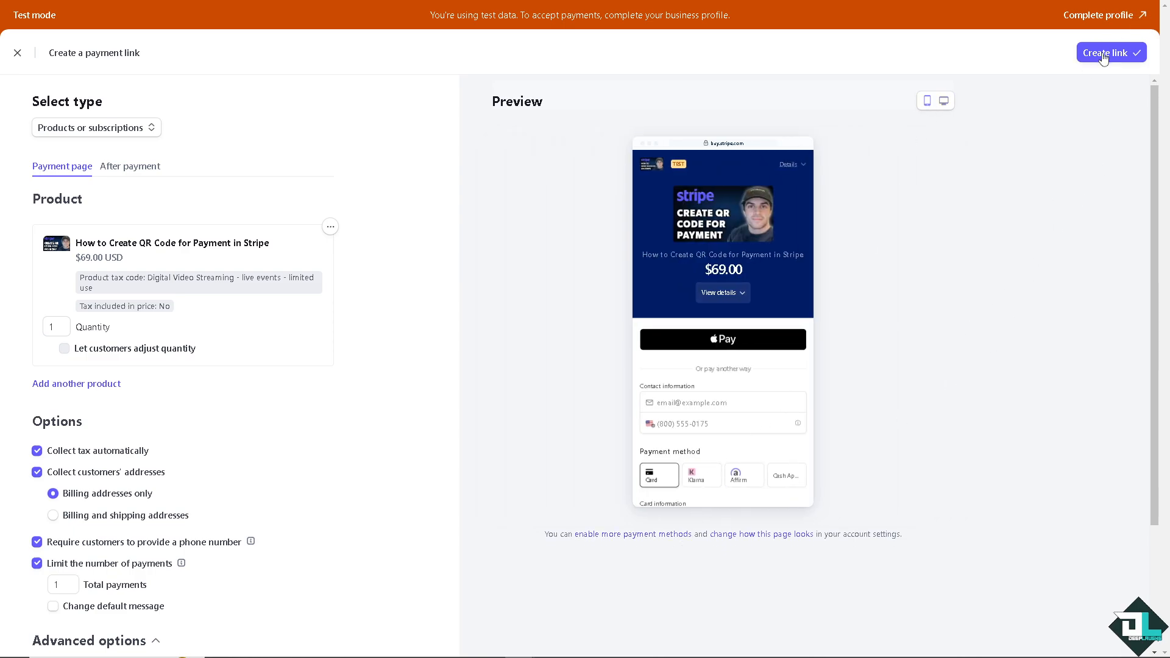
- Create the $69.00 payment link and bring up its scan-to-pay QR code
left_click(1109, 53)
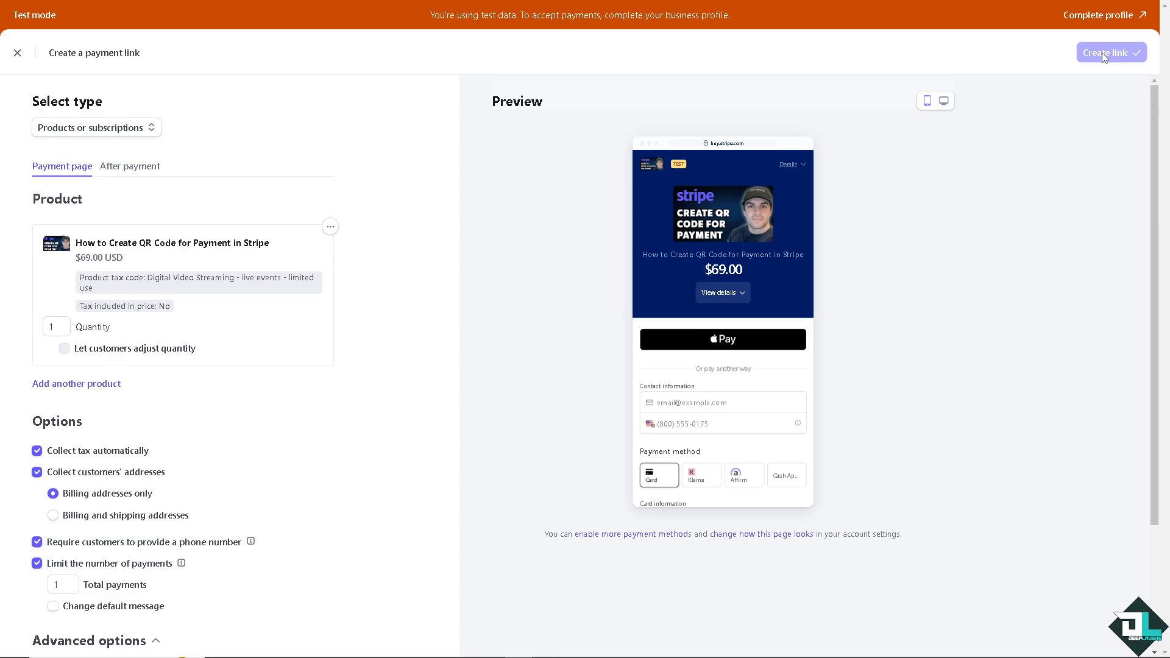
left_click(1108, 53)
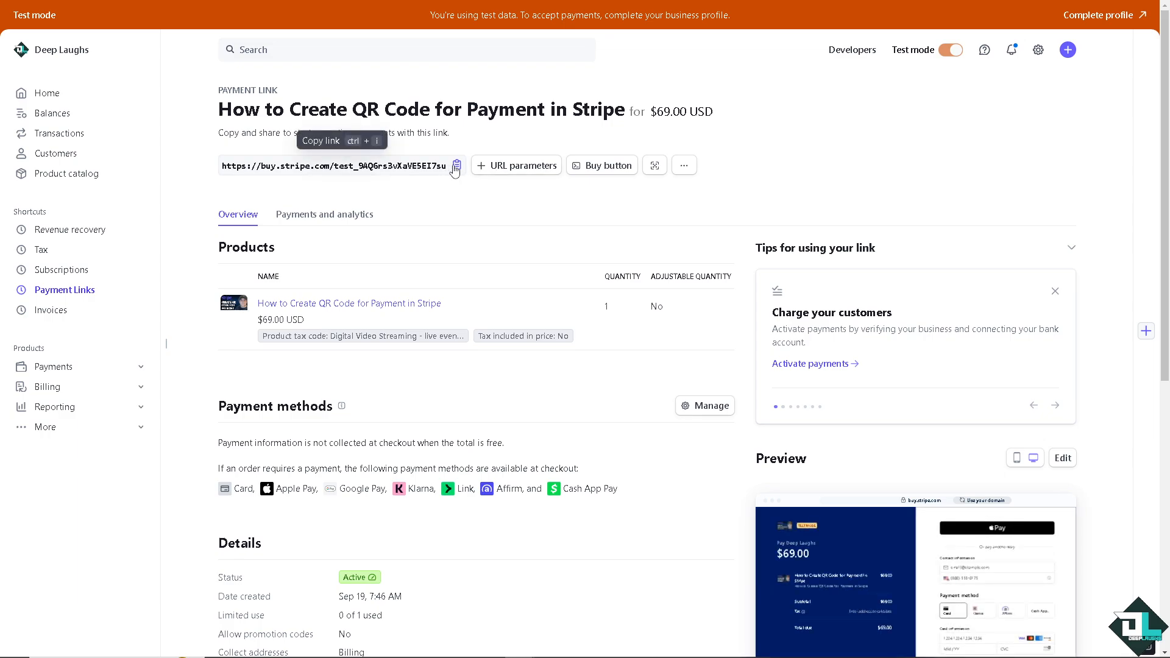
mouse_move(636, 171)
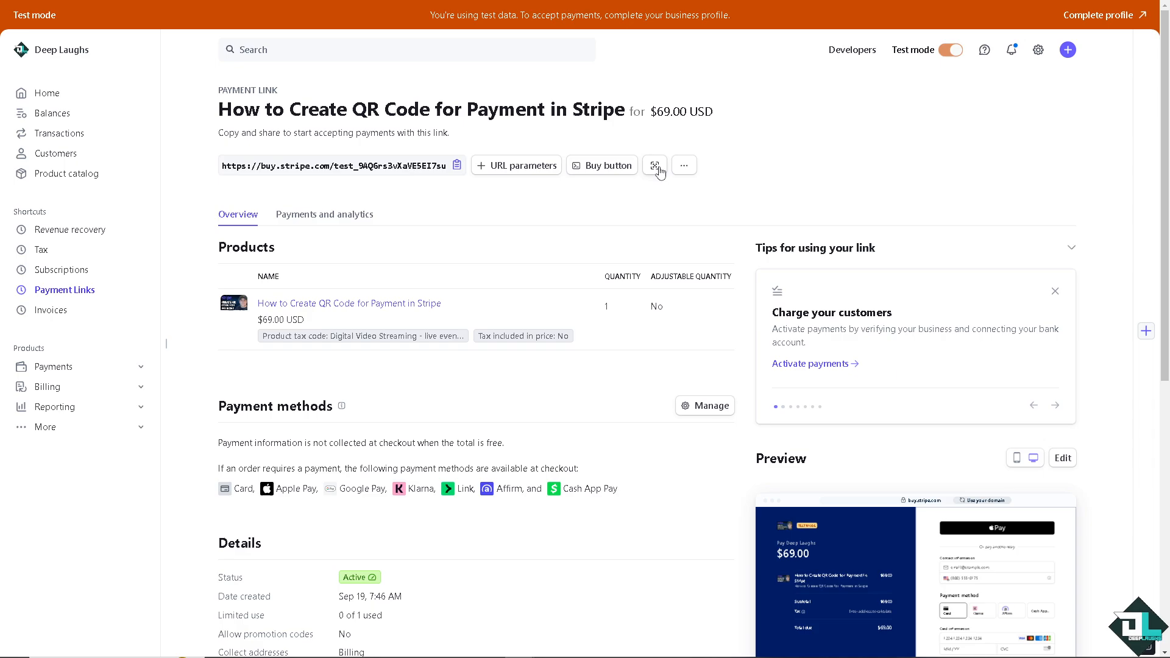
left_click(654, 164)
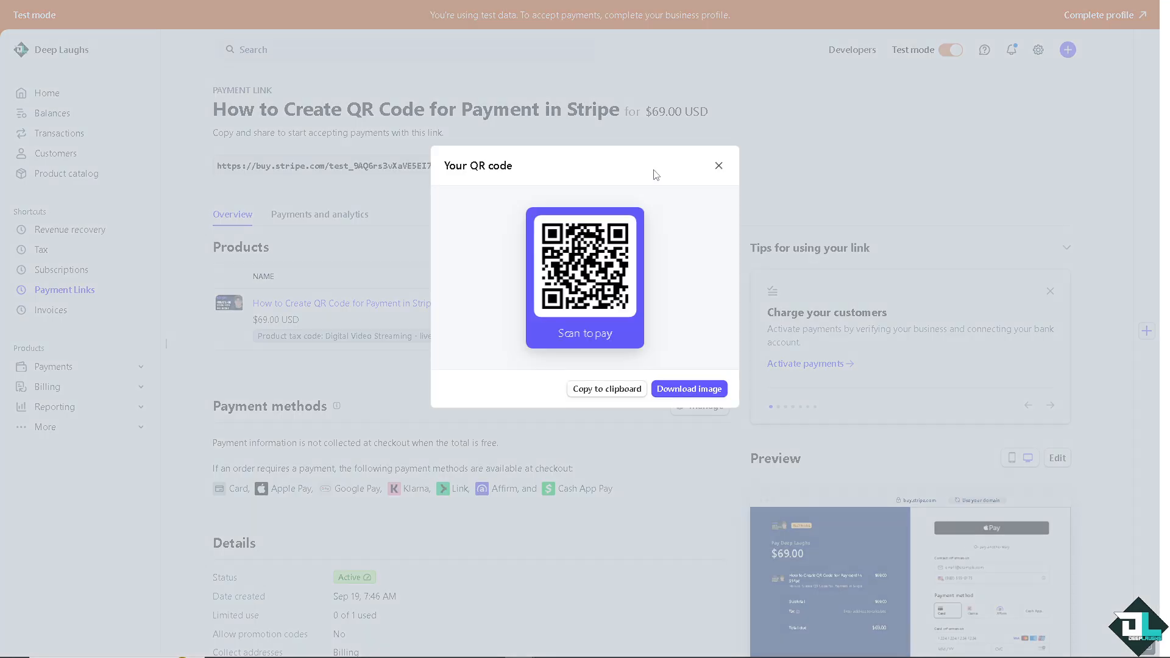
mouse_move(678, 351)
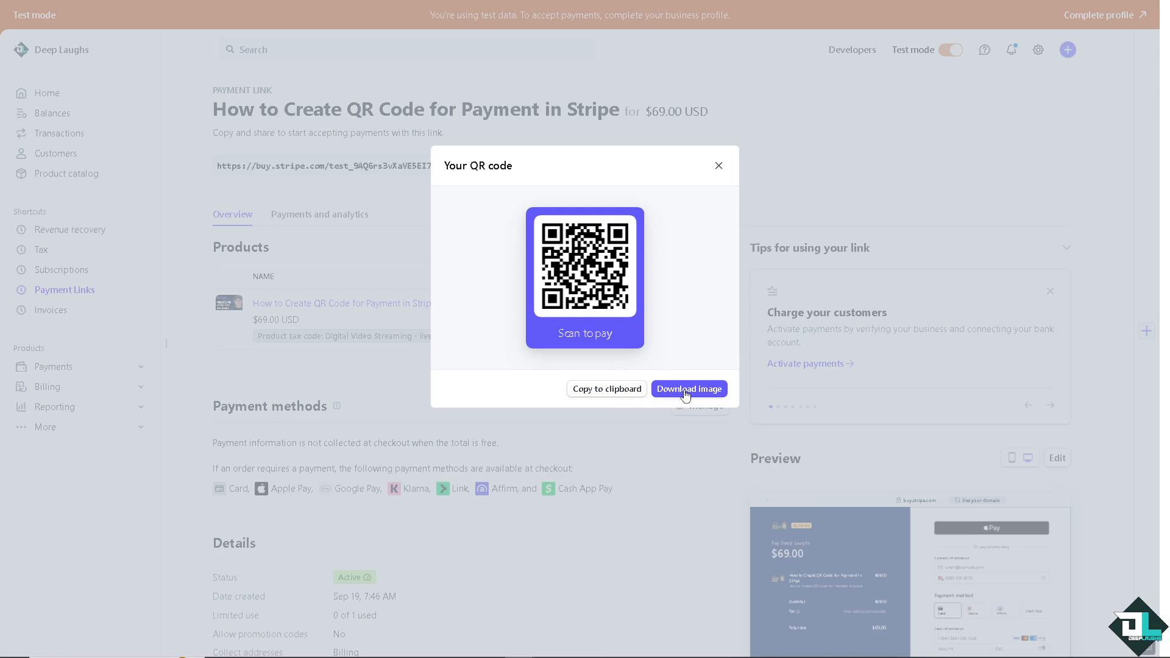
- Download the payment link's QR code as an image file
left_click(687, 388)
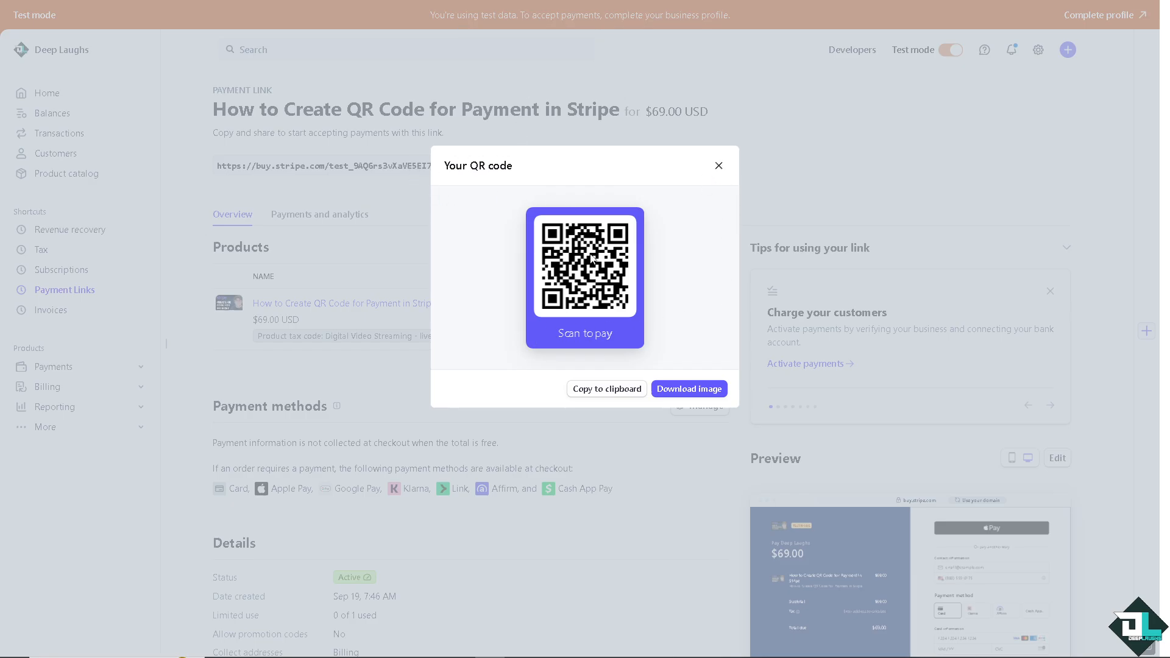
left_click(687, 387)
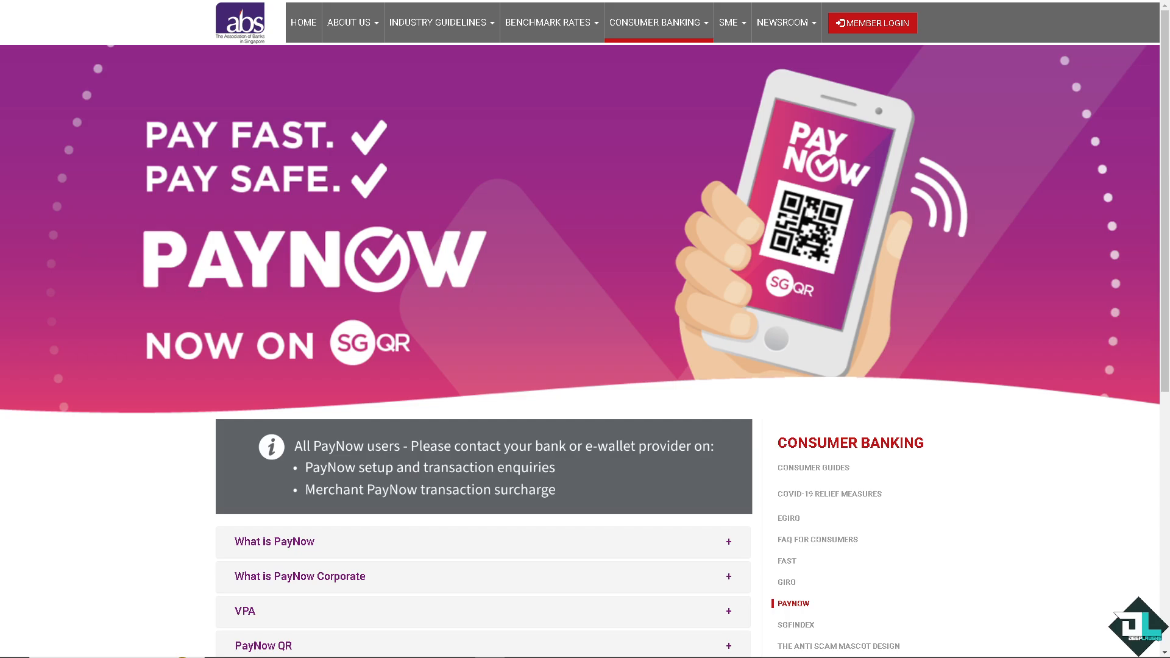
mouse_move(211, 291)
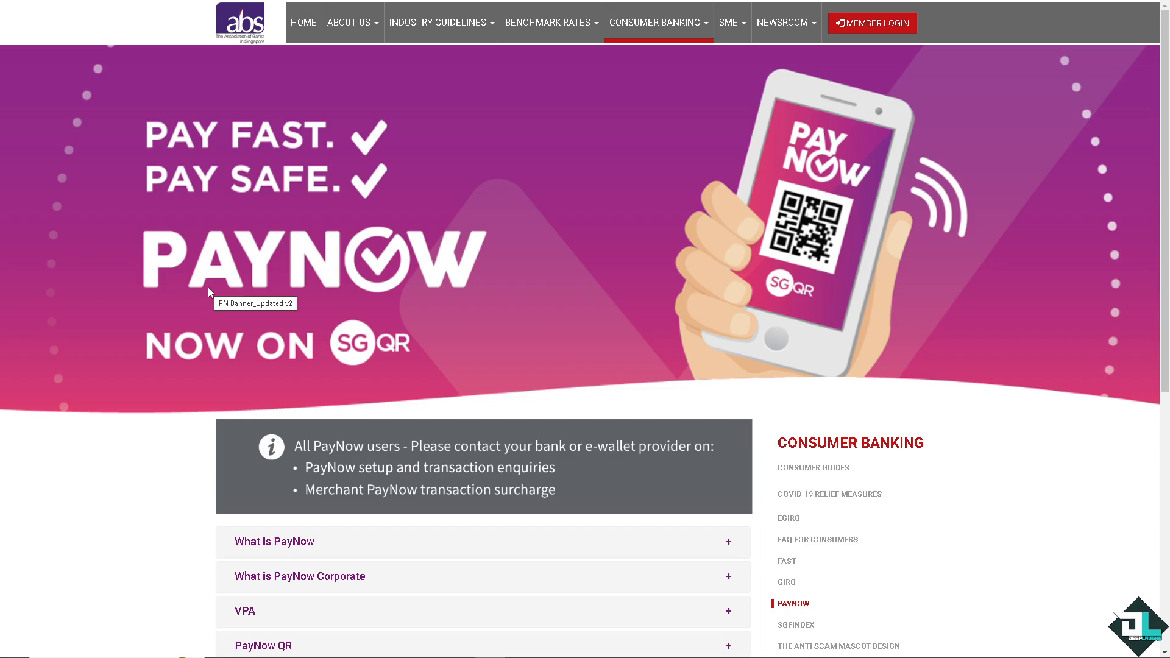
mouse_move(268, 272)
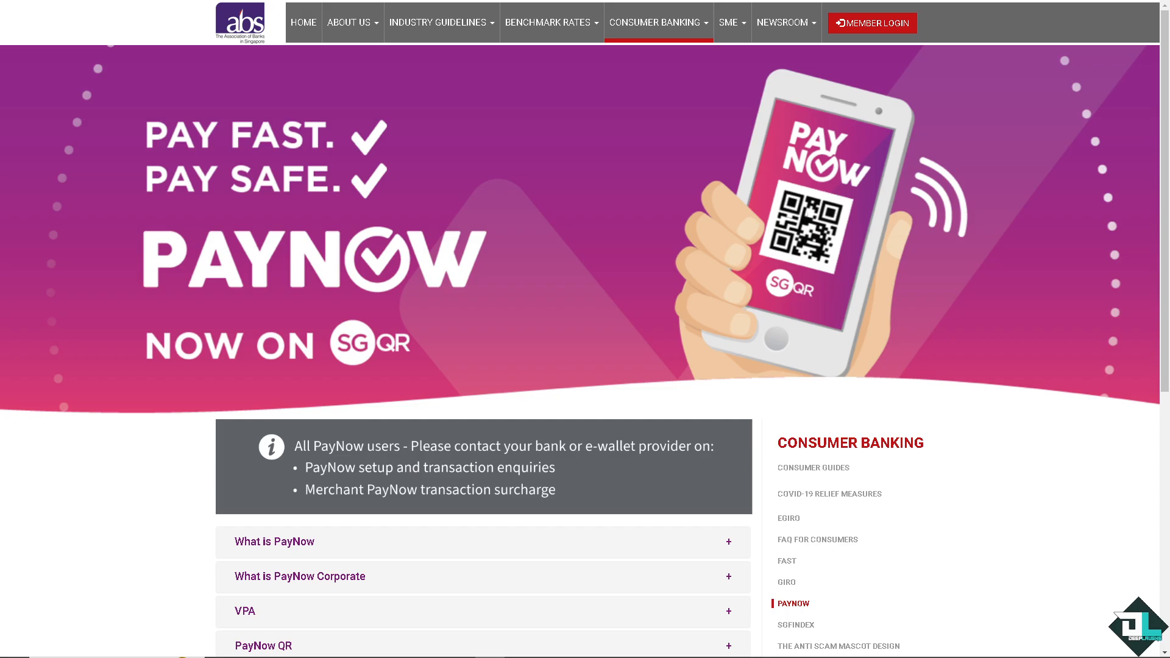
mouse_move(300, 235)
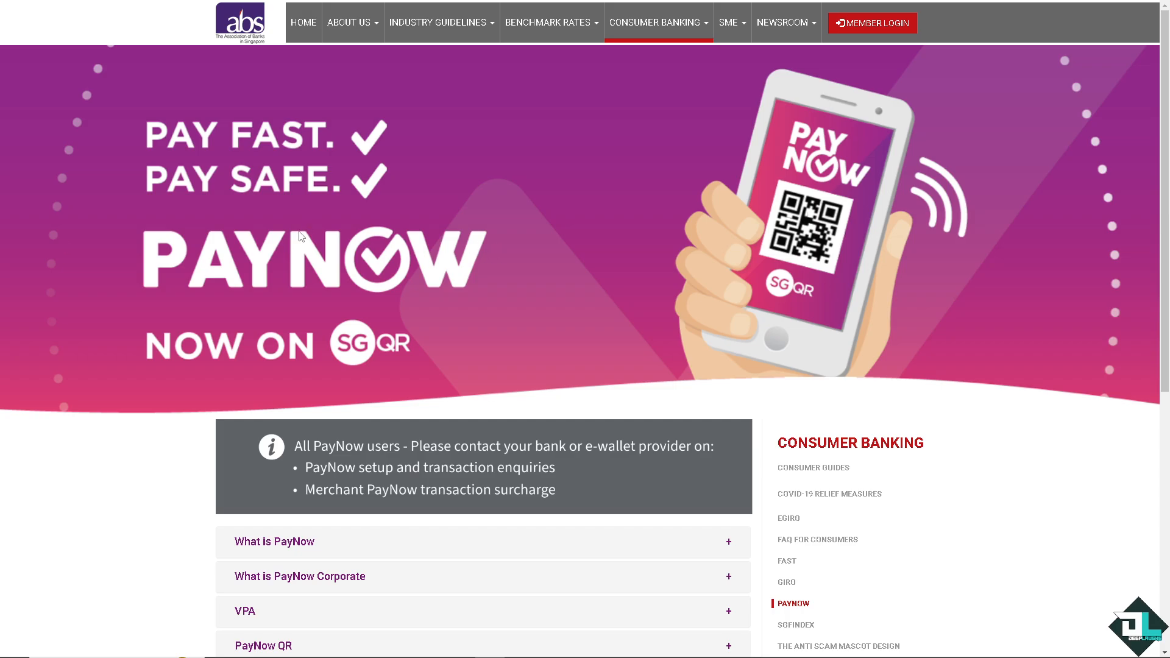
mouse_move(295, 161)
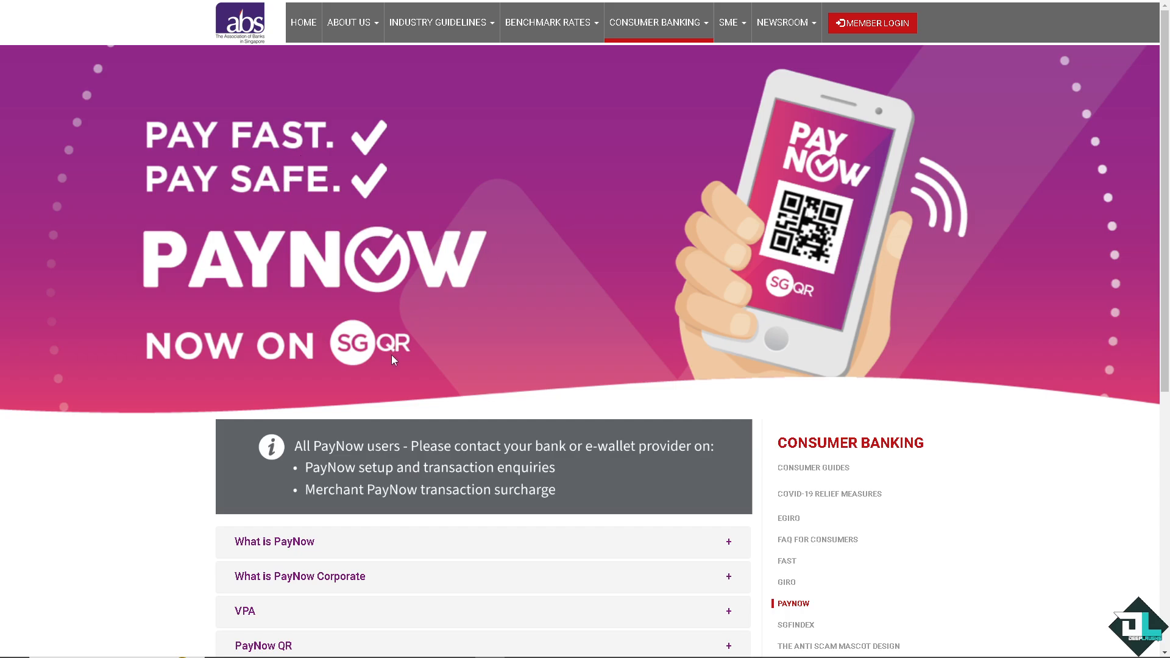
mouse_move(471, 332)
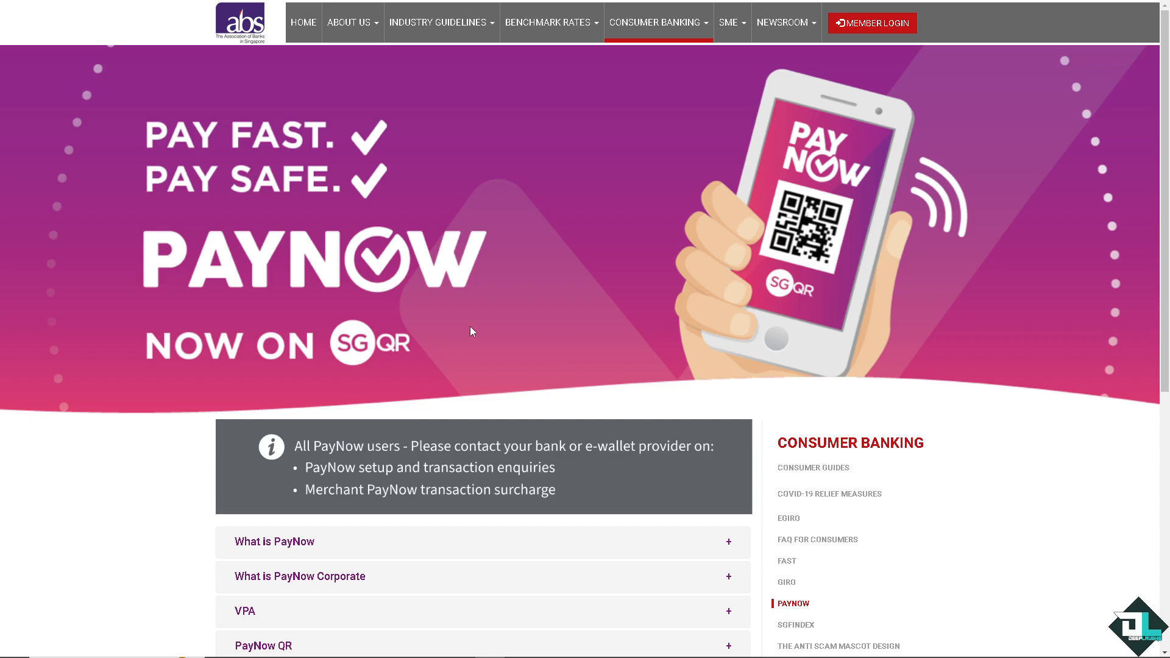
- Expand 'What is PayNow' and then the 'PayNow QR' topic explaining SGQR payments
scroll("down", 3)
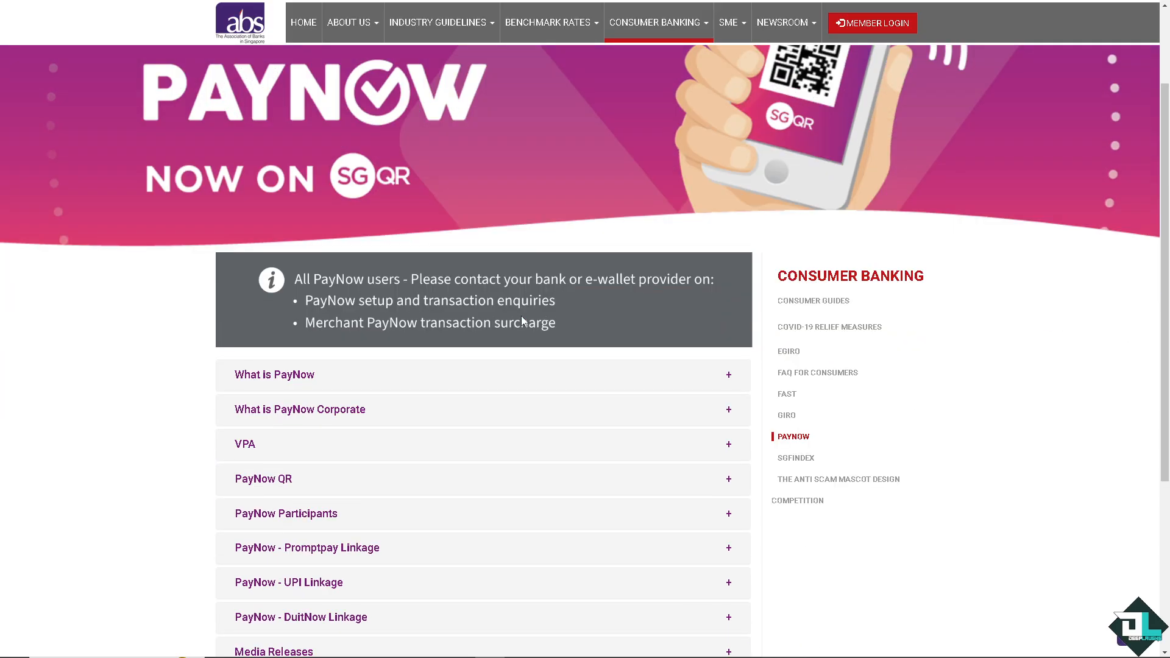
mouse_move(475, 354)
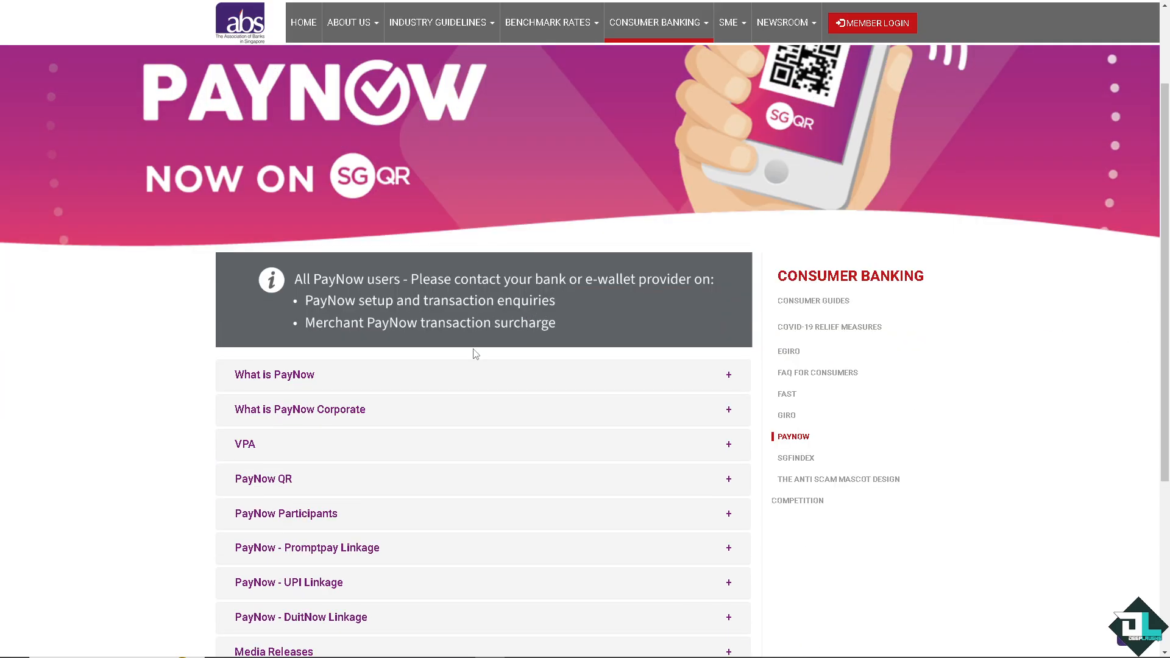
scroll("down", 3)
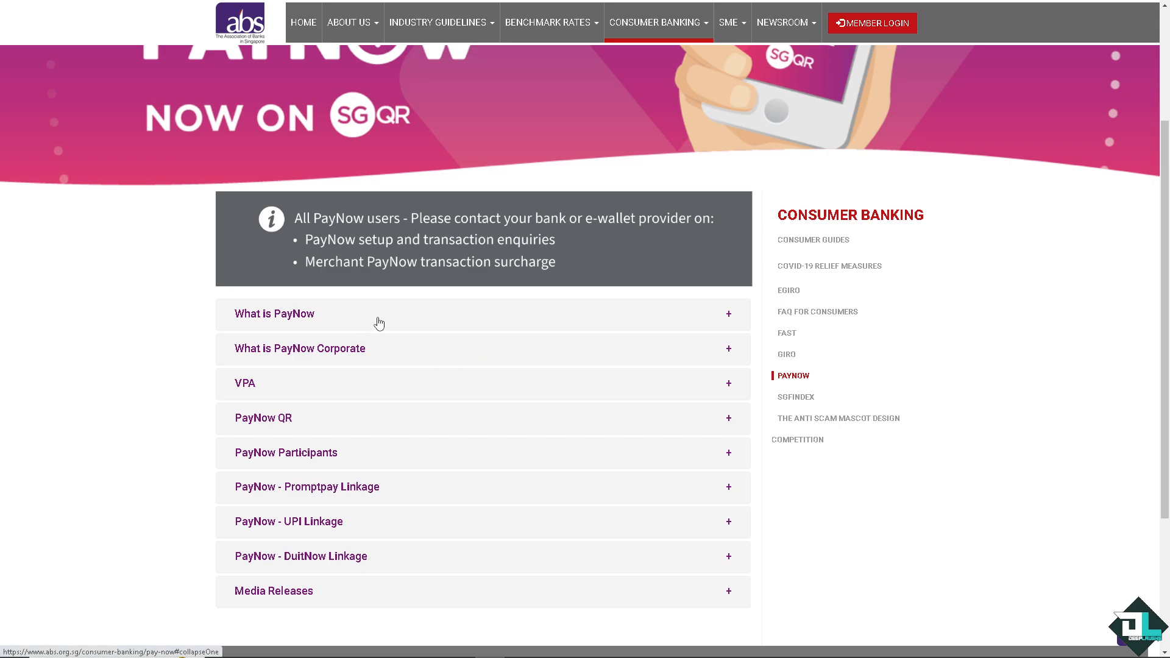
left_click(274, 313)
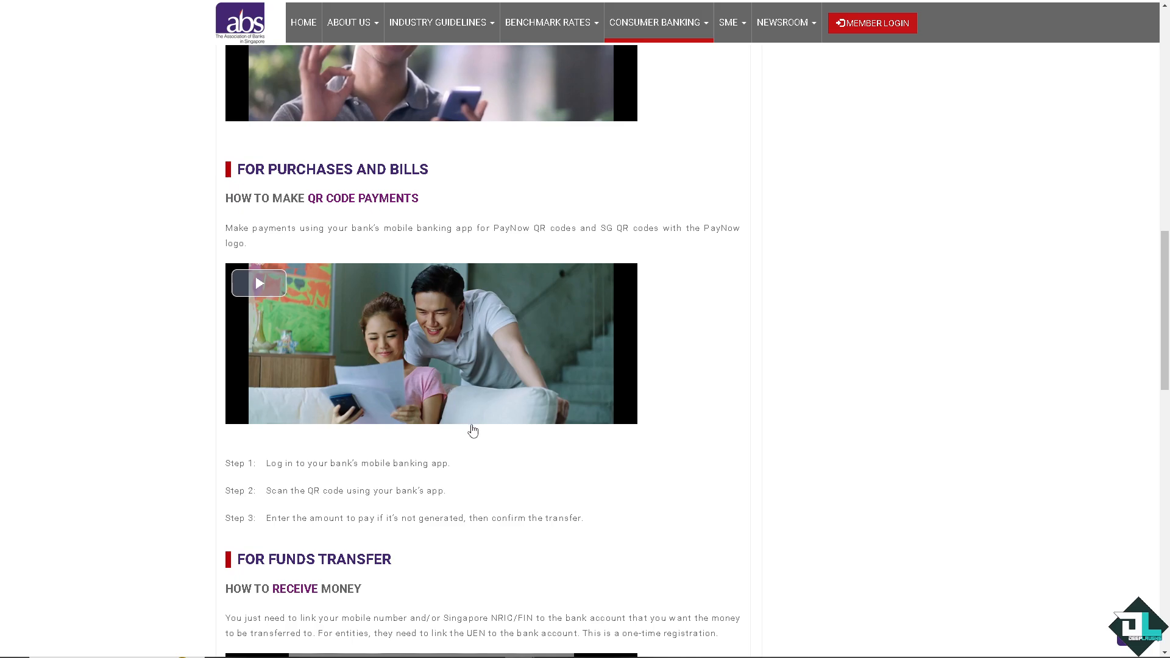
scroll("down", 3)
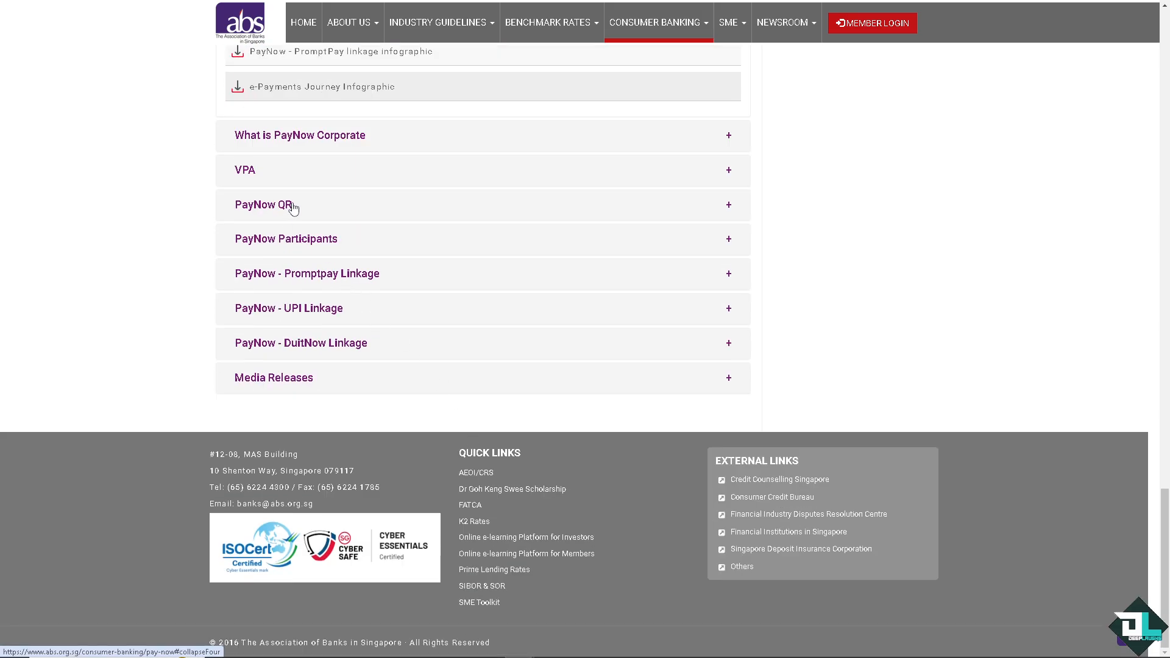
left_click(263, 204)
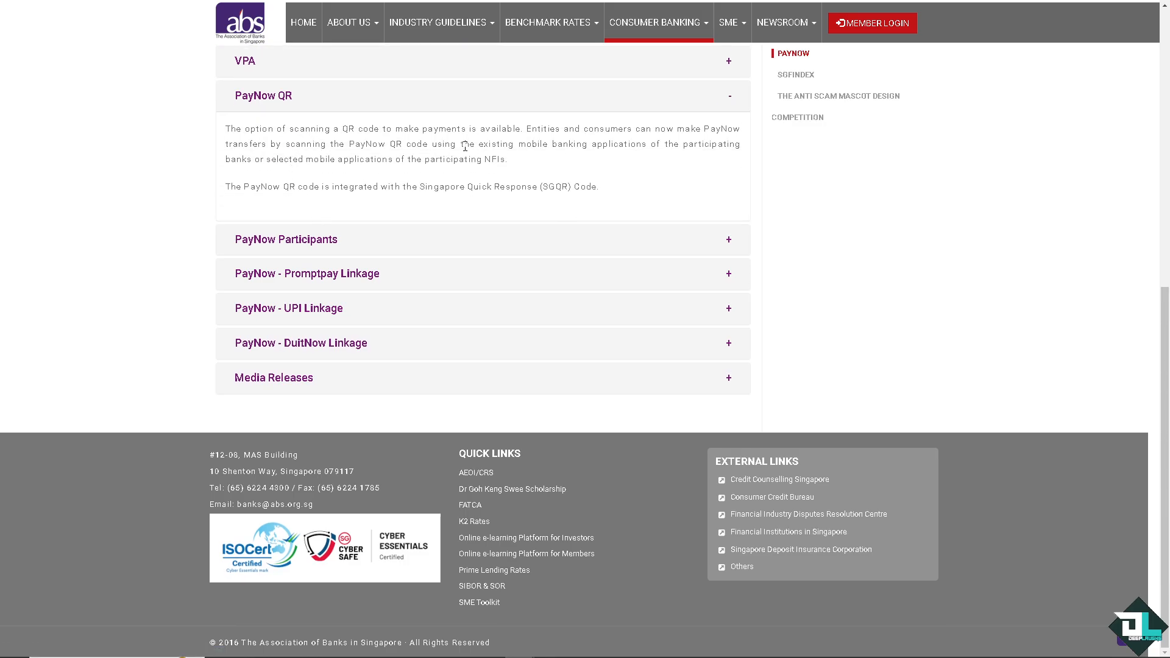
mouse_move(413, 158)
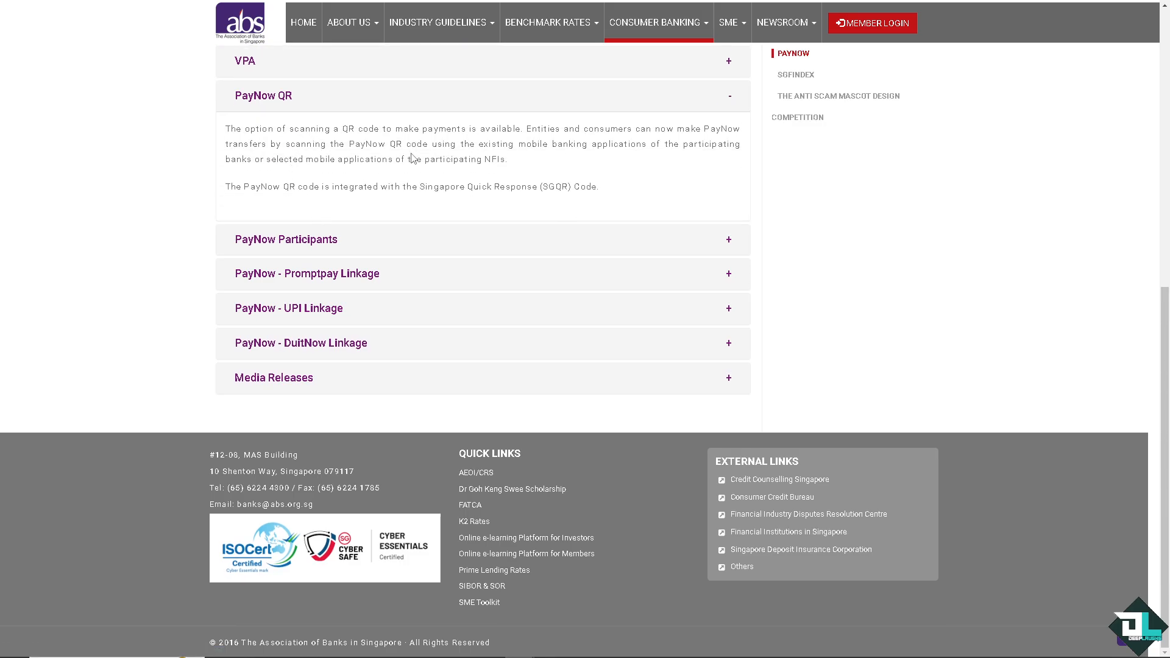
mouse_move(418, 155)
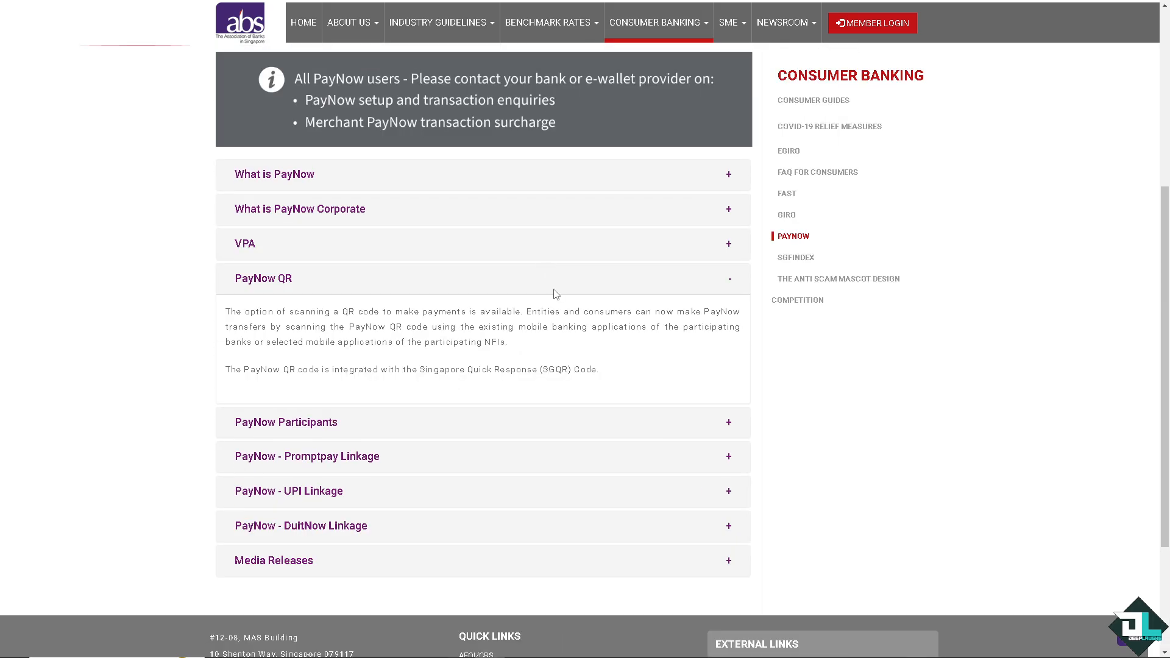
mouse_move(563, 368)
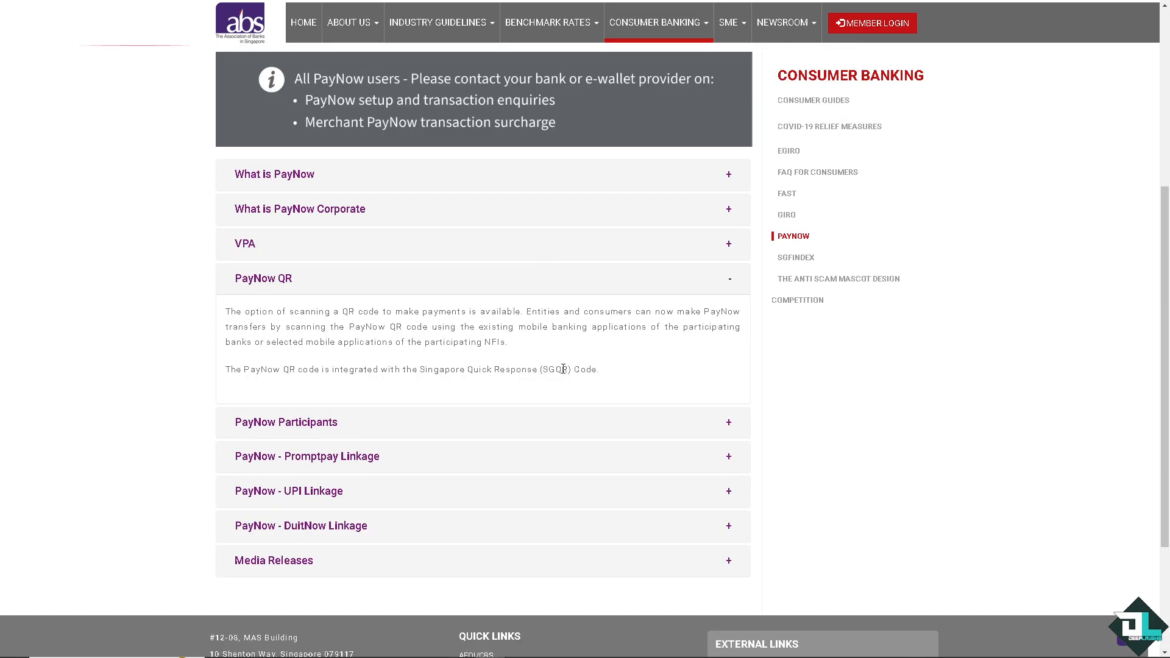
mouse_move(565, 373)
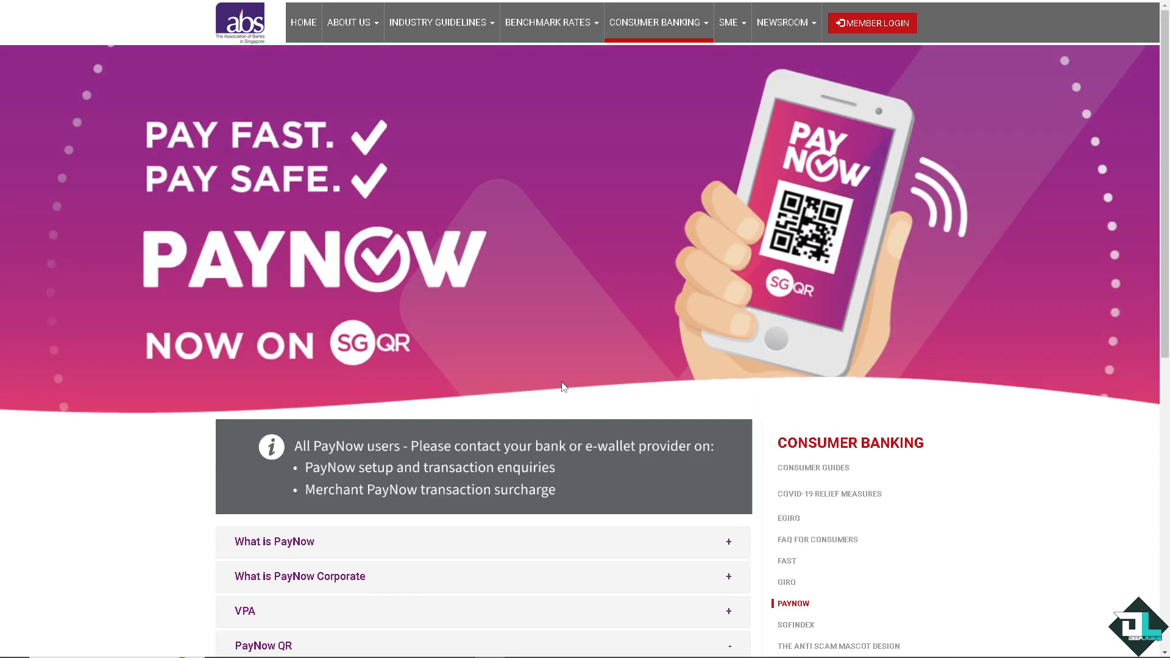
mouse_move(580, 388)
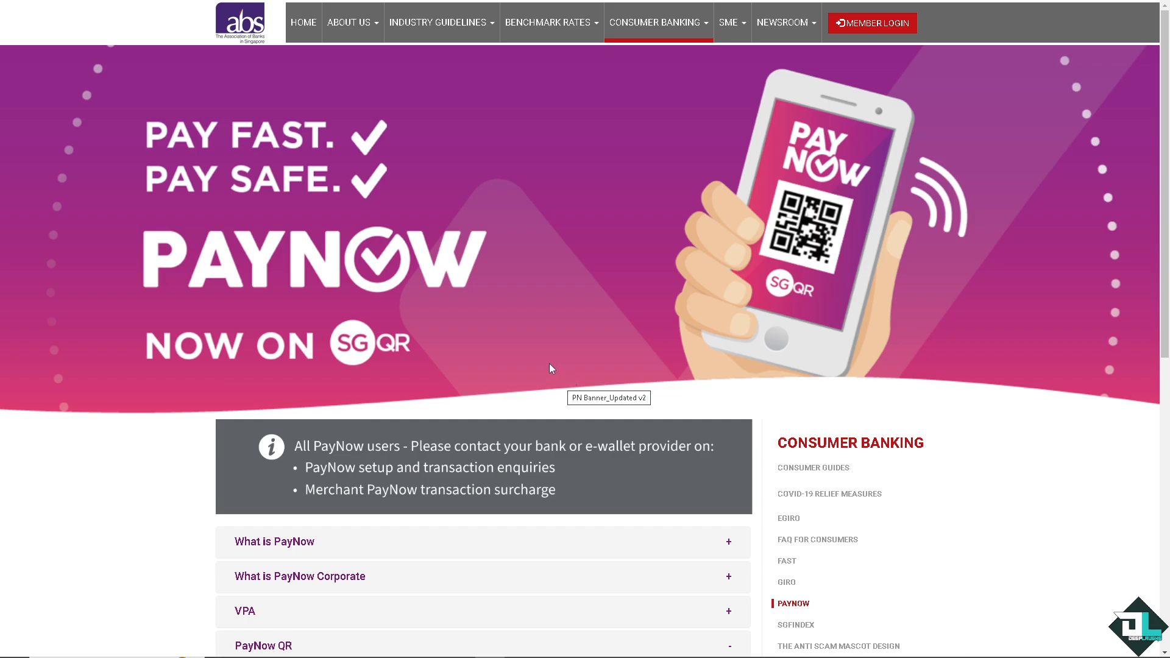
mouse_move(551, 367)
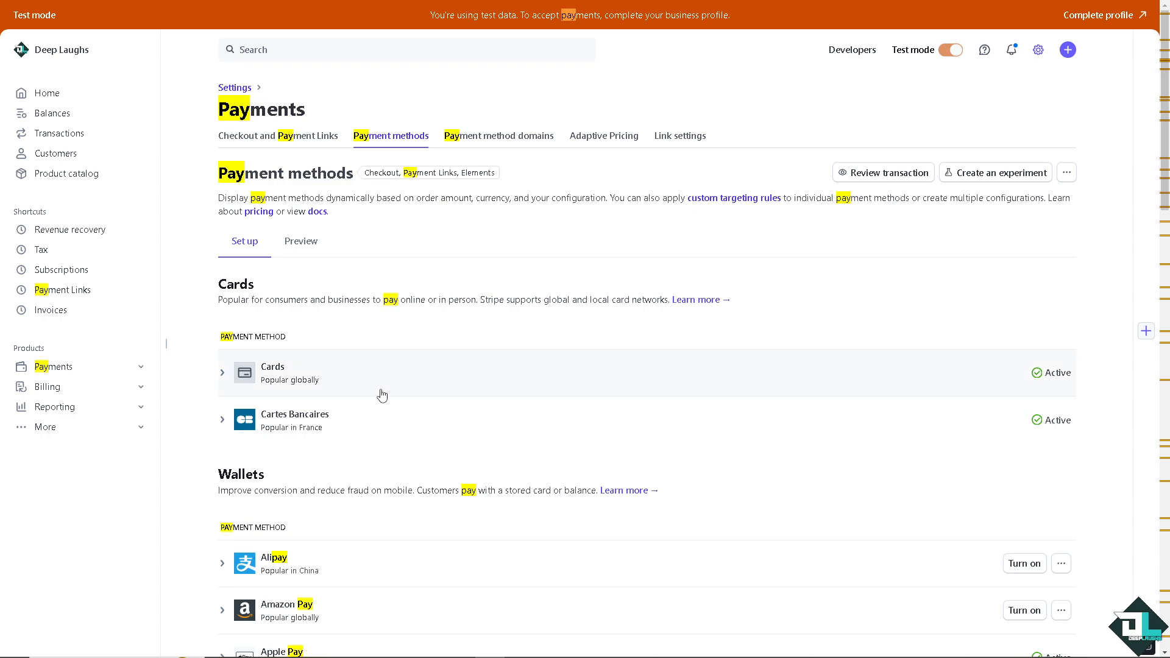
- Scroll through wallets, vouchers, bank redirects, buy now pay later and bank debits with their statuses
scroll("down", 3)
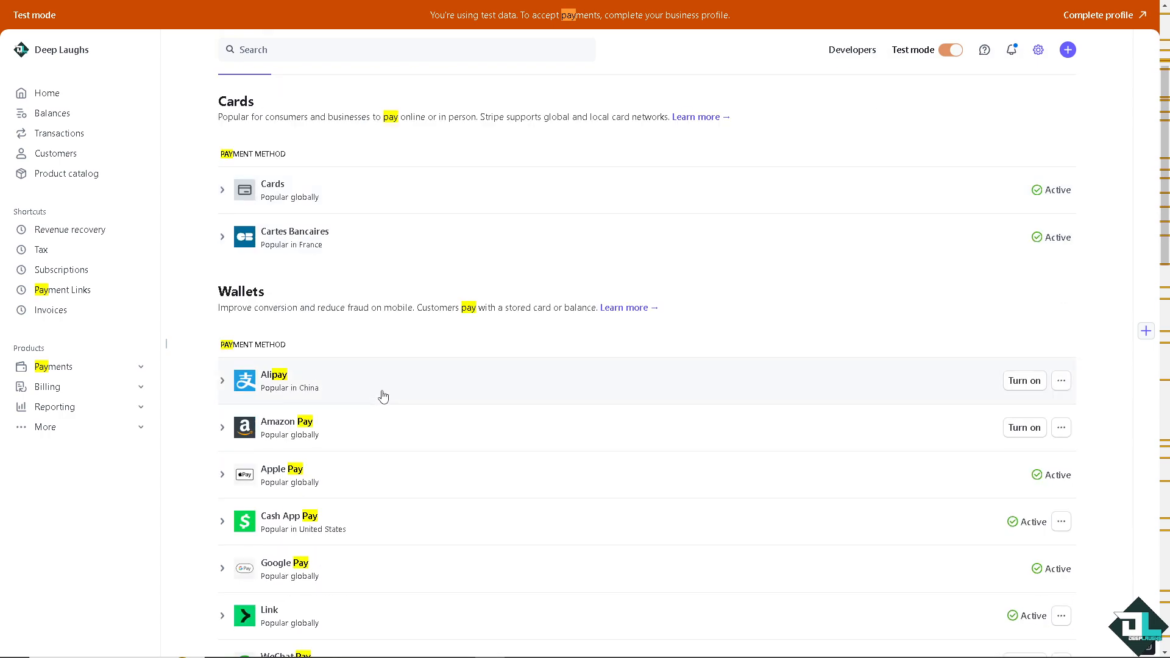
scroll("down", 3)
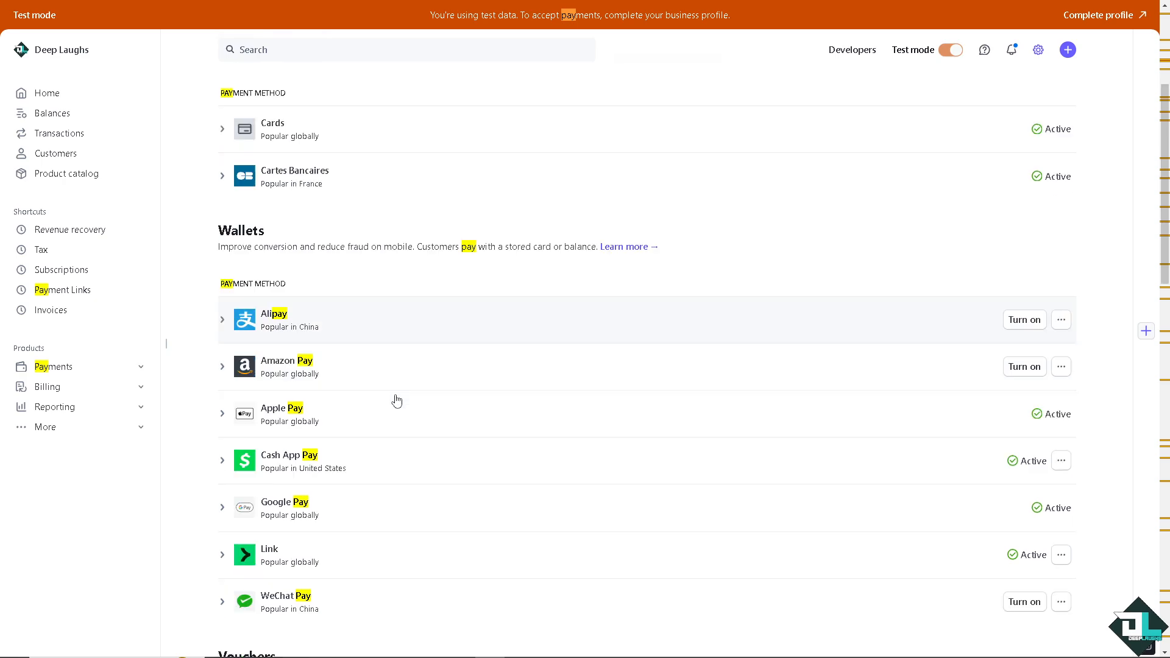
scroll("down", 3)
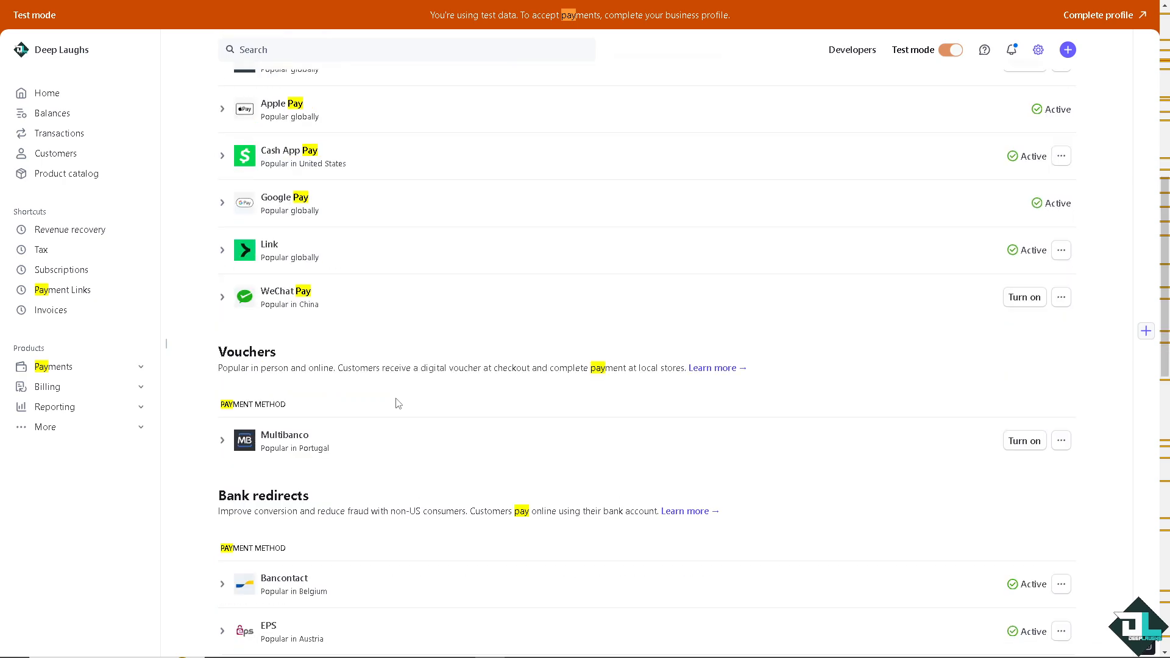
mouse_move(403, 409)
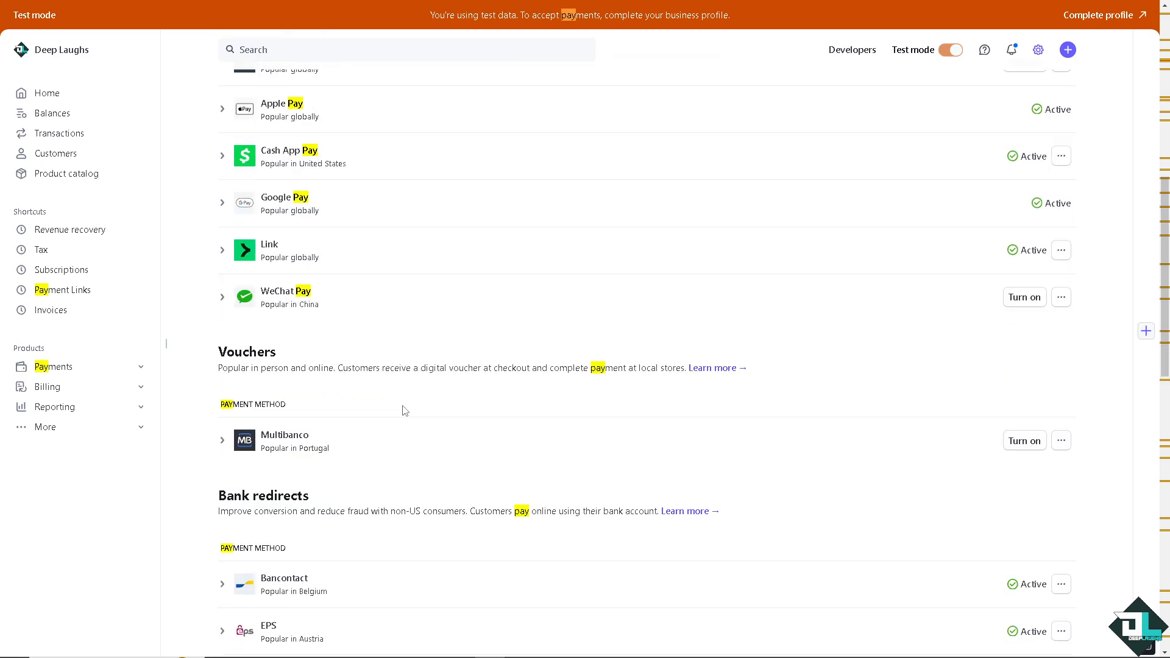
scroll("down", 3)
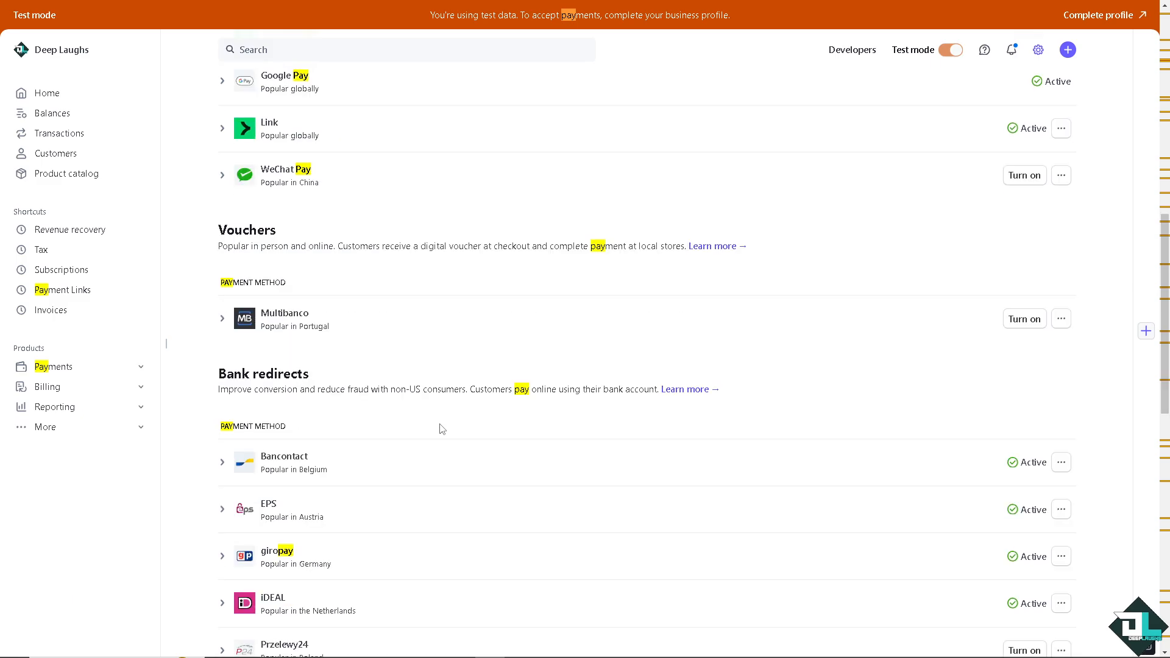
scroll("down", 3)
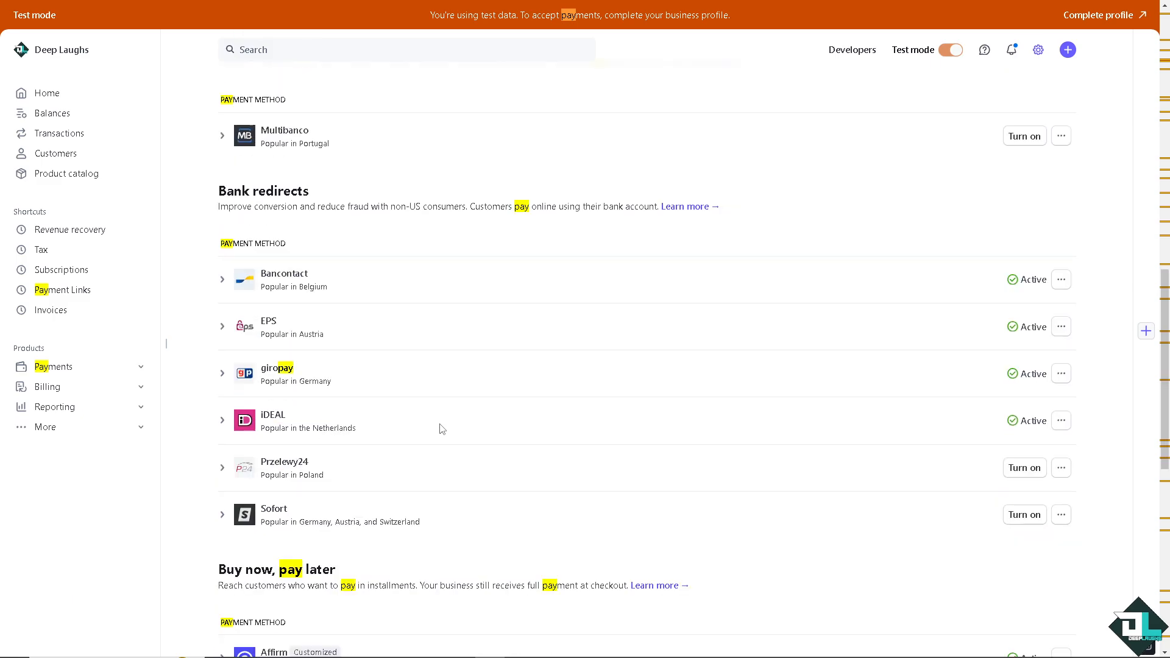
scroll("down", 3)
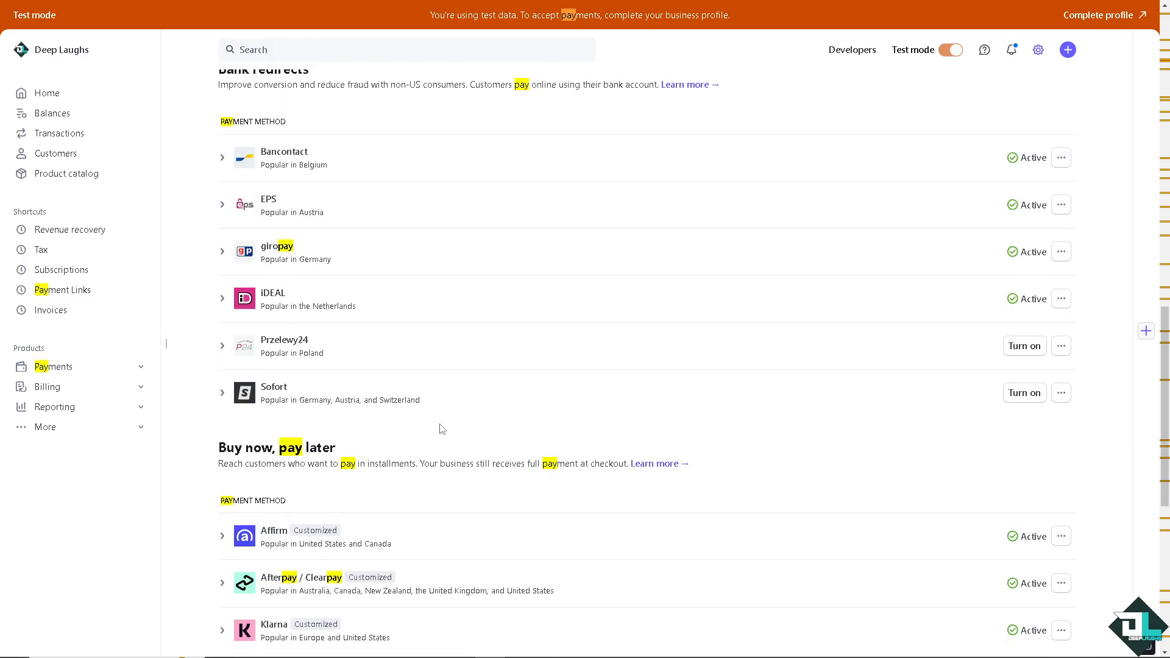
scroll("down", 3)
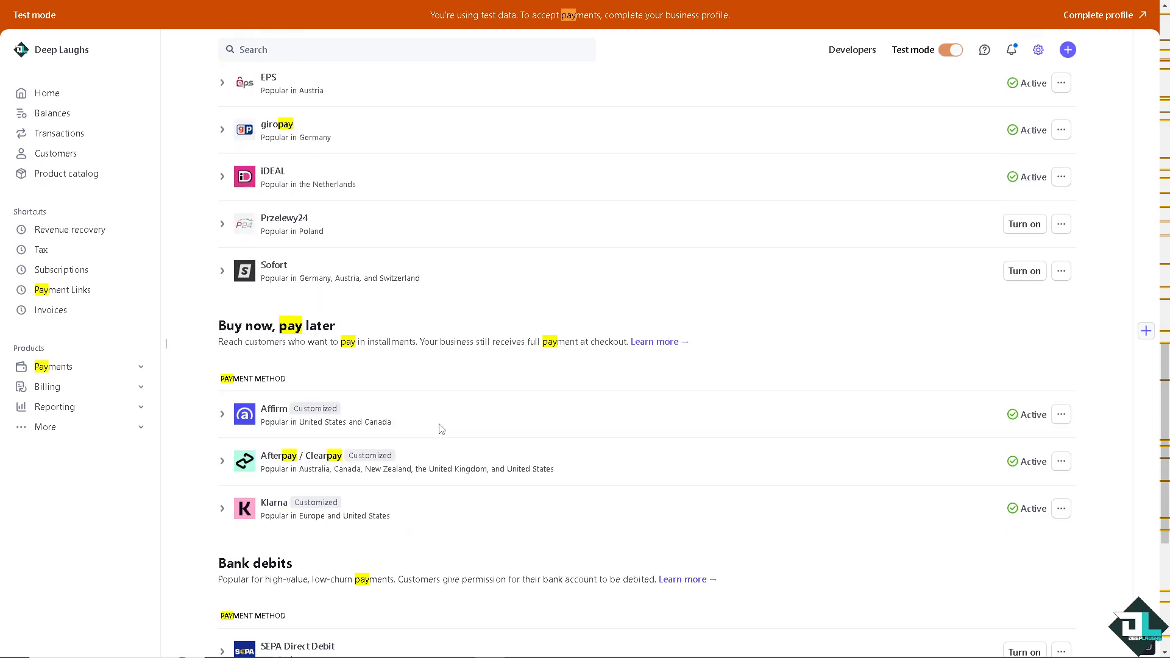
mouse_move(440, 428)
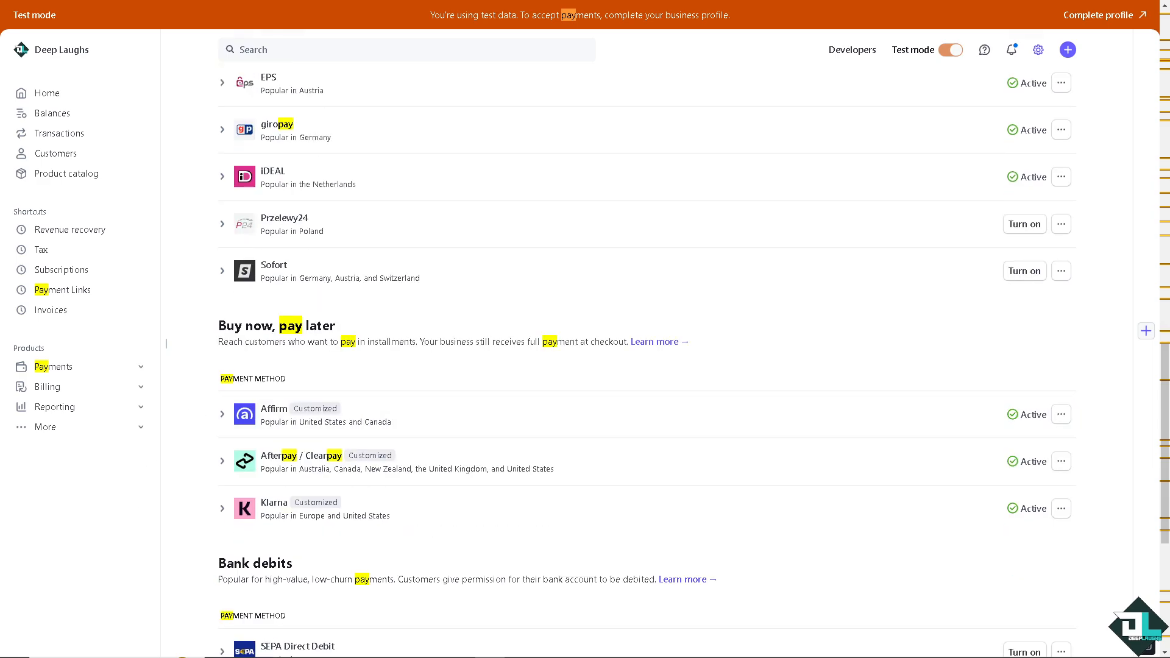
mouse_move(520, 409)
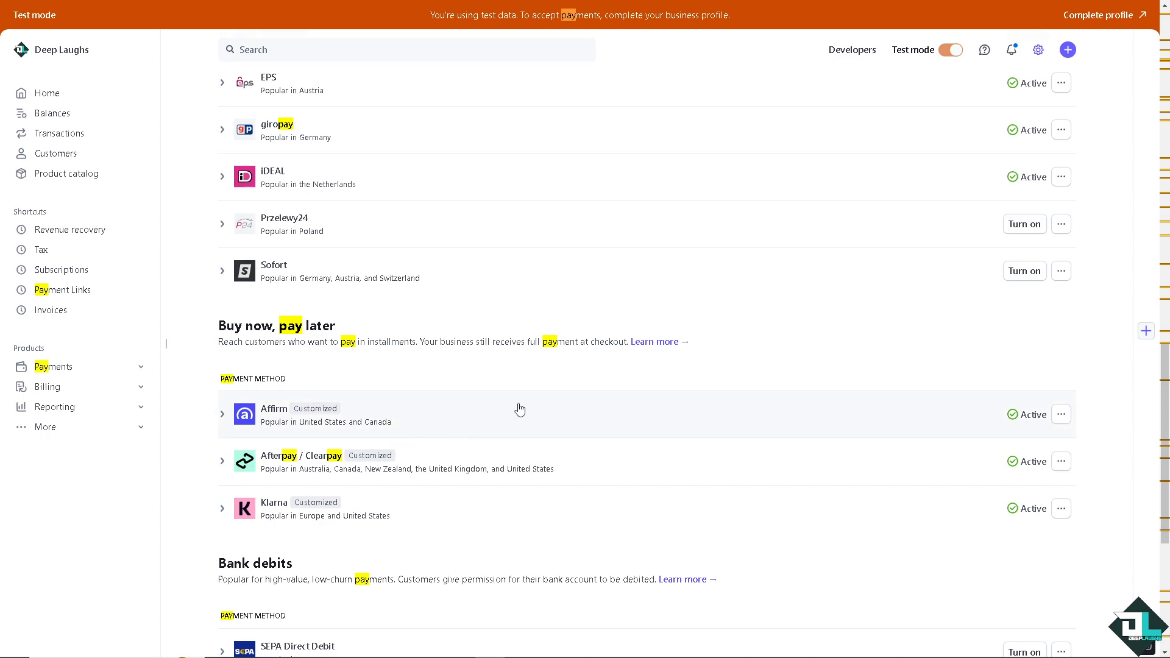
mouse_move(520, 410)
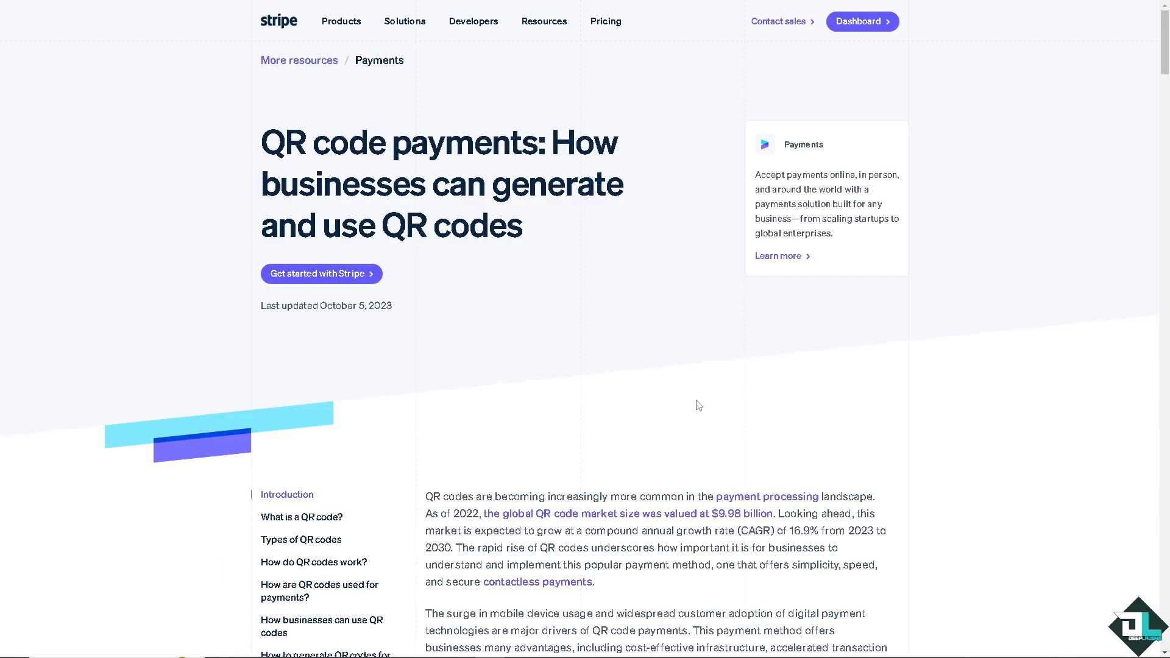
mouse_move(634, 411)
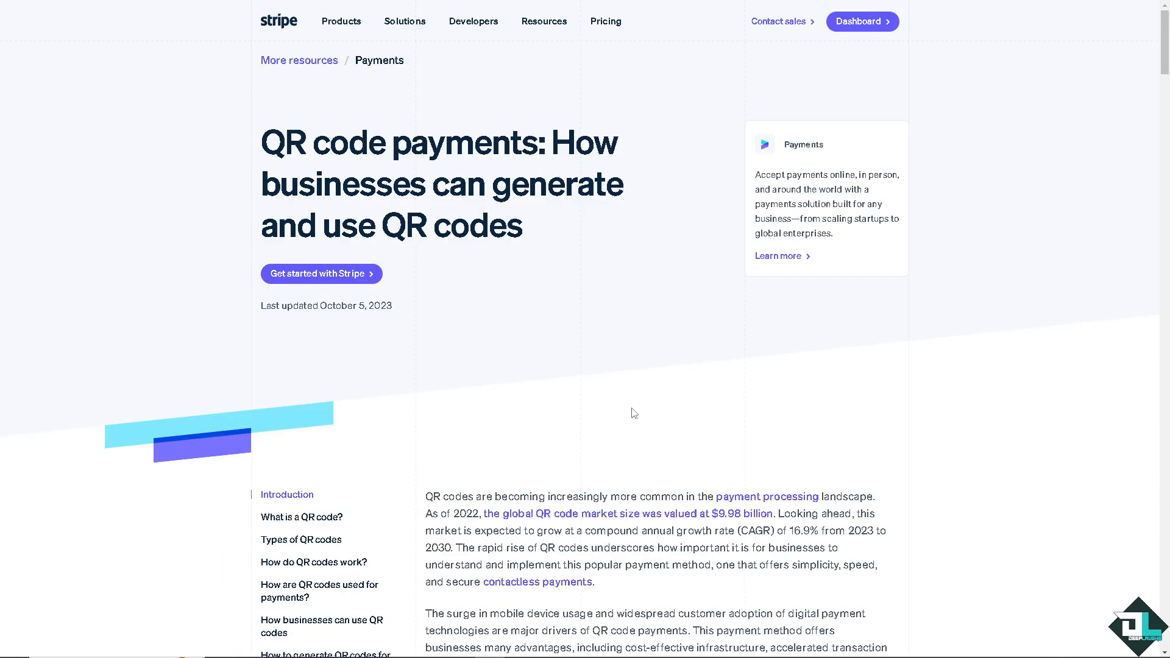
- Scroll the QR code payments article down to 'How businesses can use QR codes'
scroll("down", 3)
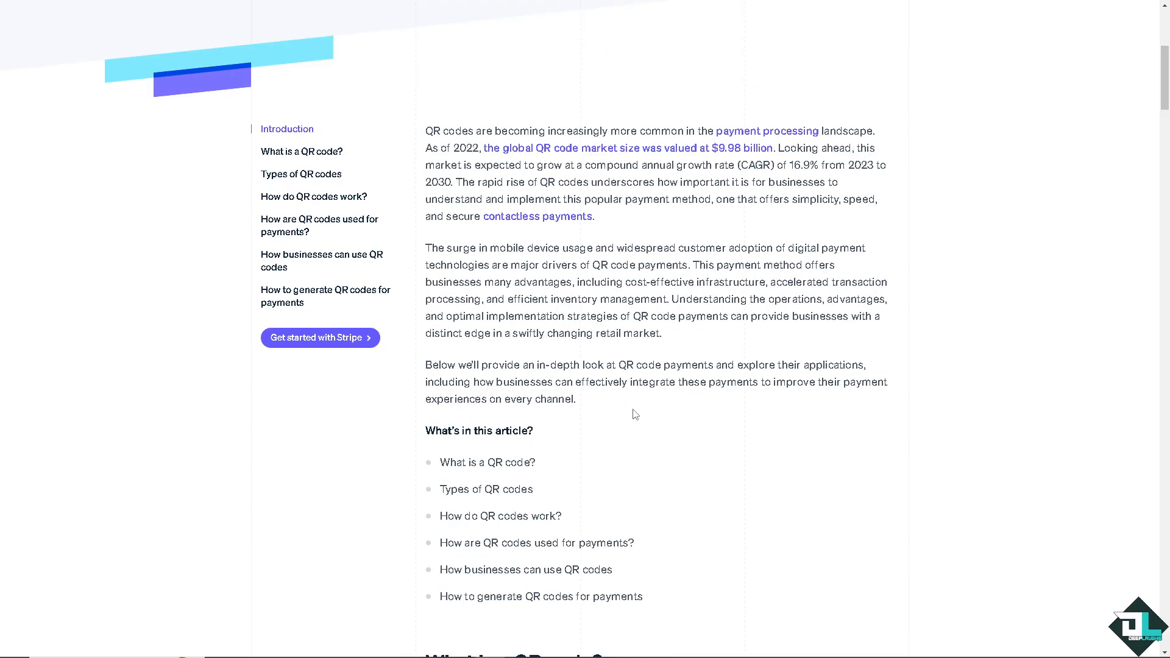
scroll("down", 3)
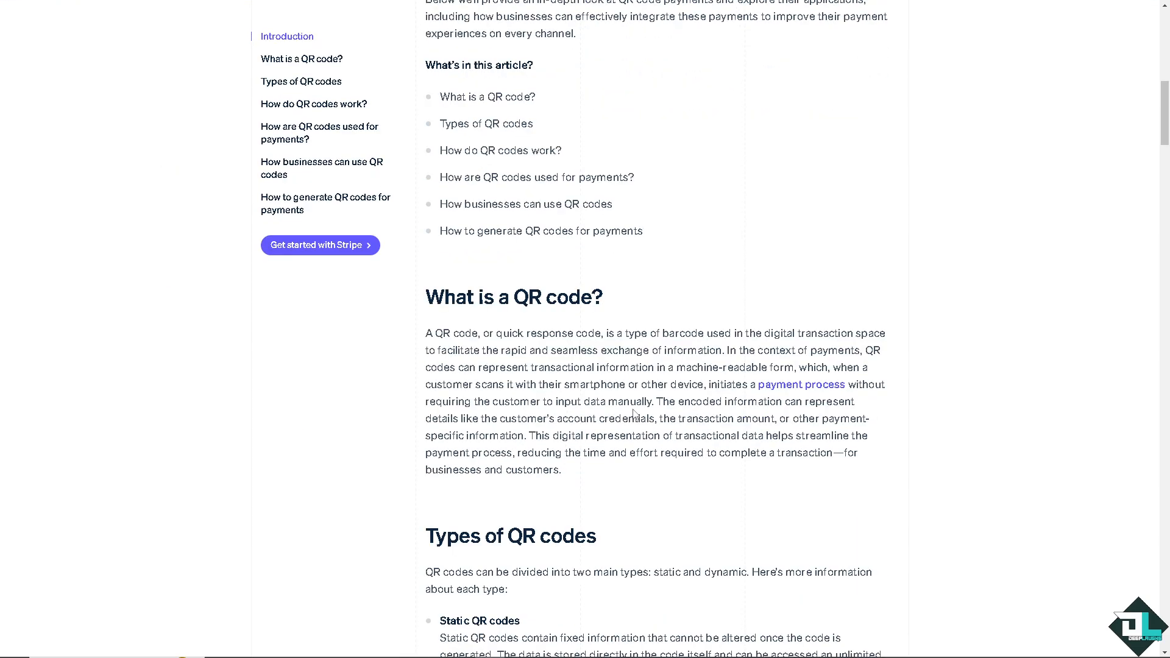
scroll("down", 3)
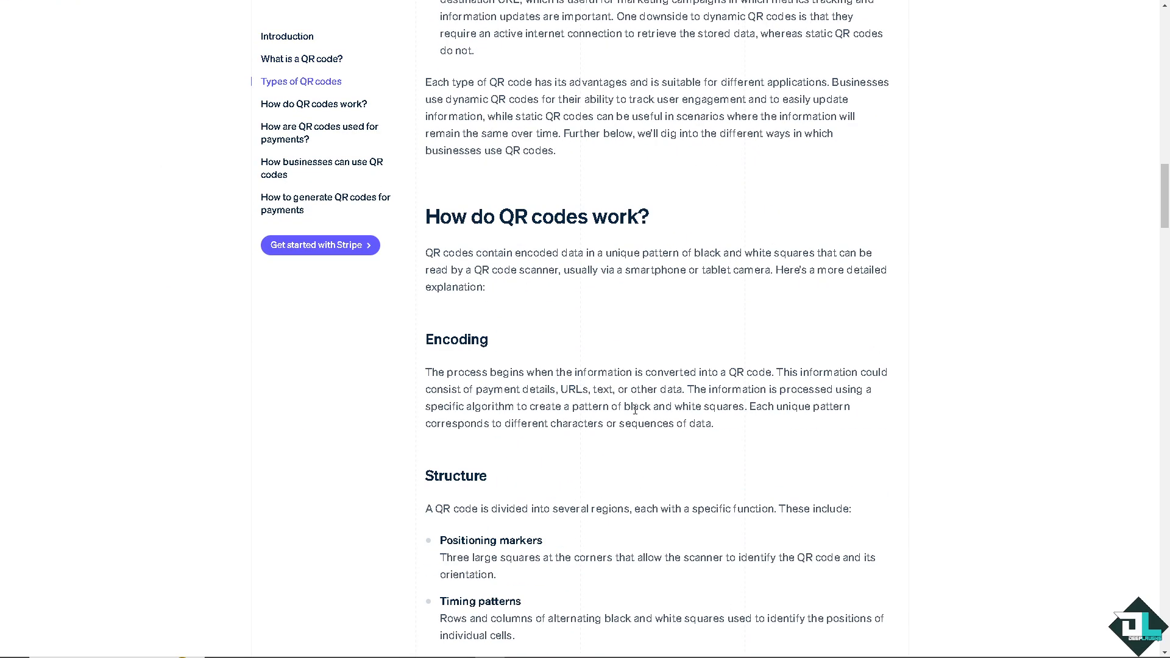
scroll("down", 3)
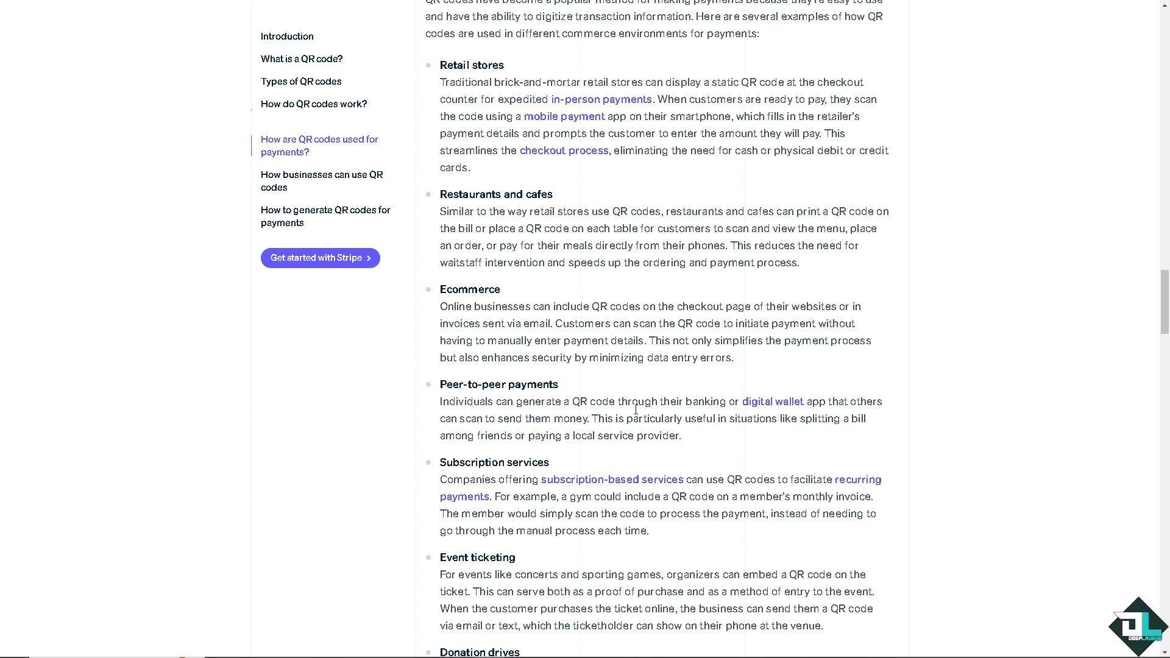
scroll("down", 3)
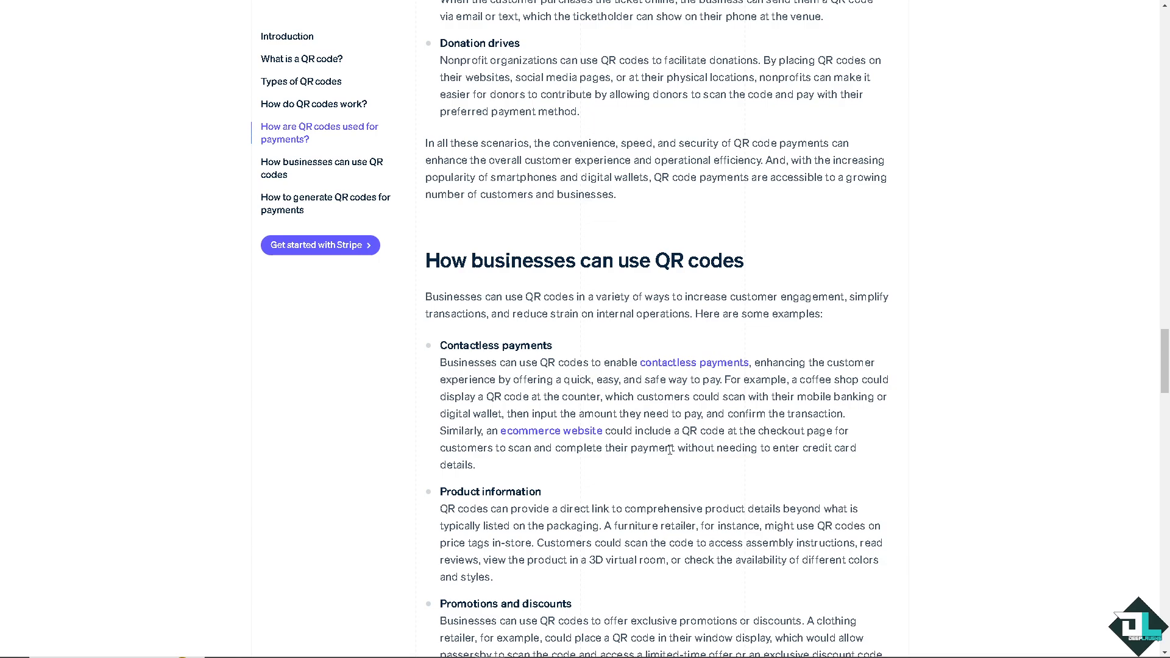
mouse_move(669, 445)
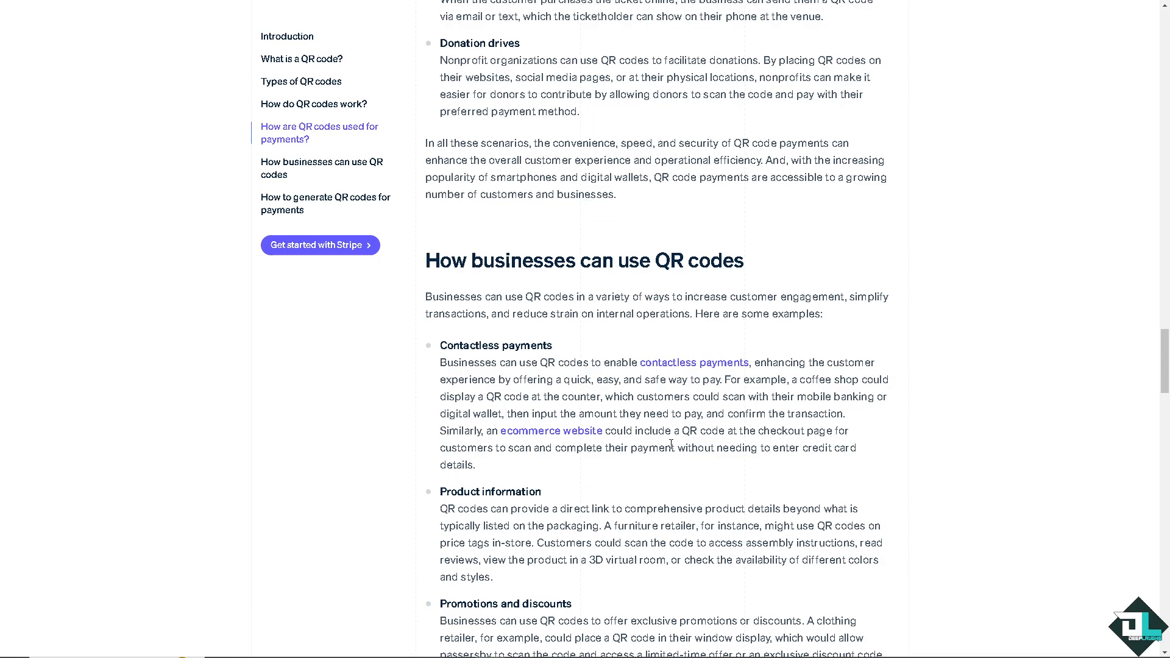
scroll("down", 3)
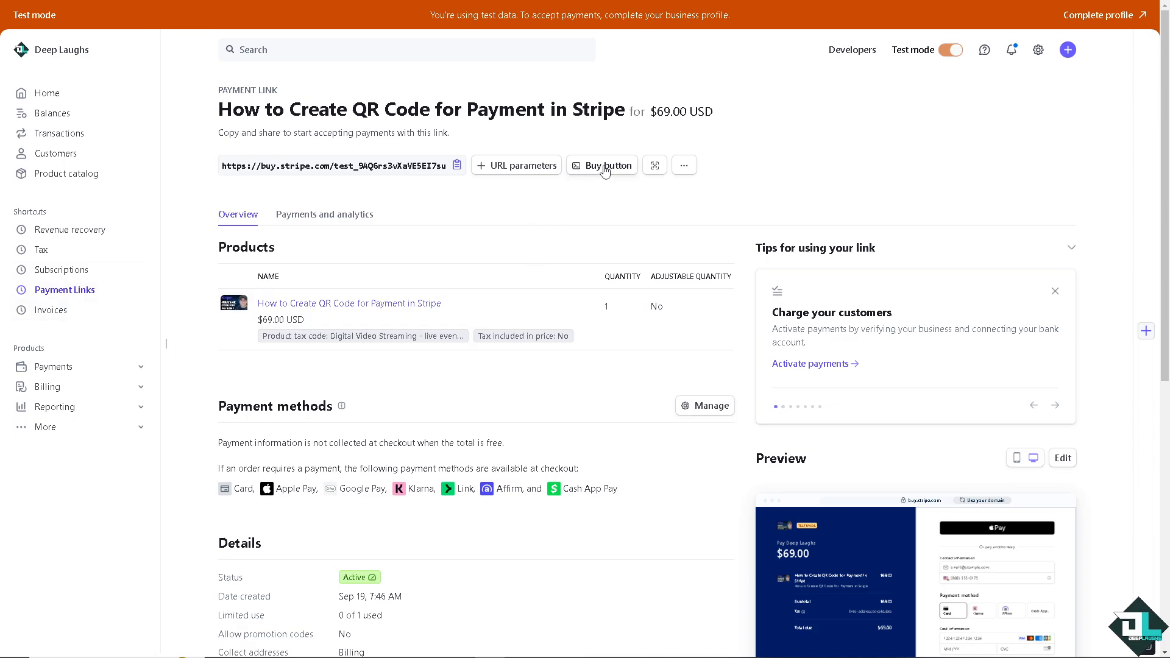
- Reveal the buy button styling options, save changes and copy the $69.00 embed code
left_click(601, 164)
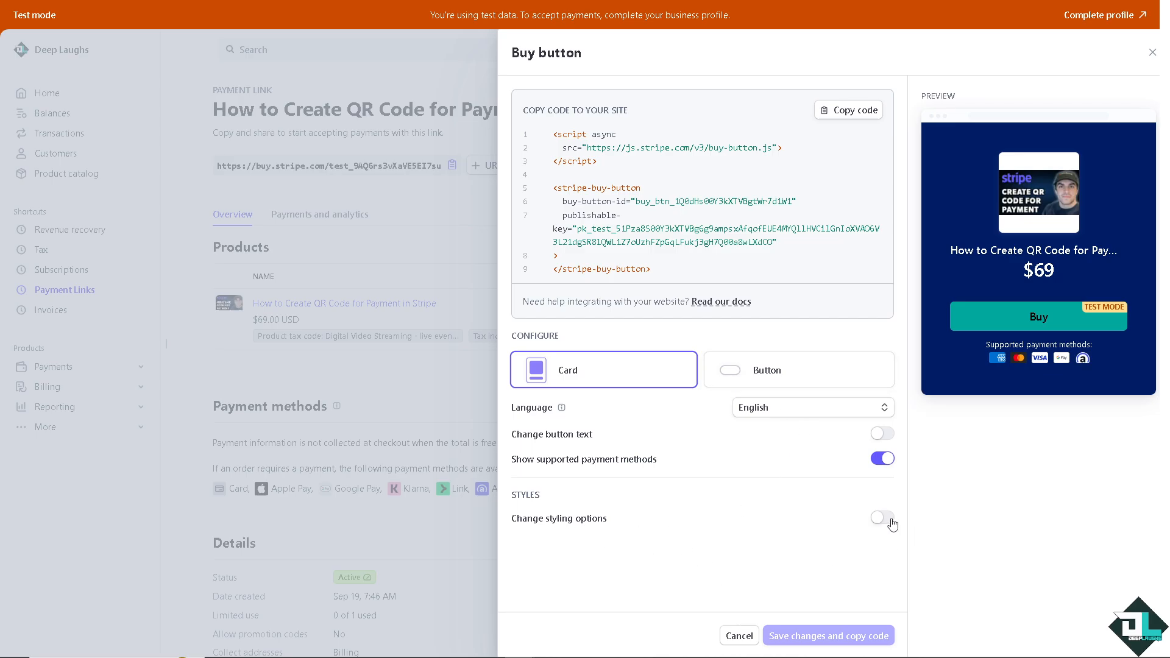
left_click(881, 518)
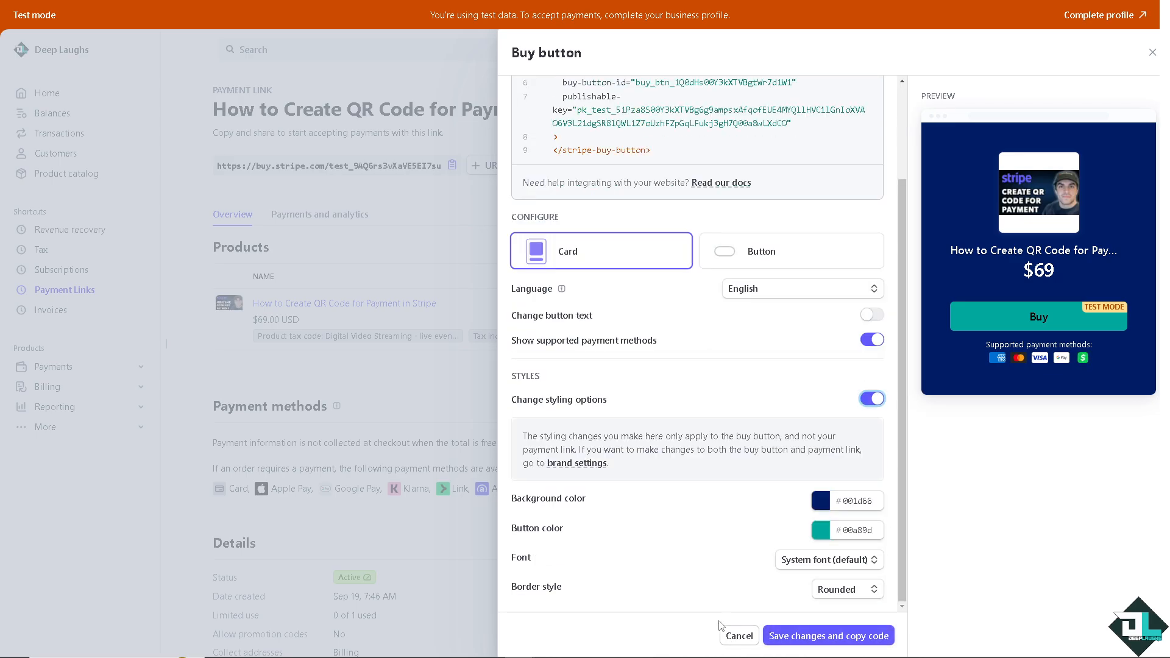
left_click(827, 635)
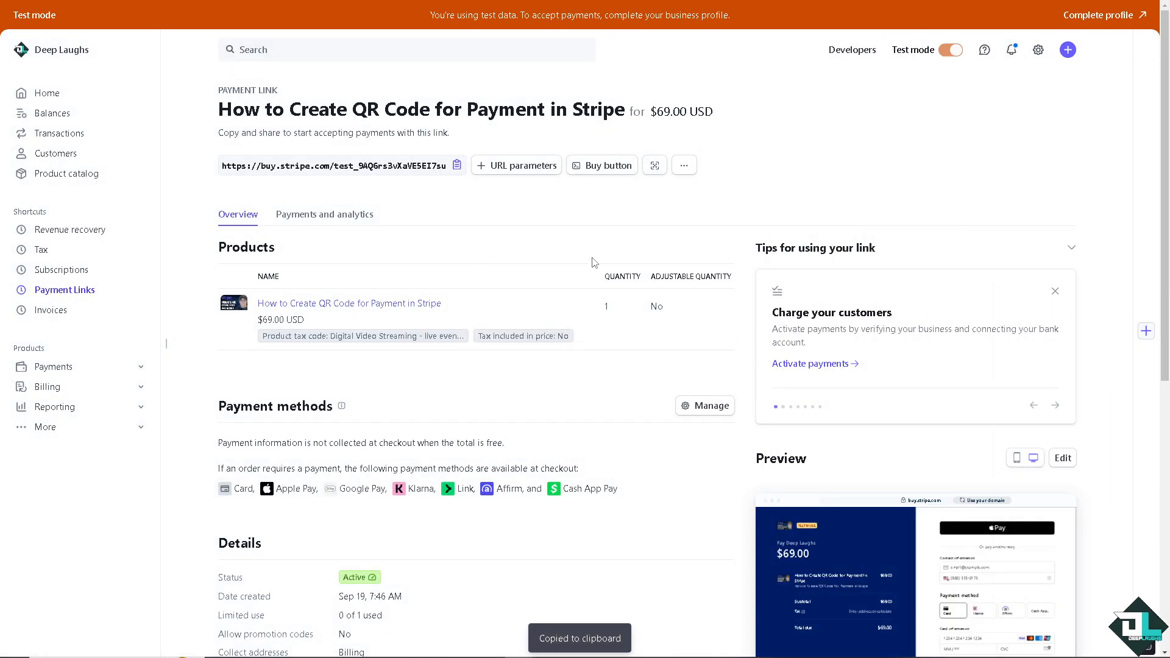
mouse_move(653, 165)
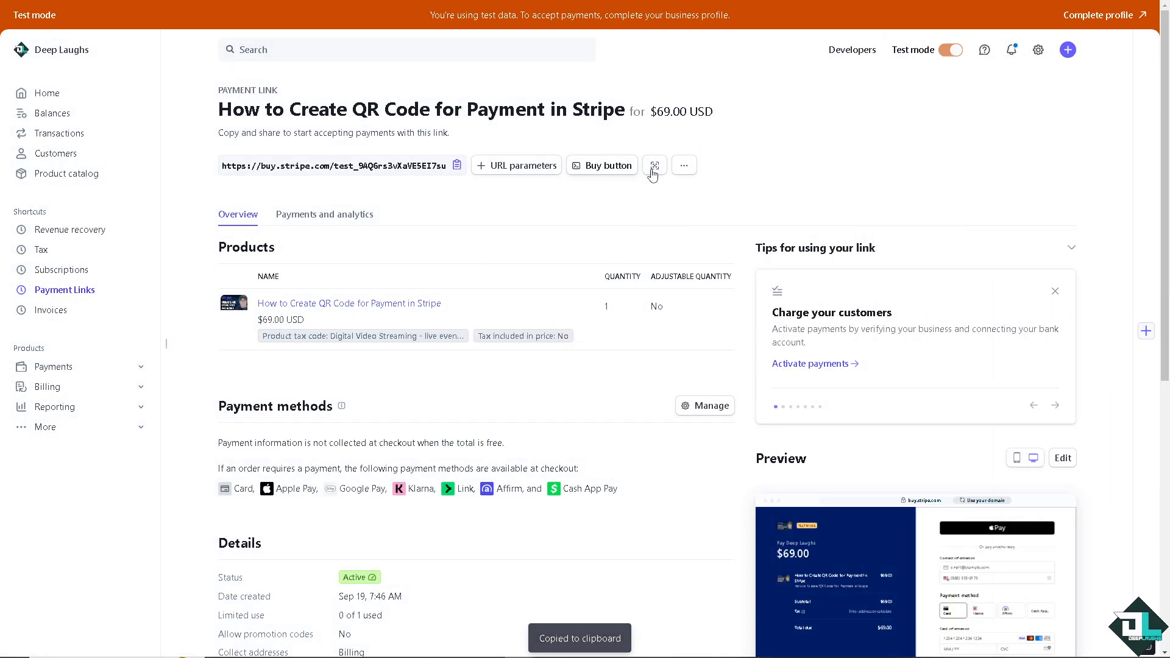
left_click(653, 165)
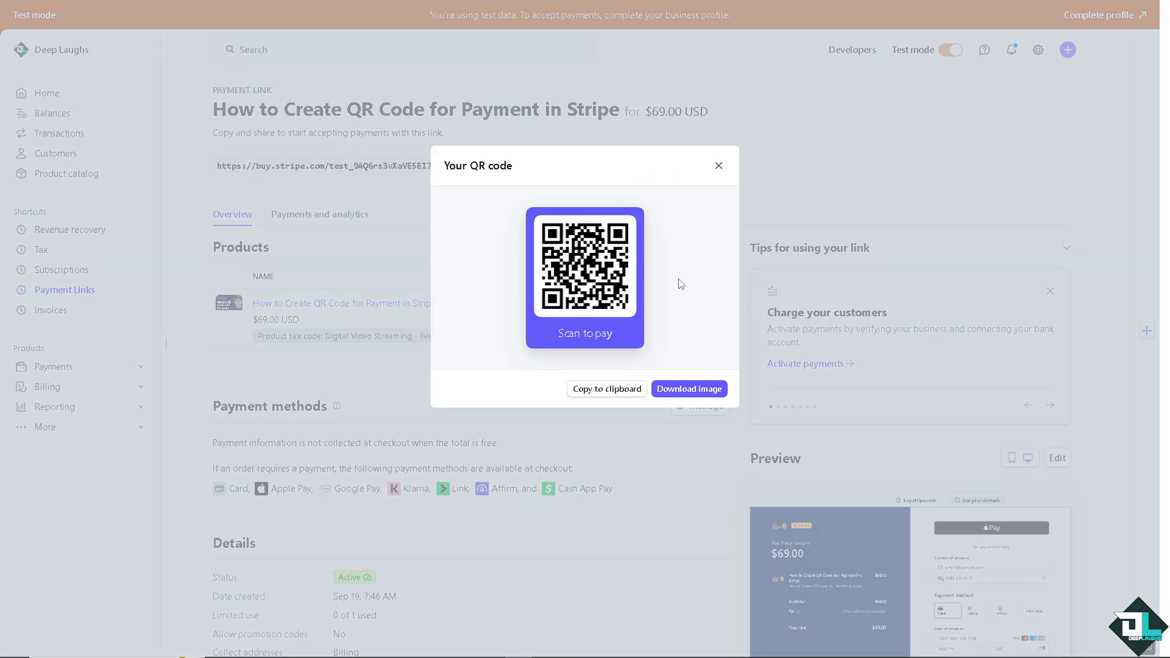
mouse_move(651, 271)
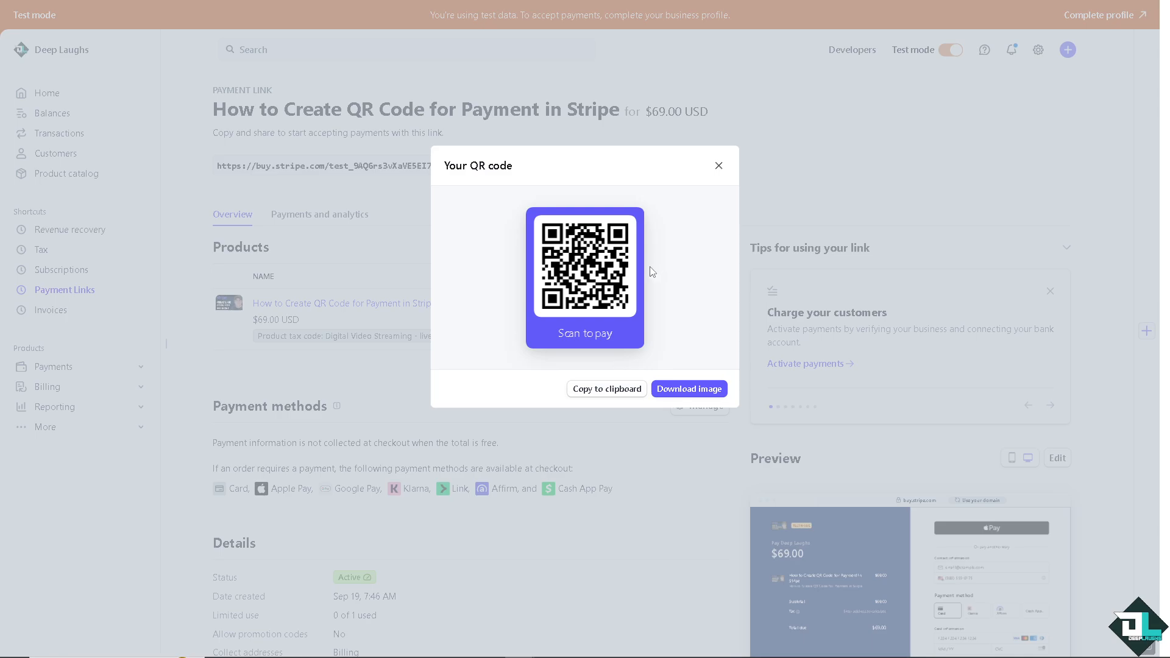
left_click(717, 164)
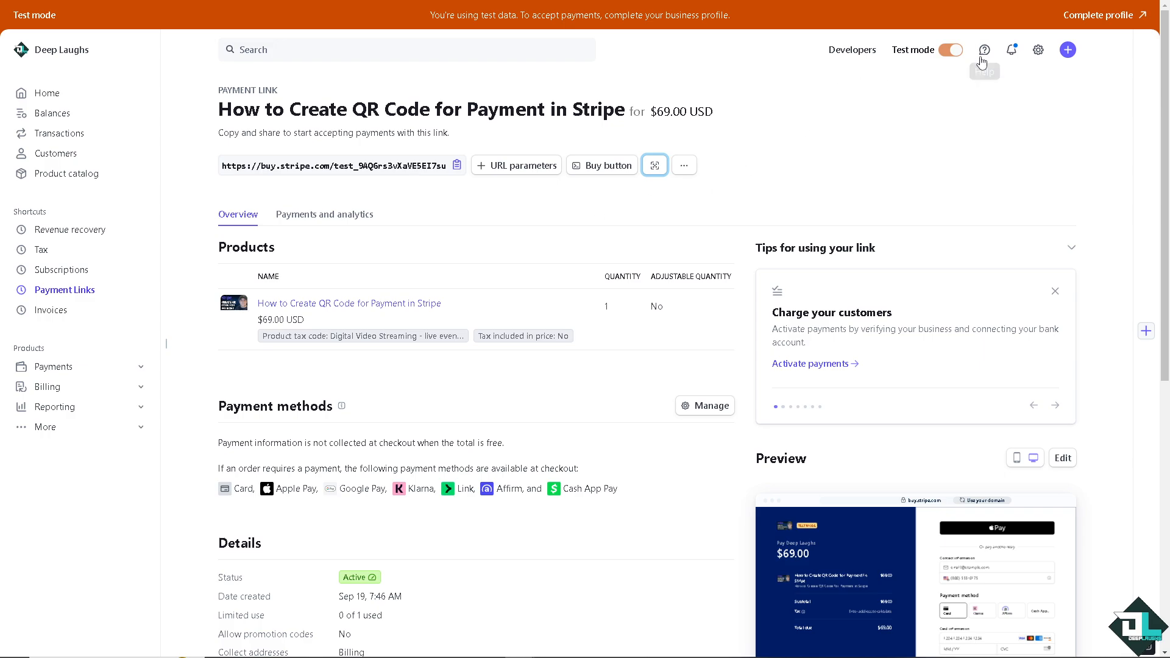
- Go from the help menu to the Support center and its support articles site
left_click(985, 48)
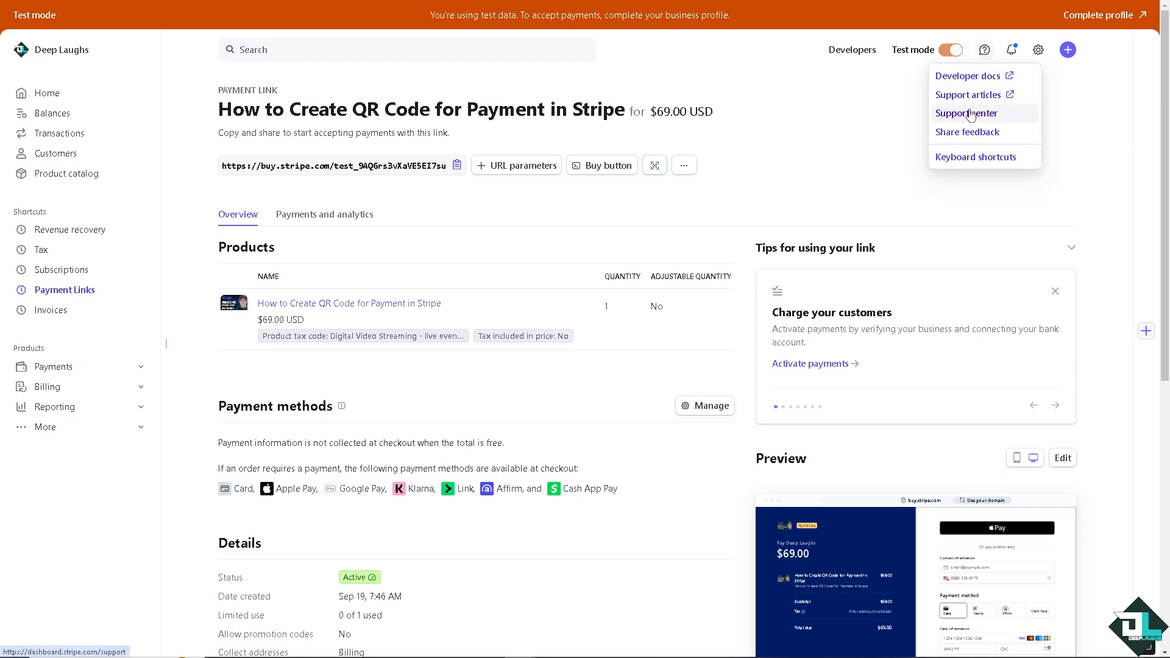
left_click(965, 112)
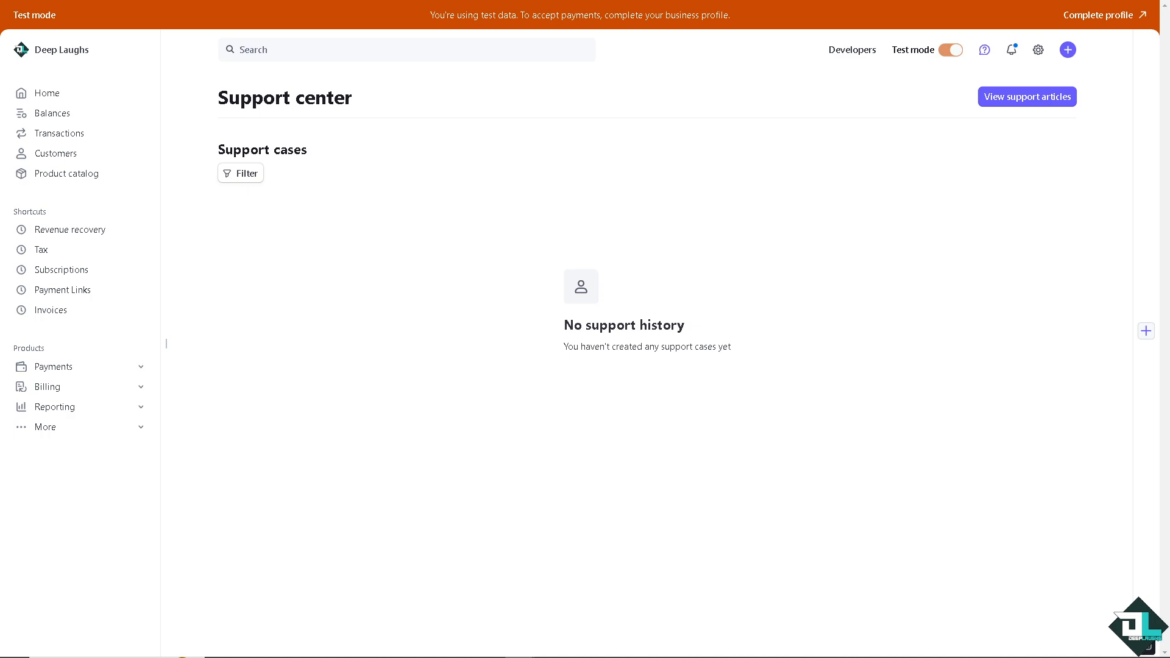
left_click(1026, 97)
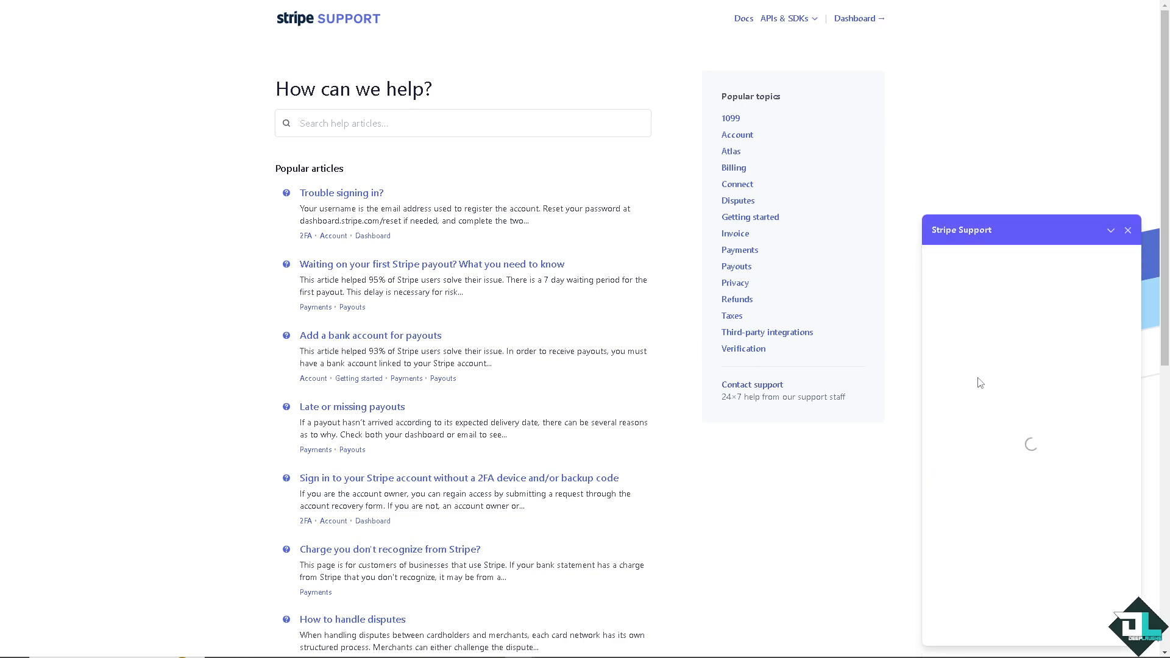
- Send 'How to Create QR Code for Payment in Stripe' to the support assistant
type("How to Create QR Code for Payment in Stripe")
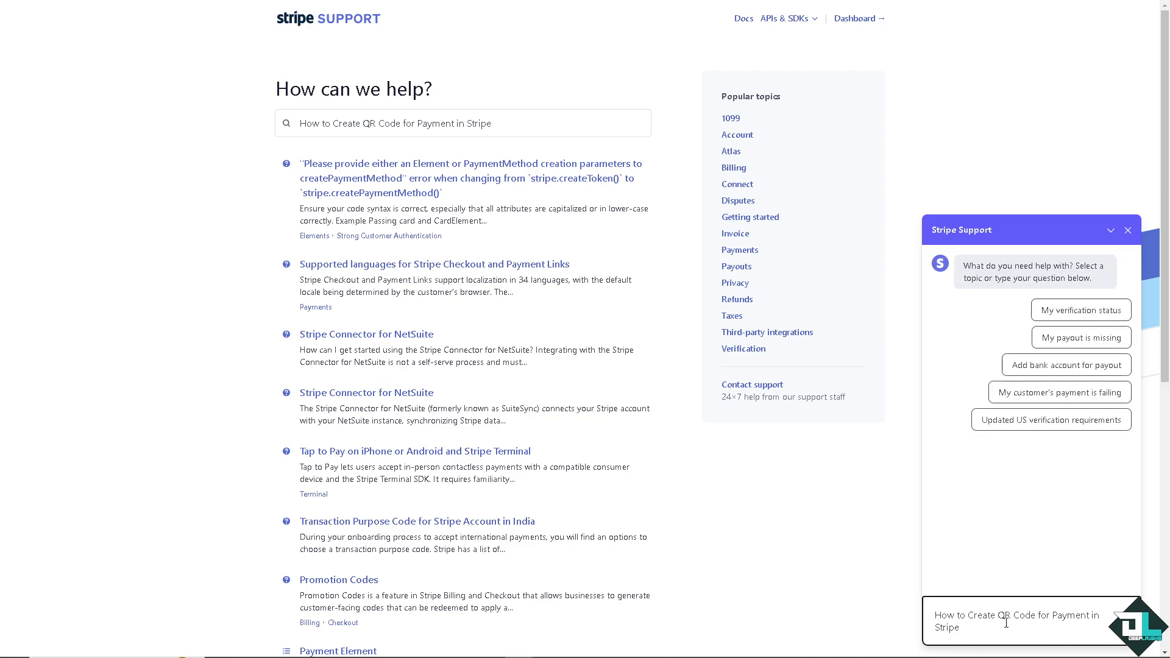
key("enter")
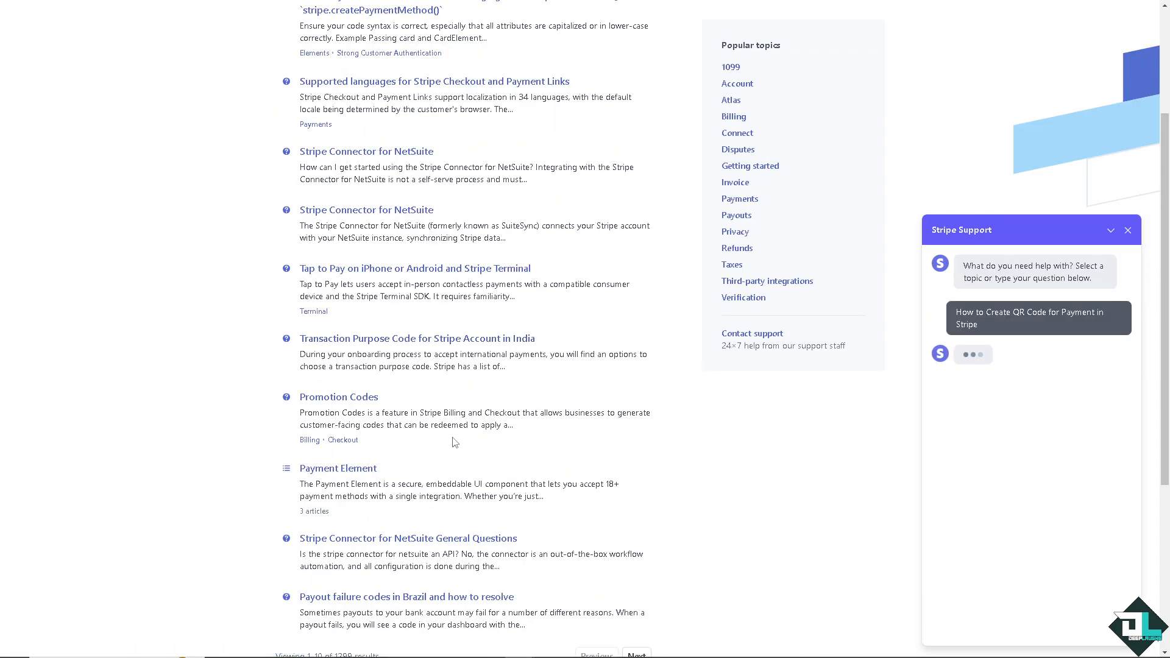
scroll("down", 3)
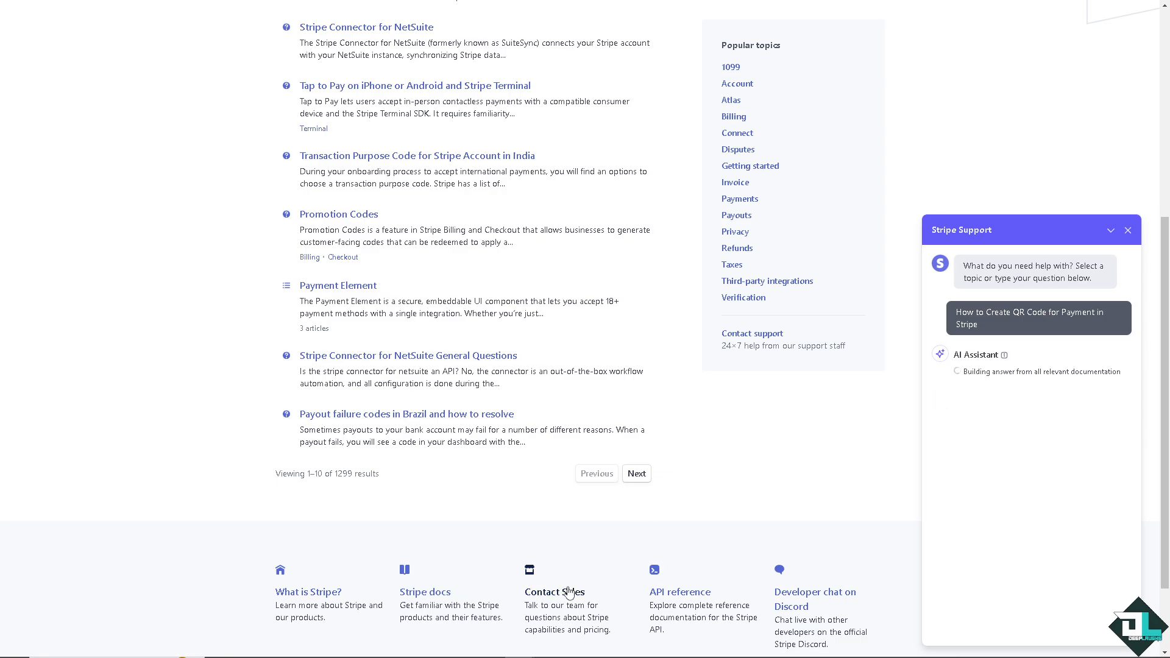